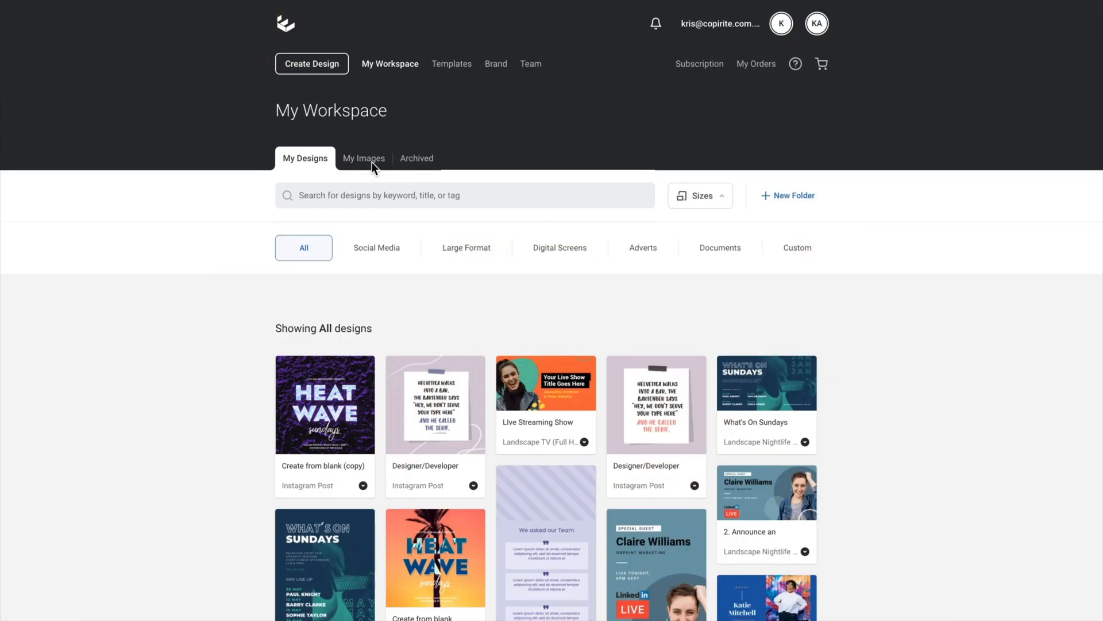
Upload five photos, including desert, mountain and portrait shots, into My Images.
{"action": "left_click", "coordinate": [364, 158]}
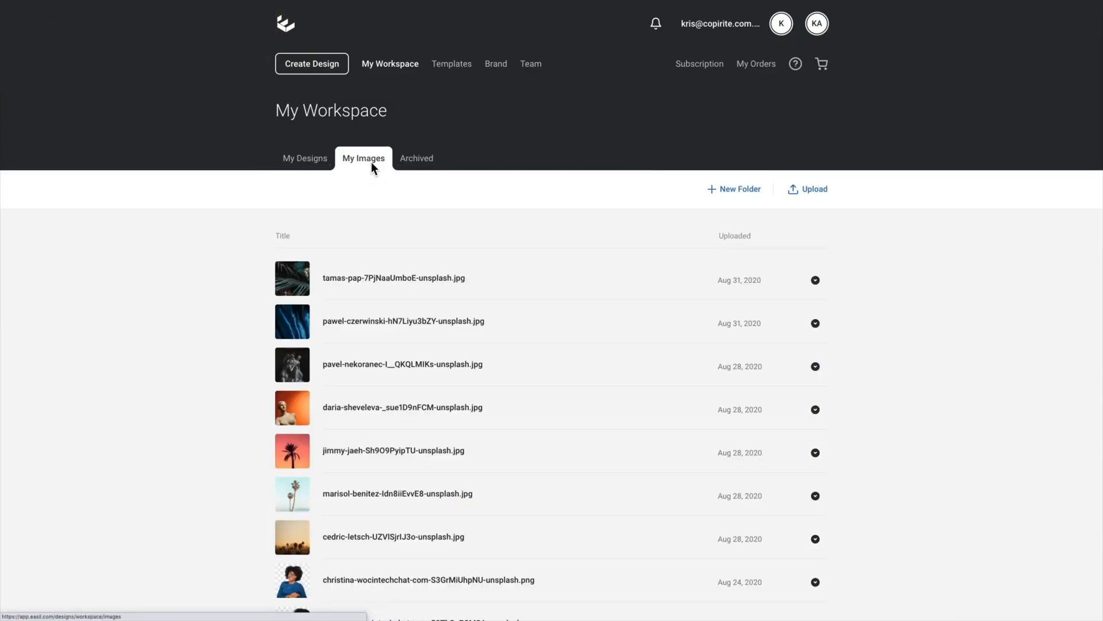
{"action": "left_click", "coordinate": [807, 189]}
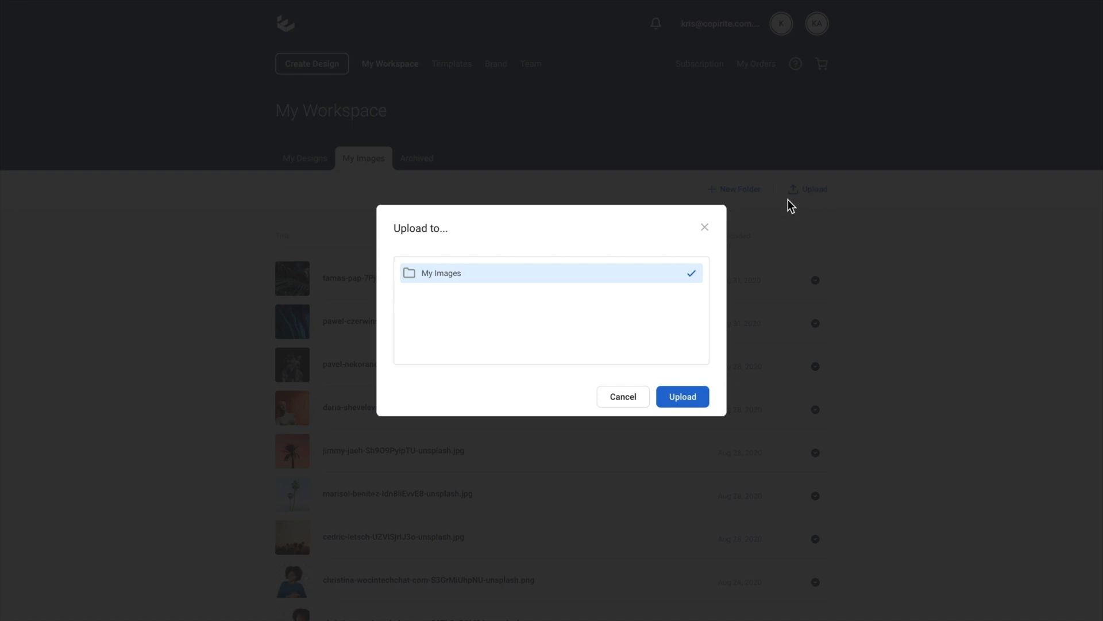
{"action": "left_click", "coordinate": [682, 396]}
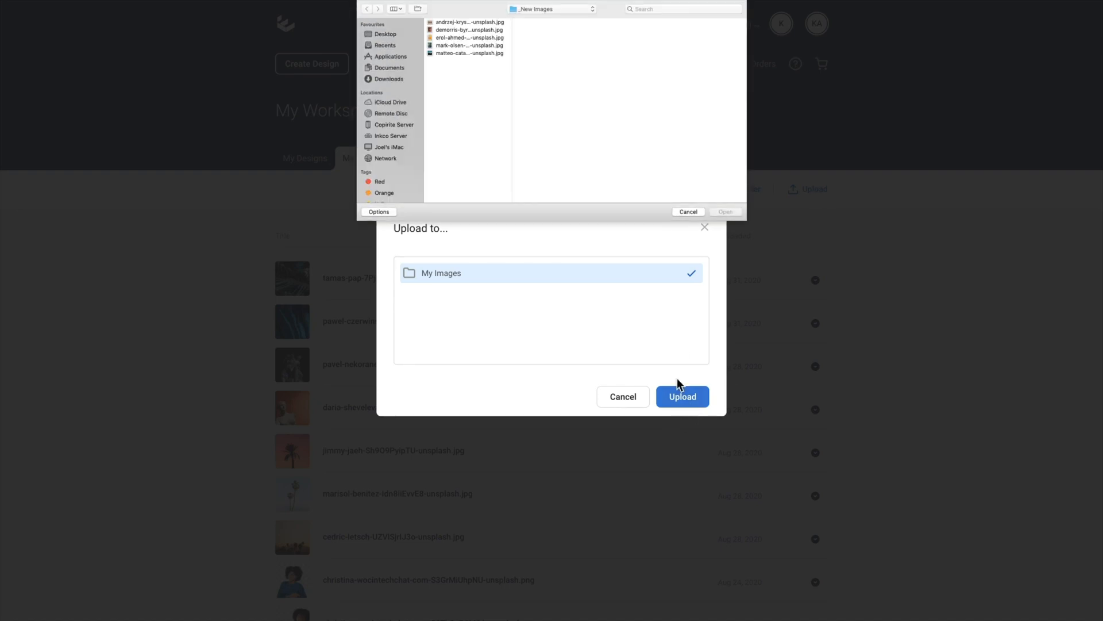
{"action": "left_click", "coordinate": [467, 21]}
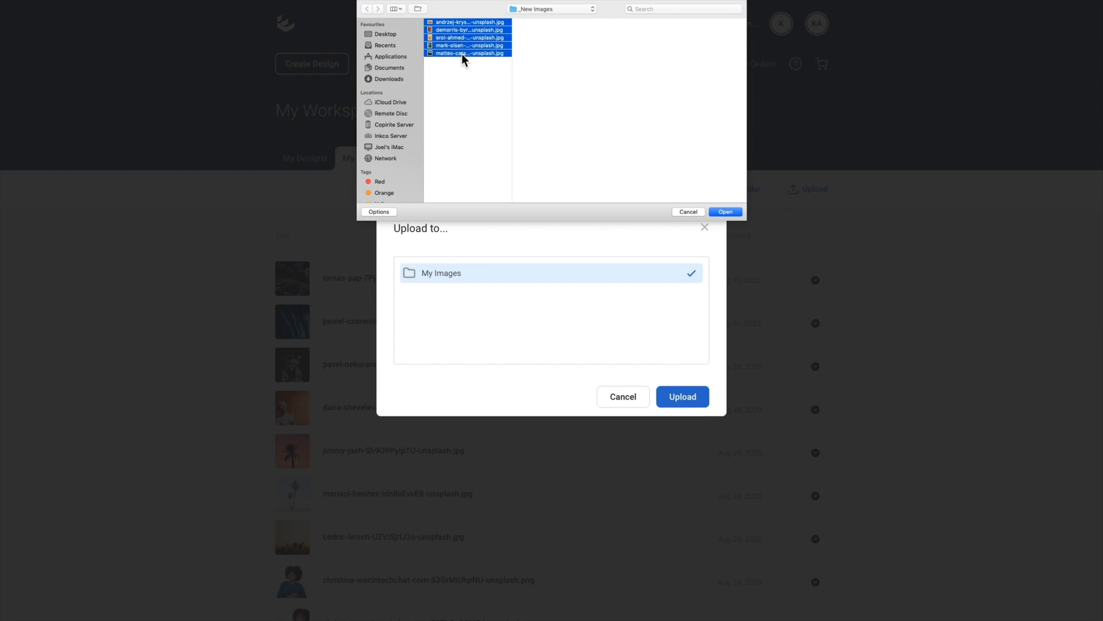
{"action": "left_click", "coordinate": [681, 395]}
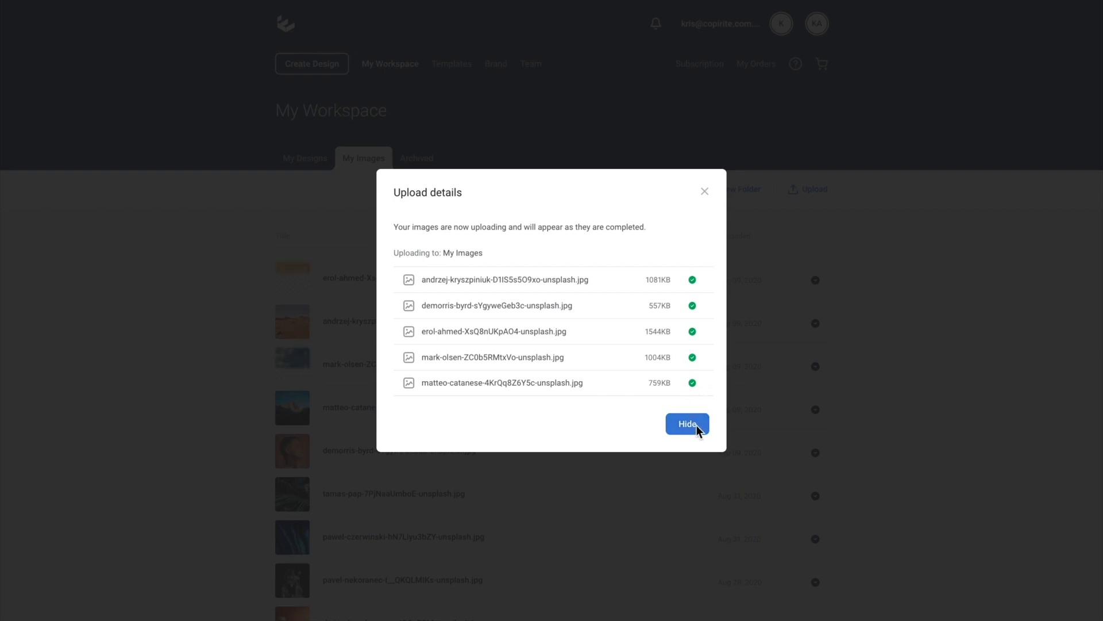
{"action": "left_click", "coordinate": [687, 423]}
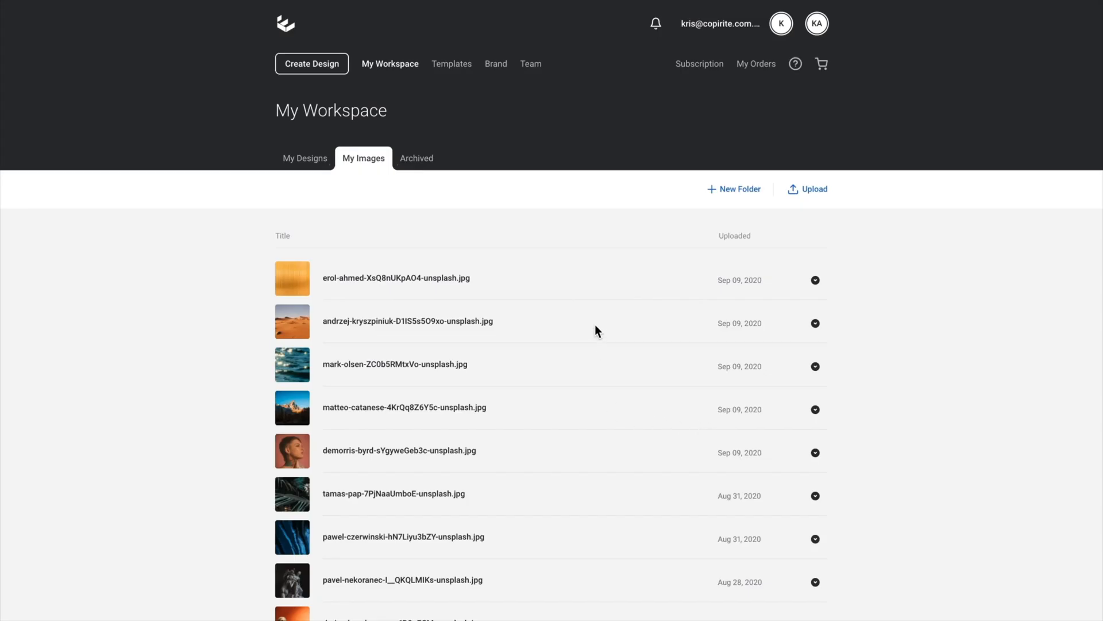
{"action": "mouse_move", "coordinate": [288, 348]}
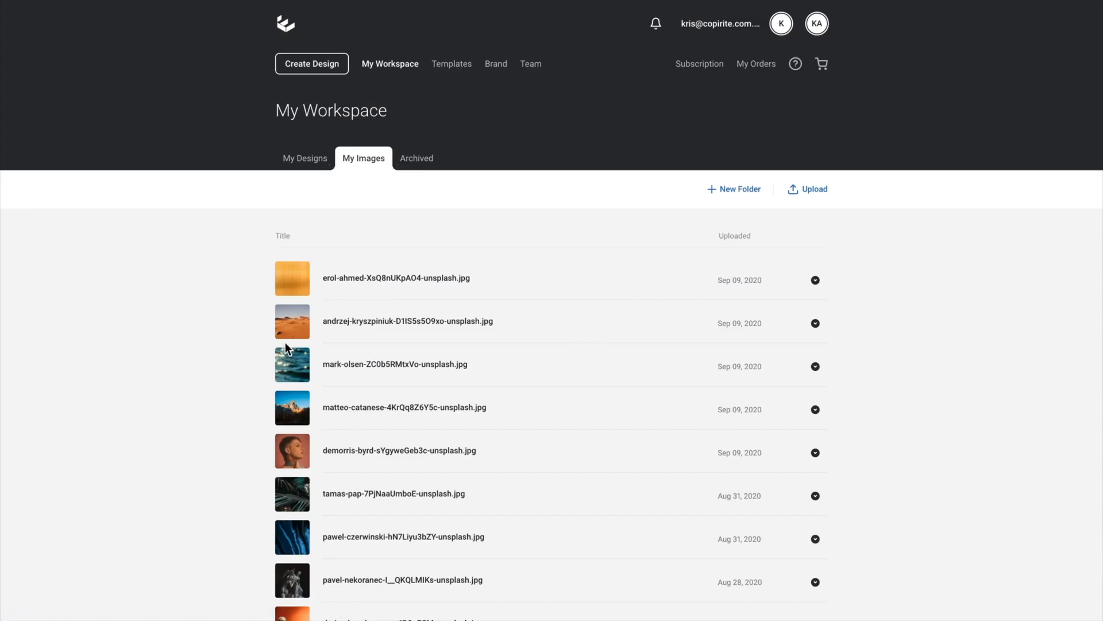
{"action": "mouse_move", "coordinate": [557, 324]}
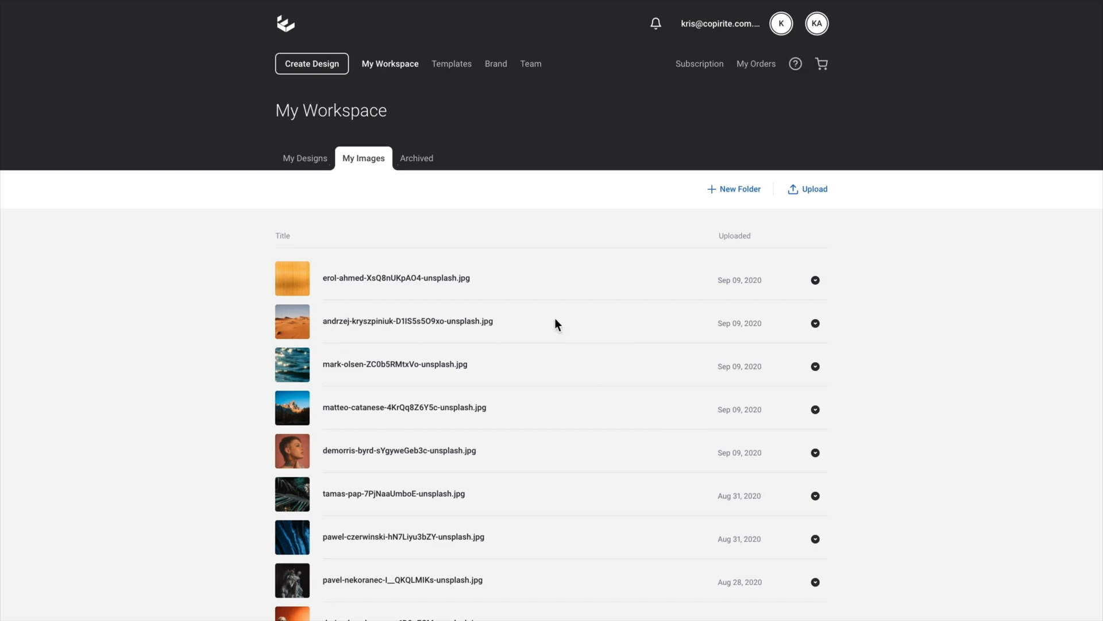
Remove the backgrounds from the desert and mountain photos in My Images.
{"action": "left_click", "coordinate": [816, 323]}
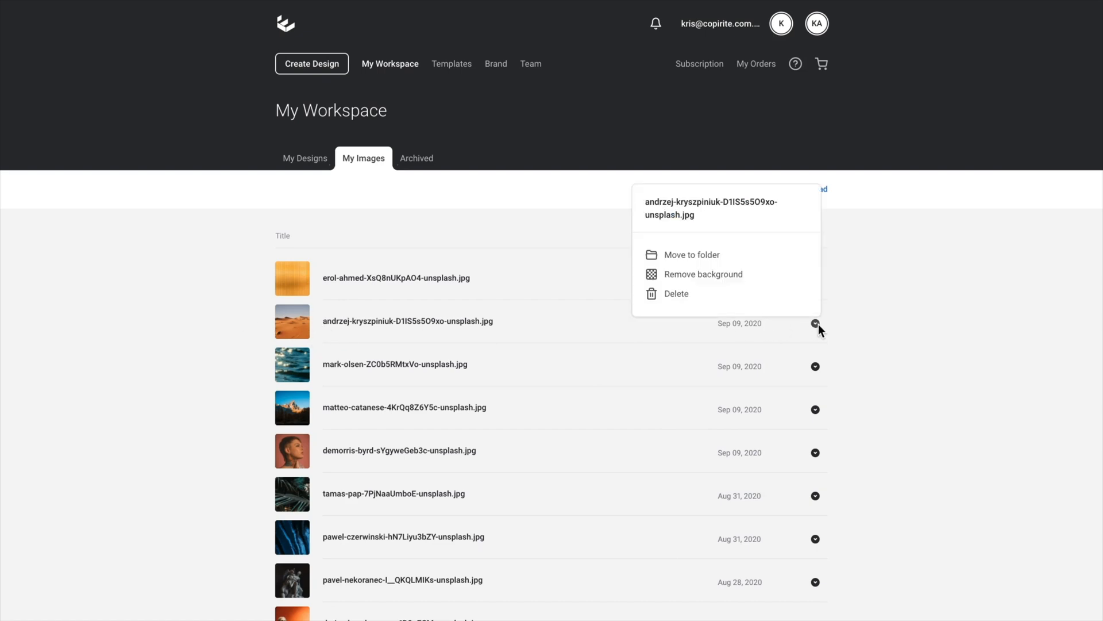
{"action": "mouse_move", "coordinate": [732, 279]}
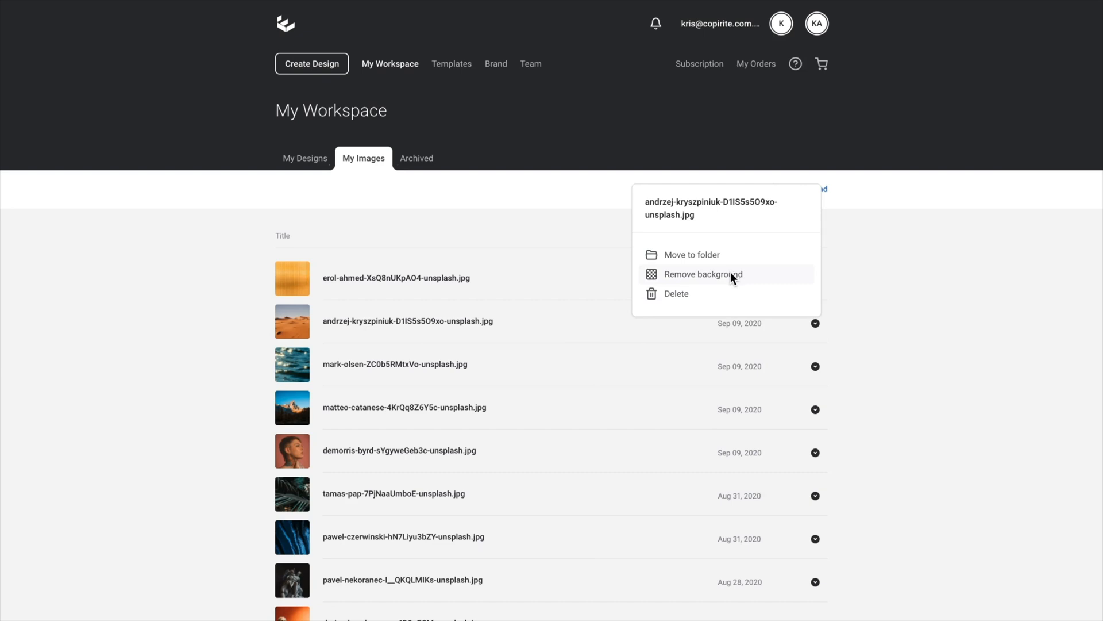
{"action": "left_click", "coordinate": [702, 273]}
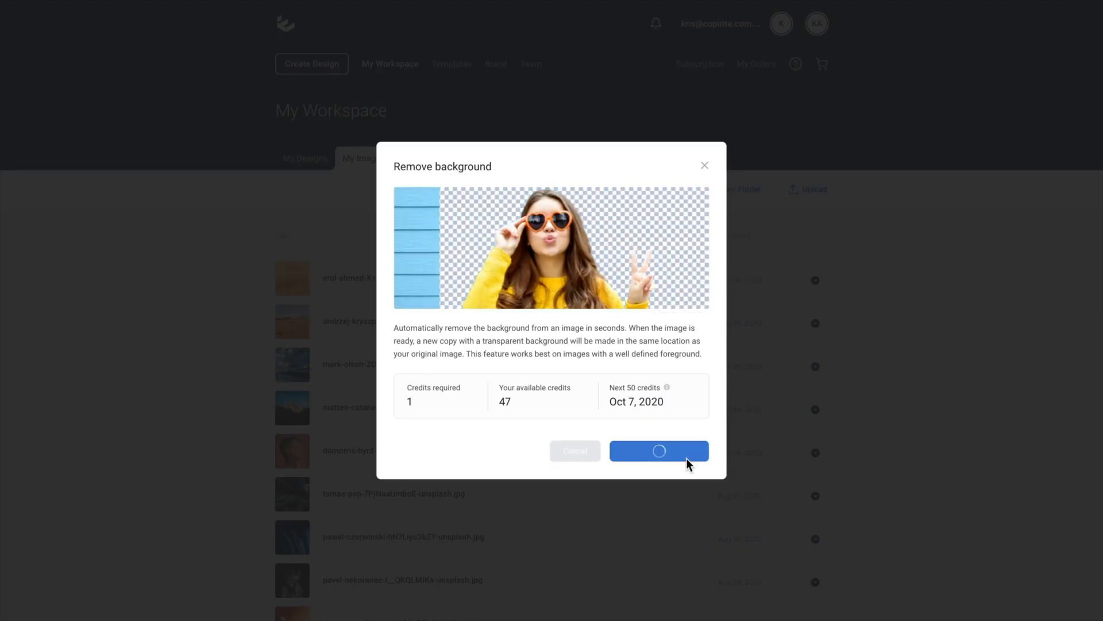
{"action": "left_click", "coordinate": [659, 450]}
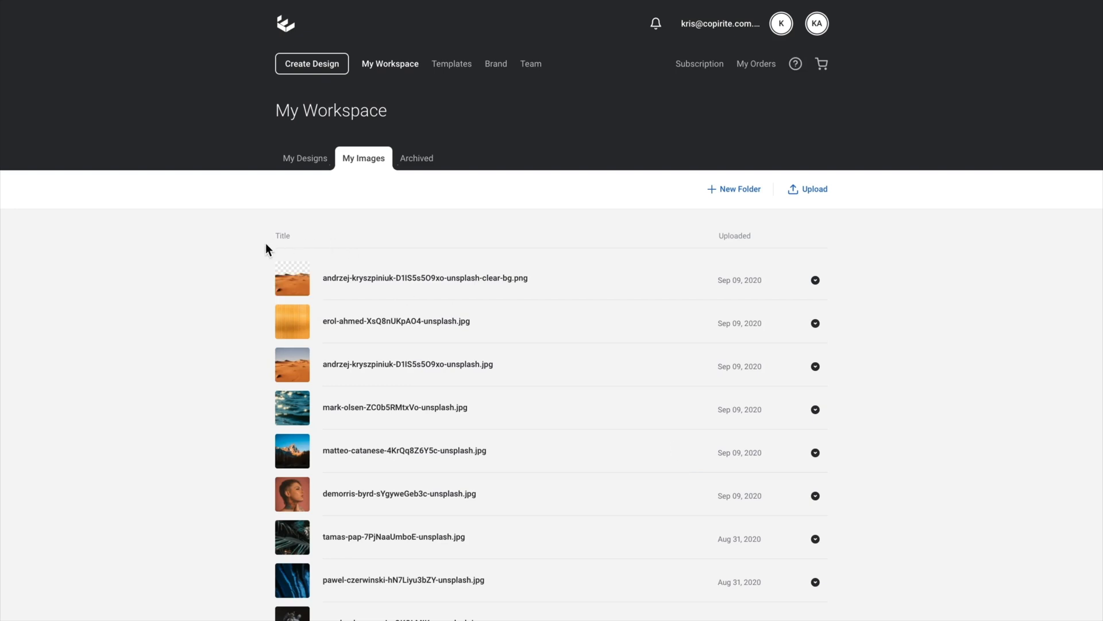
{"action": "mouse_move", "coordinate": [285, 311]}
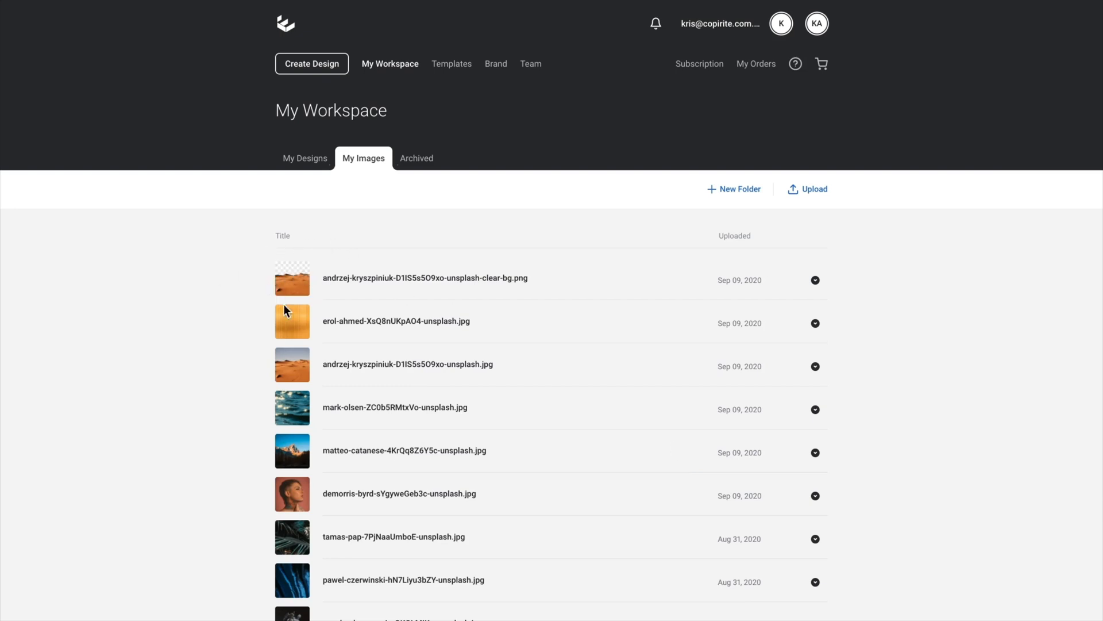
{"action": "mouse_move", "coordinate": [314, 360]}
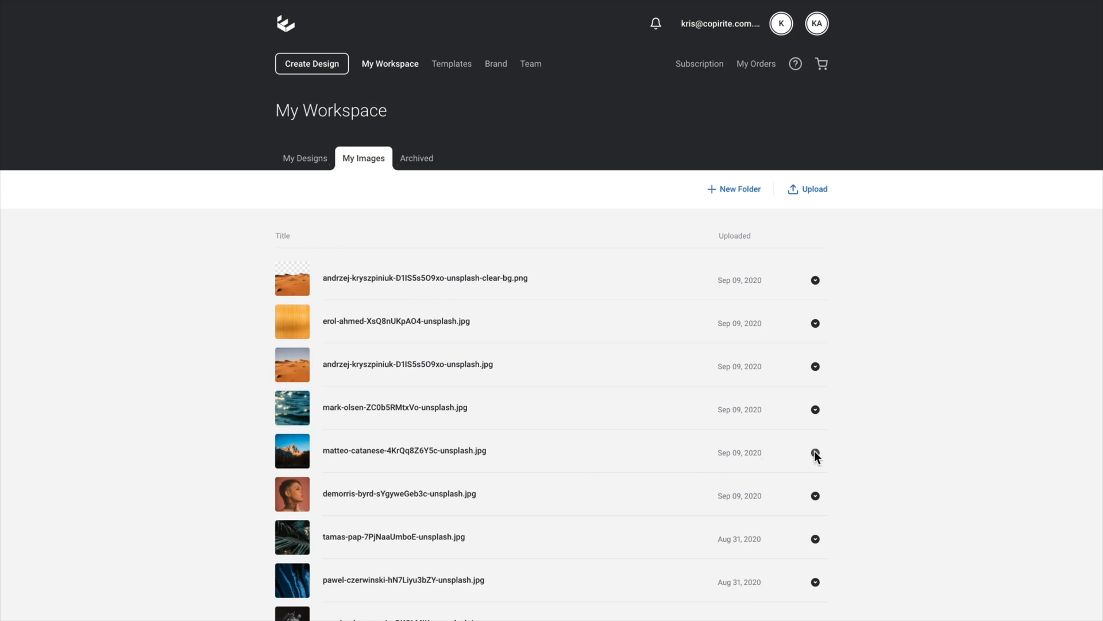
{"action": "left_click", "coordinate": [816, 452]}
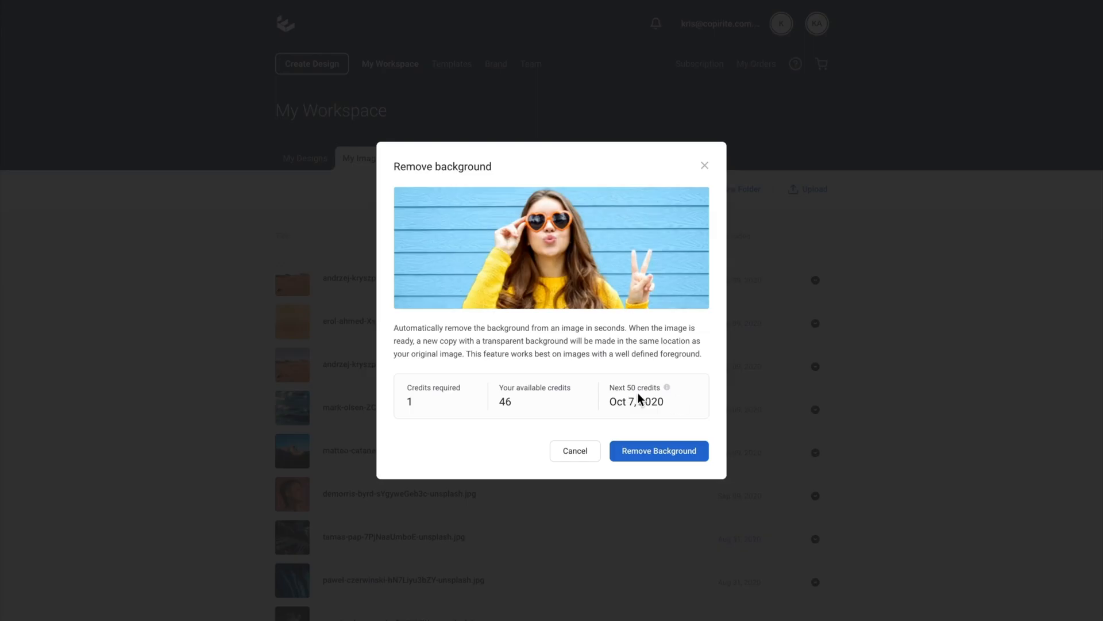
{"action": "left_click", "coordinate": [658, 450]}
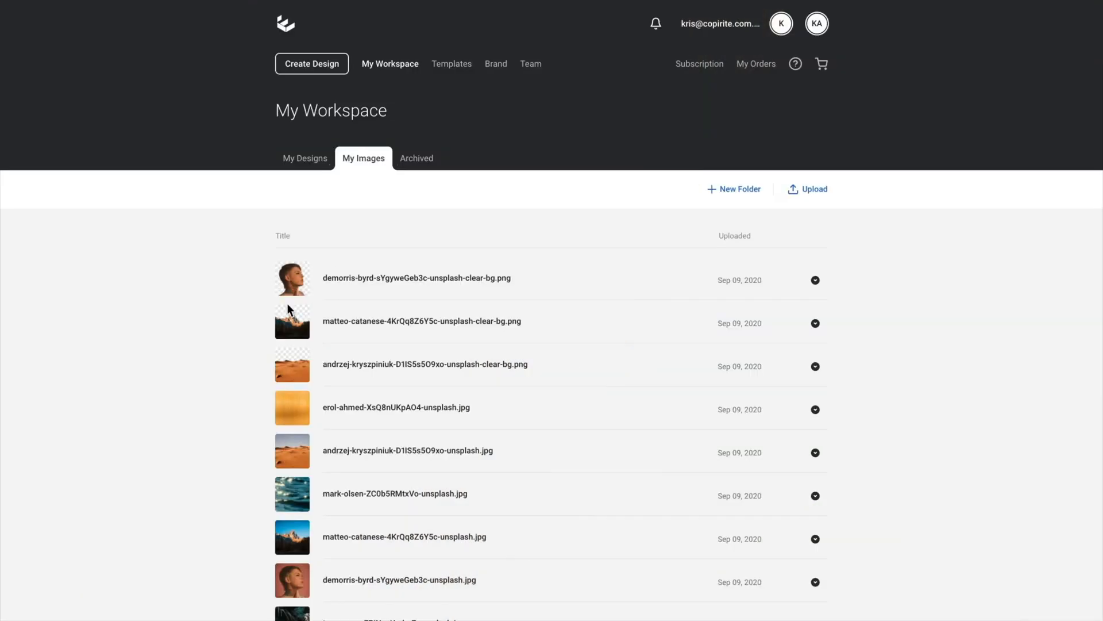
{"action": "mouse_move", "coordinate": [304, 378]}
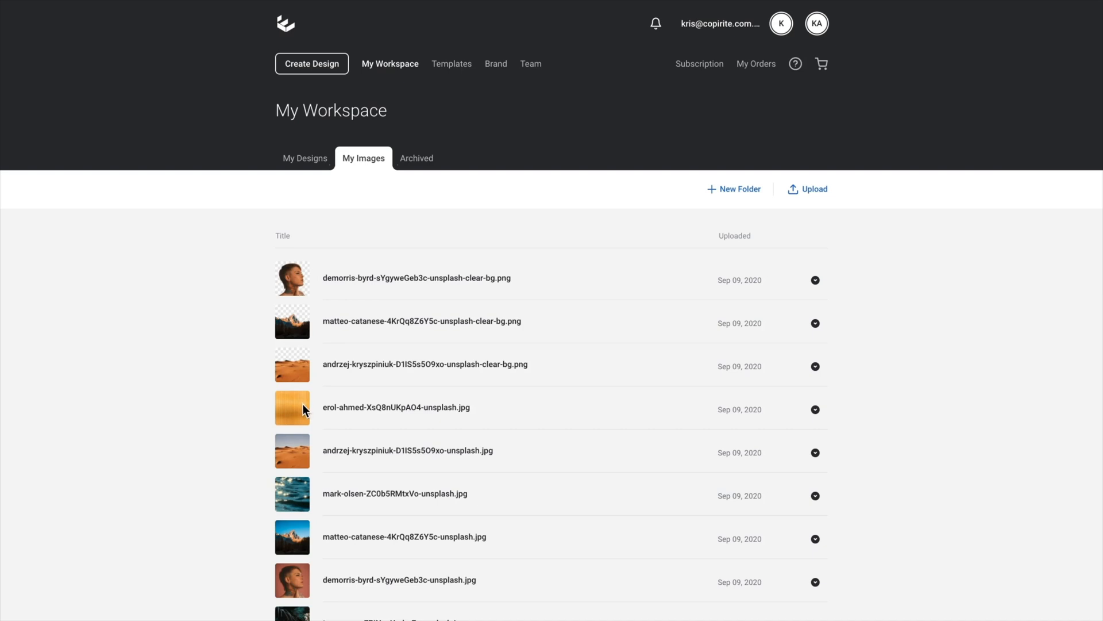
{"action": "mouse_move", "coordinate": [331, 63]}
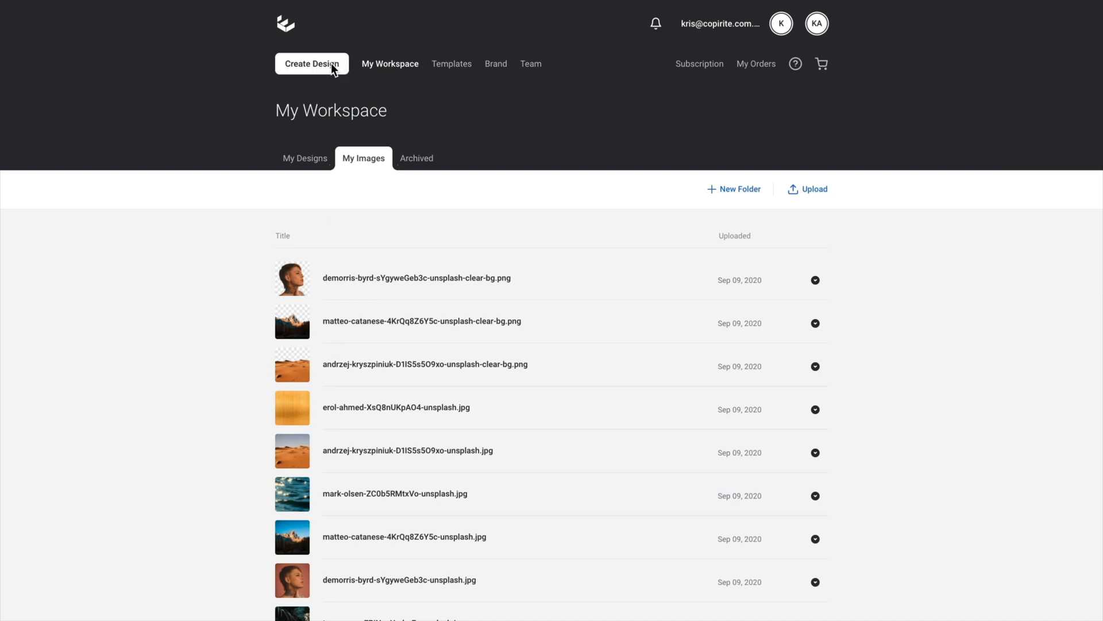
Start a blank 1080 × 1920 Story design from Create Design.
{"action": "left_click", "coordinate": [452, 63]}
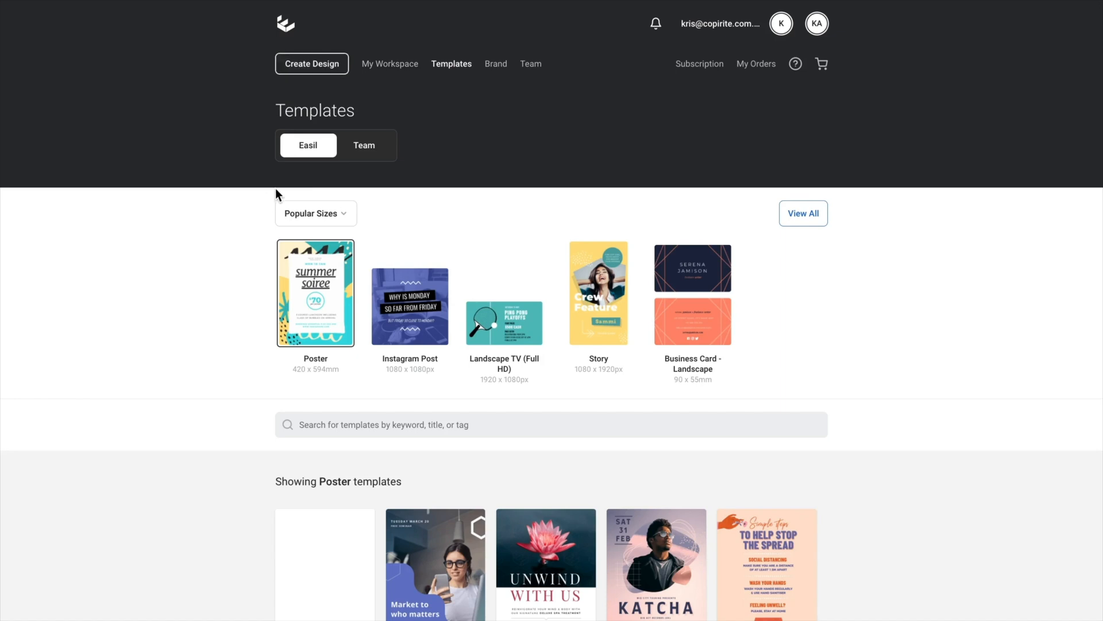
{"action": "mouse_move", "coordinate": [530, 258]}
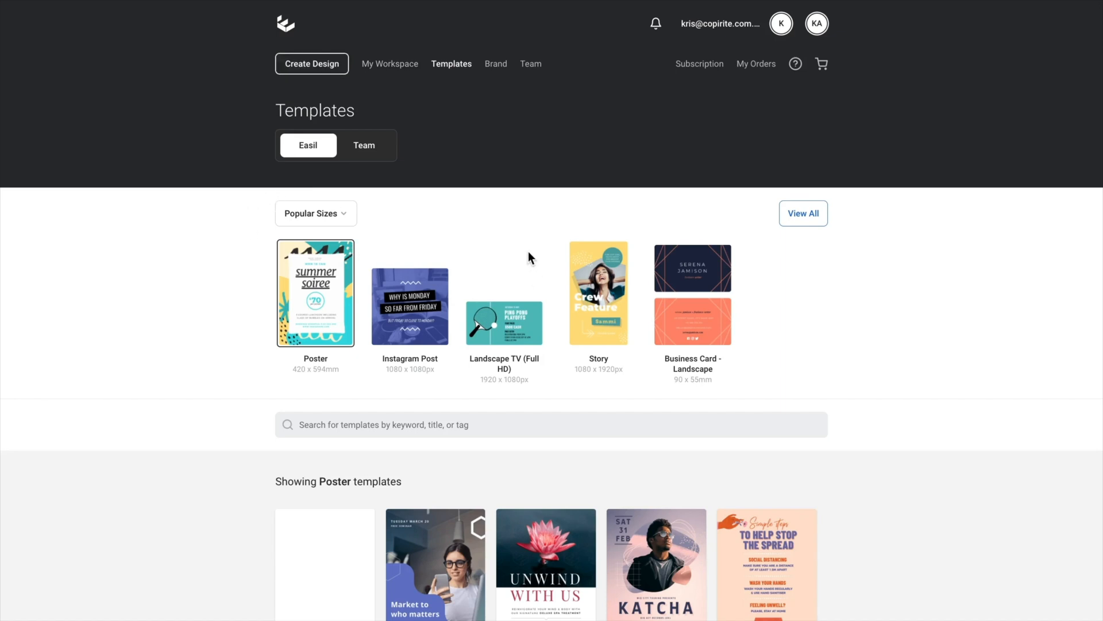
{"action": "left_click", "coordinate": [598, 292]}
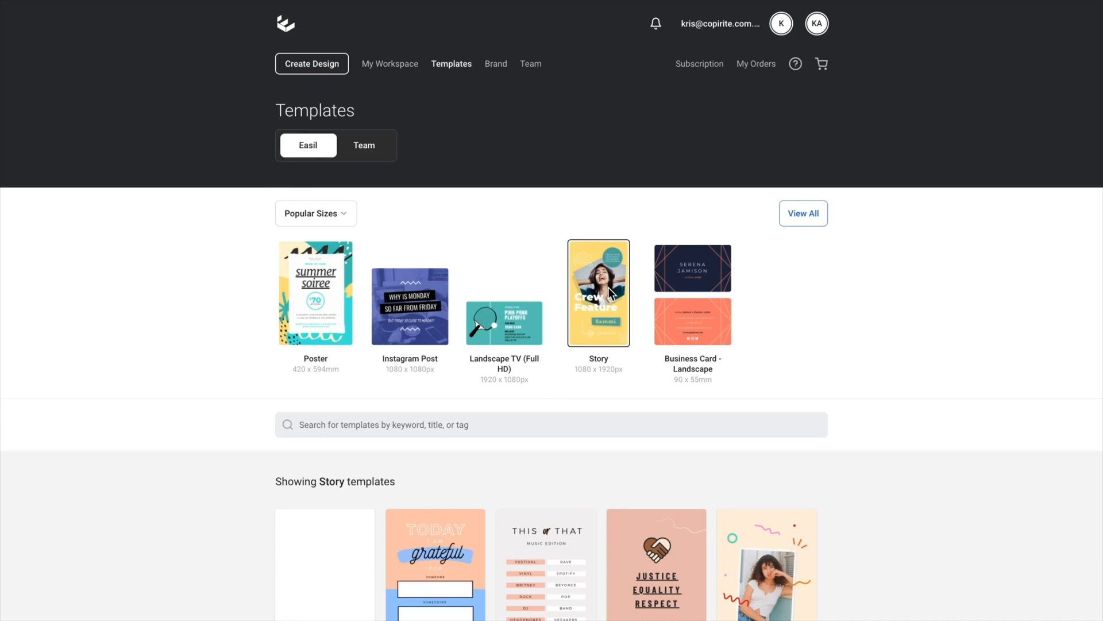
{"action": "scroll", "scroll_direction": "down", "scroll_amount": 3}
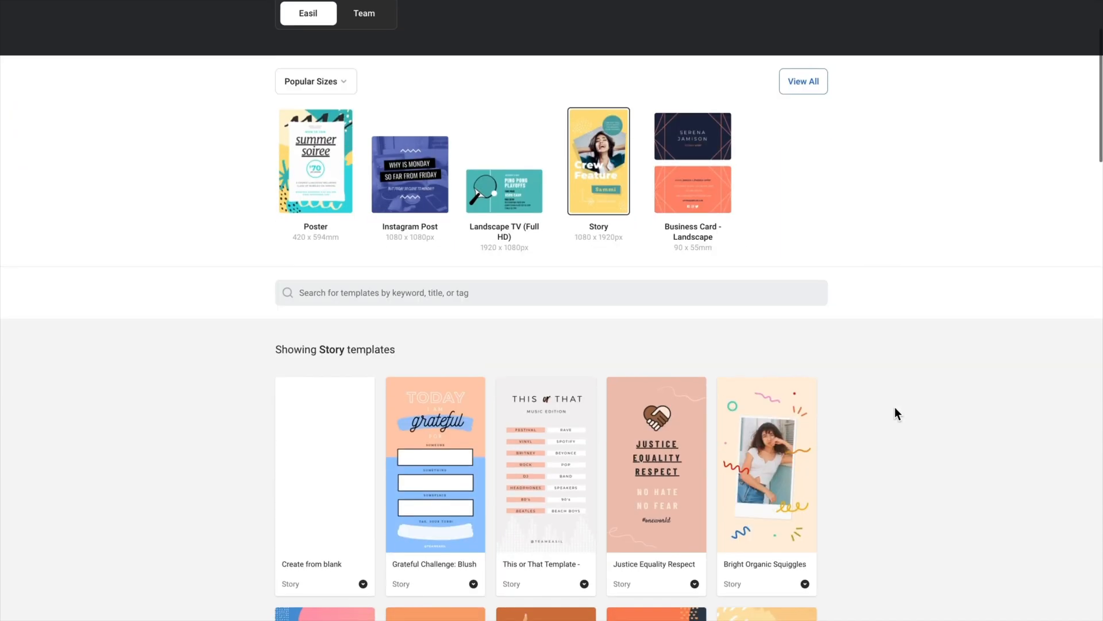
{"action": "scroll", "scroll_direction": "up", "scroll_amount": 3}
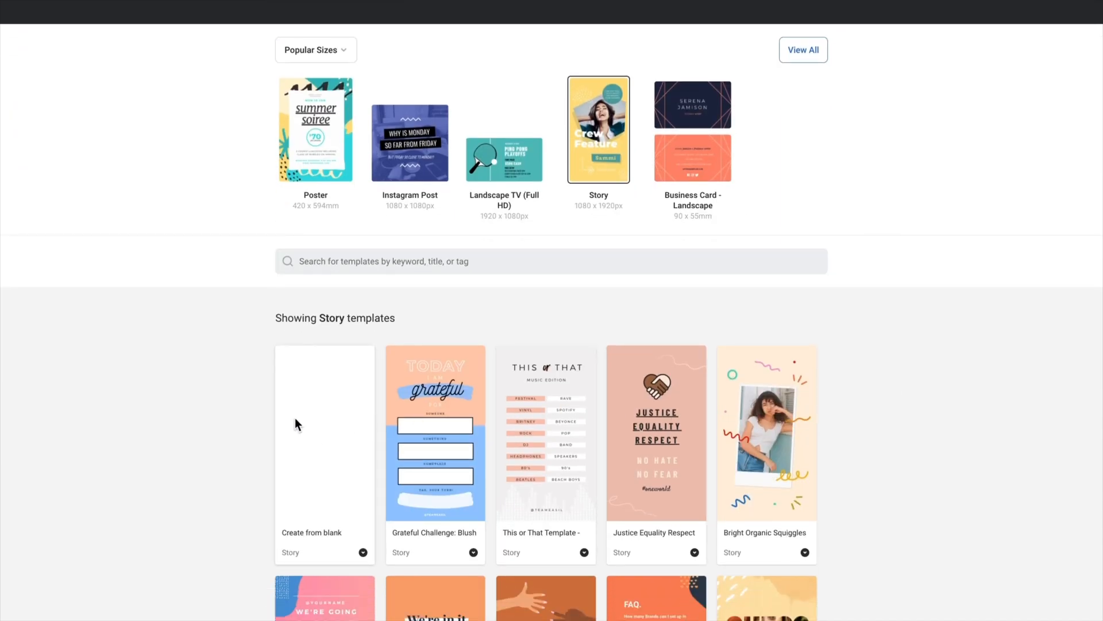
{"action": "left_click", "coordinate": [324, 453]}
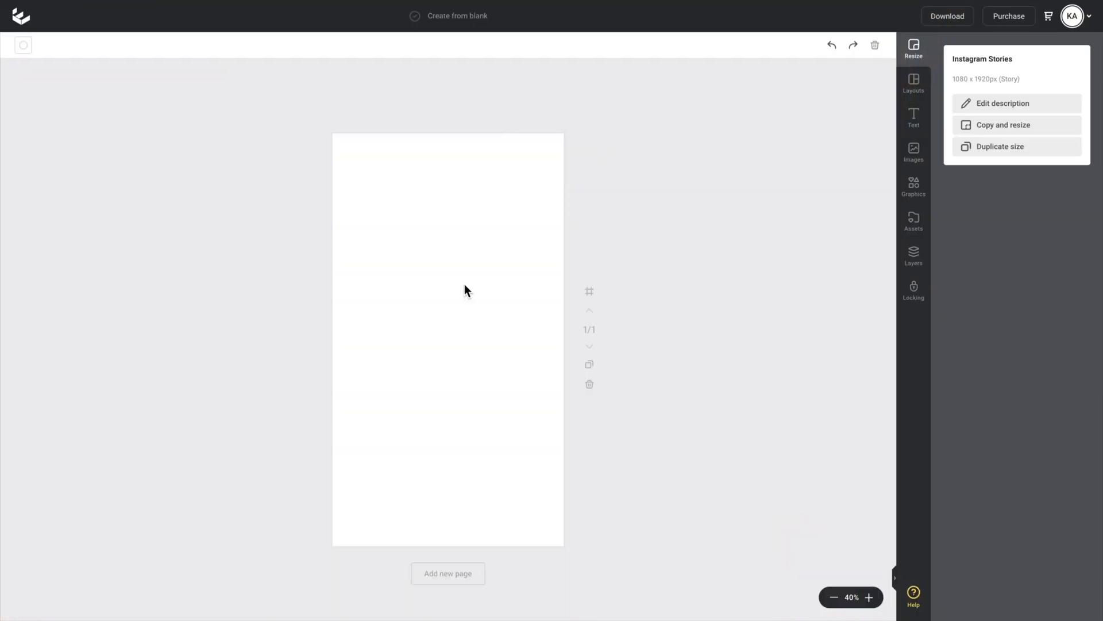
{"action": "mouse_move", "coordinate": [507, 237]}
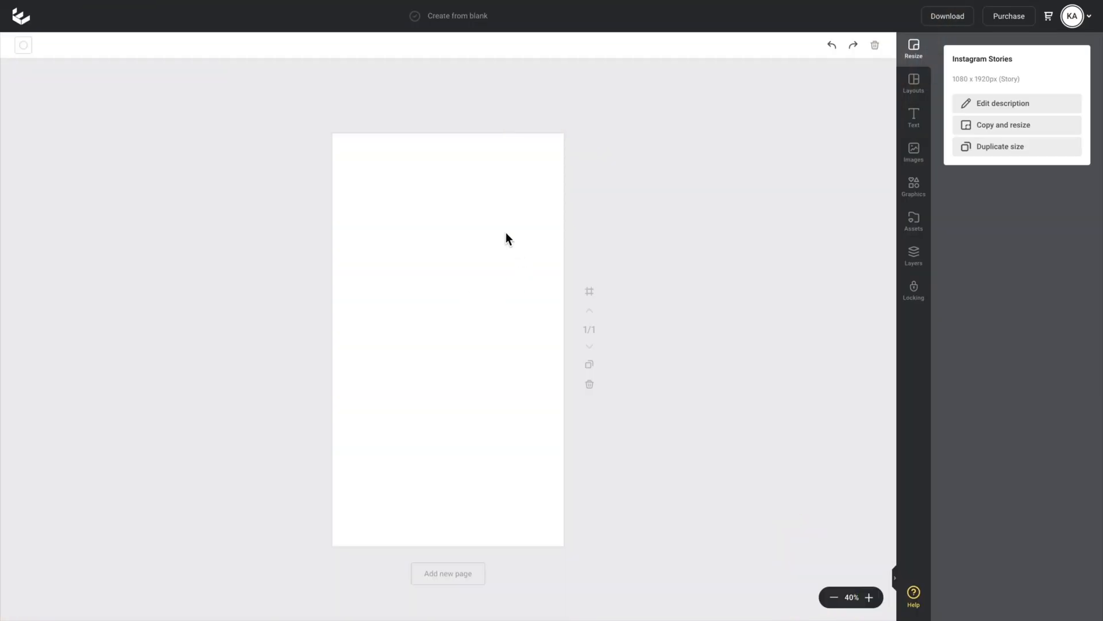
{"action": "mouse_move", "coordinate": [522, 231]}
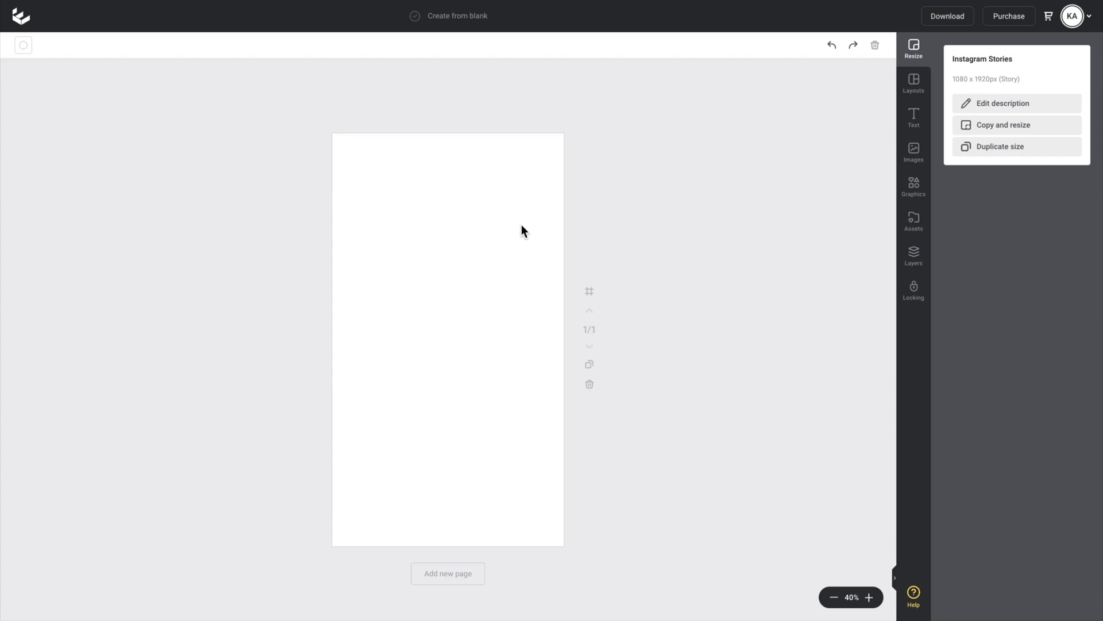
{"action": "mouse_move", "coordinate": [716, 220]}
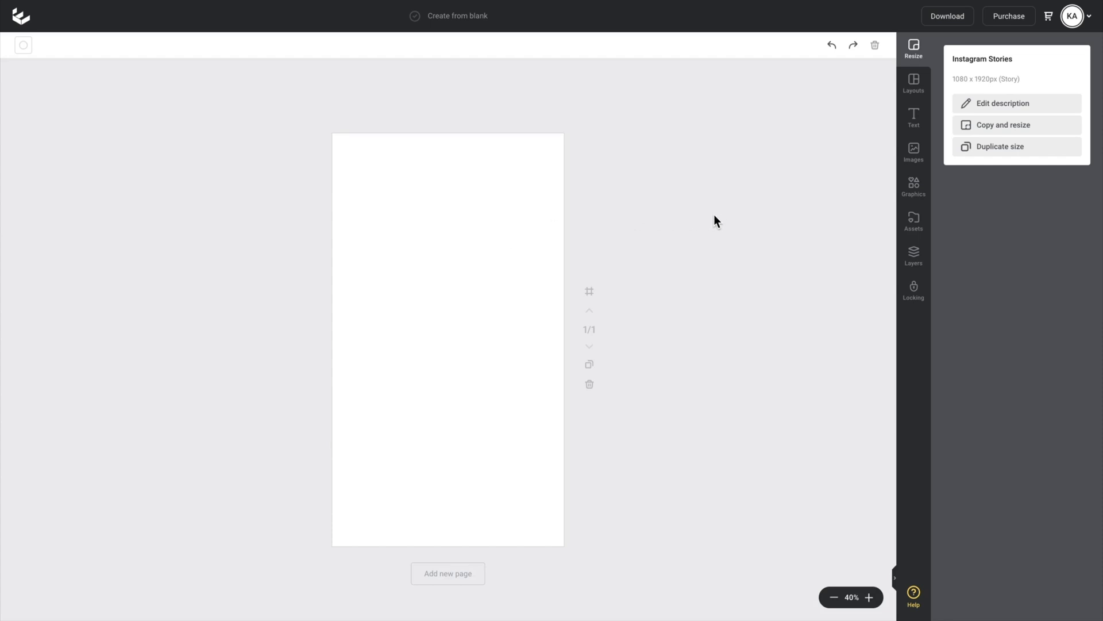
Add the organic blob mask from Graphics > Shape Masks to the page.
{"action": "left_click", "coordinate": [913, 186]}
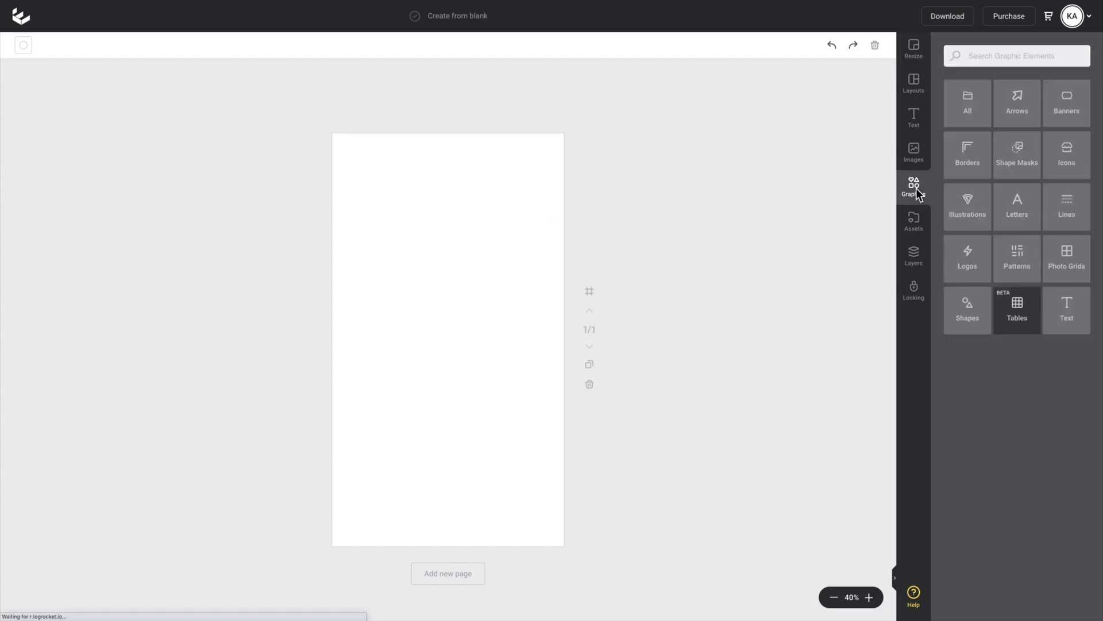
{"action": "mouse_move", "coordinate": [904, 220]}
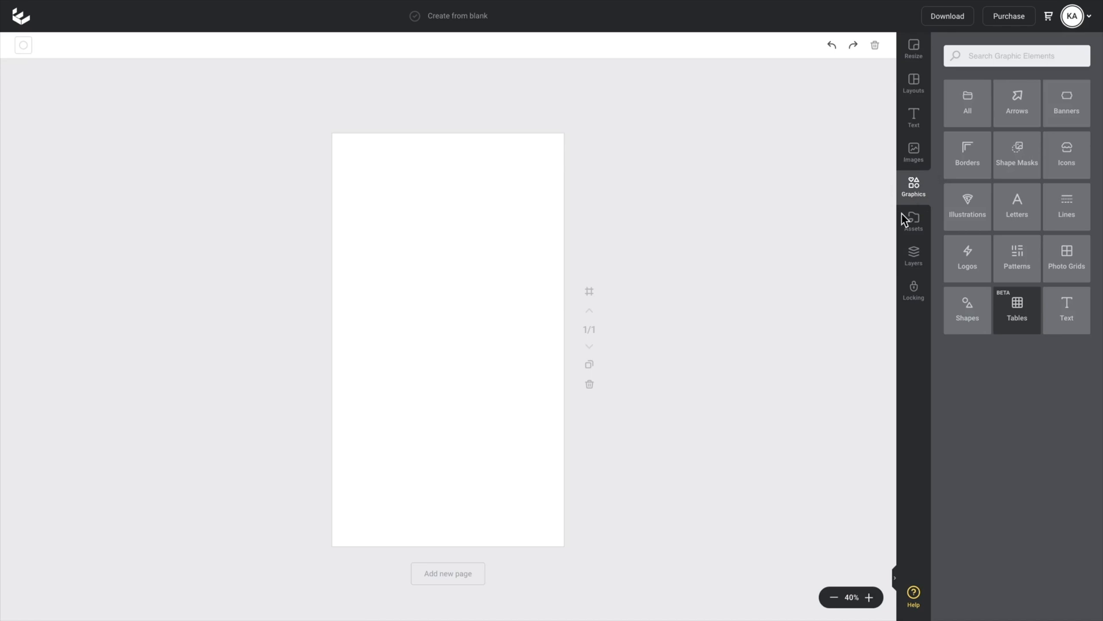
{"action": "left_click", "coordinate": [1017, 153]}
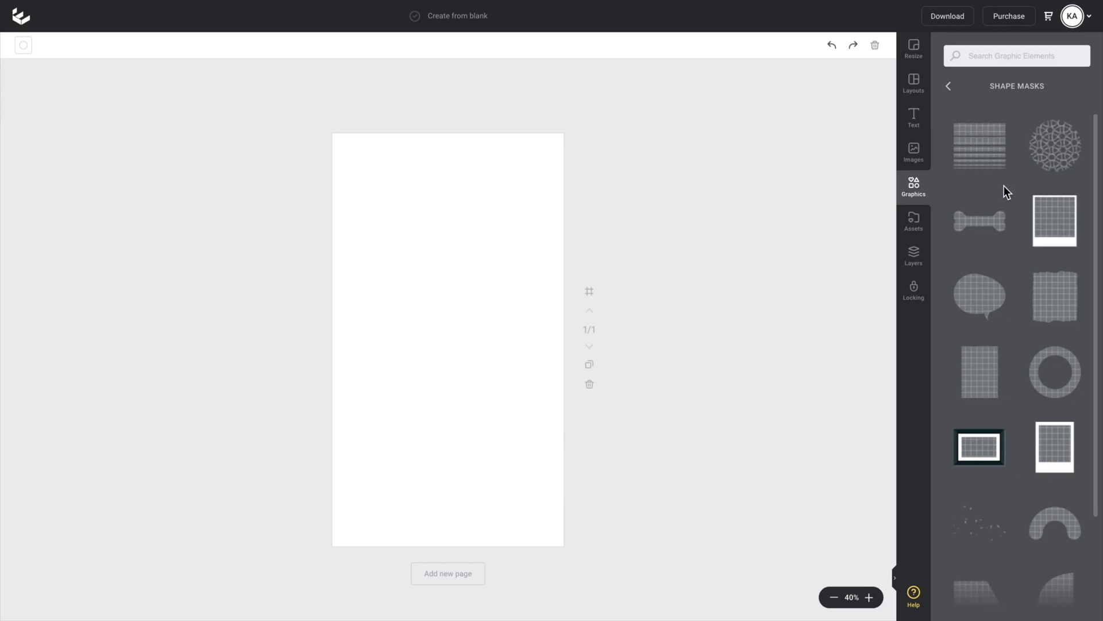
{"action": "scroll", "scroll_direction": "down", "scroll_amount": 3}
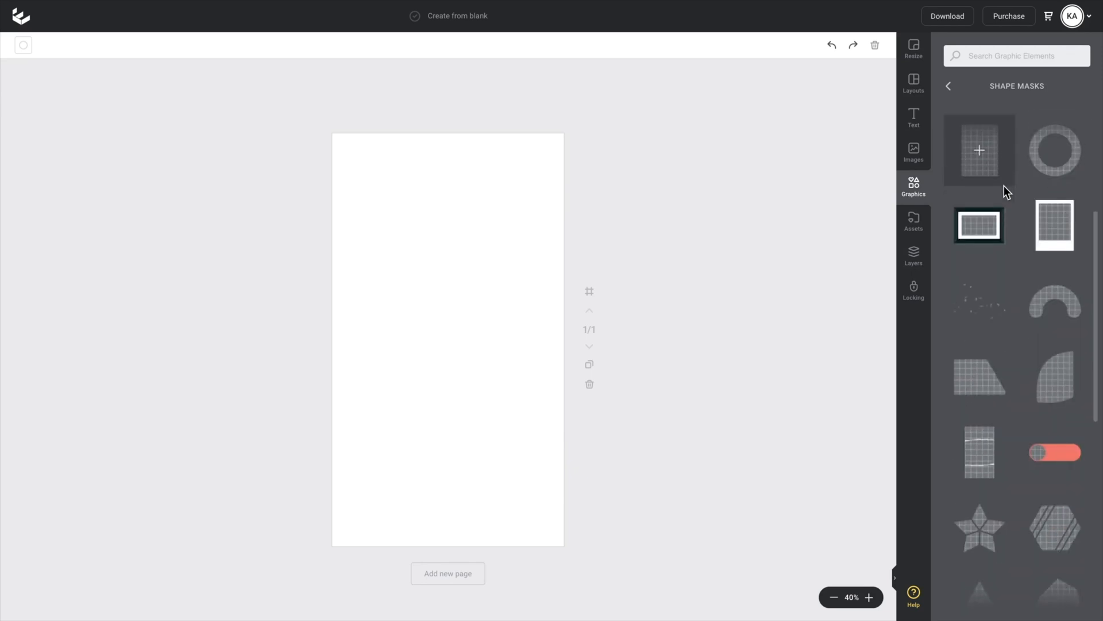
{"action": "scroll", "scroll_direction": "down", "scroll_amount": 3}
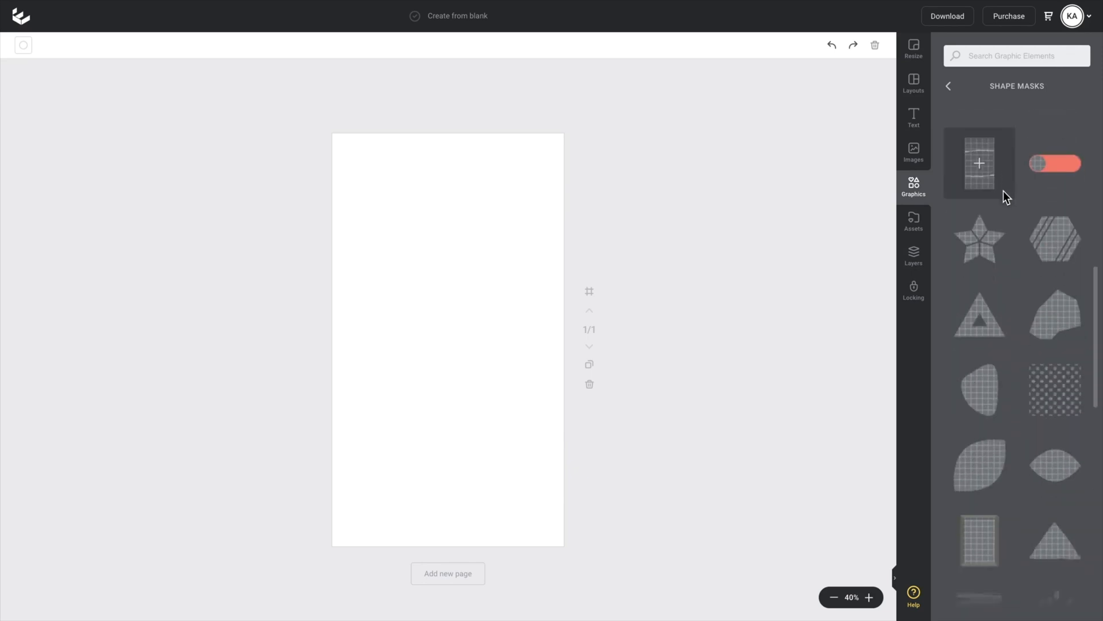
{"action": "mouse_move", "coordinate": [978, 390]}
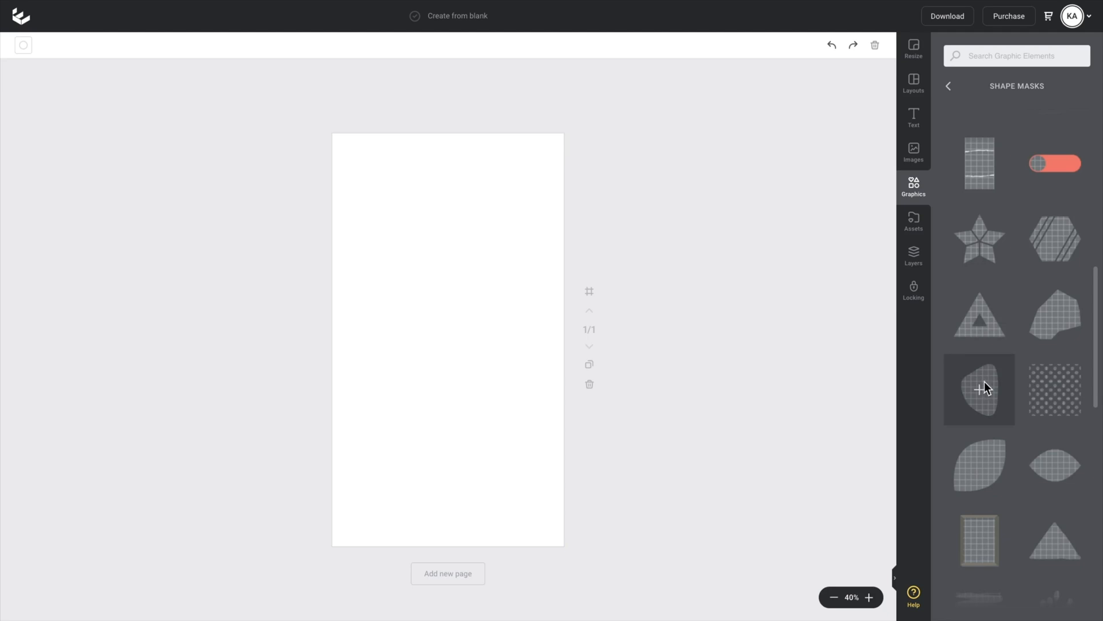
{"action": "left_click", "coordinate": [978, 389]}
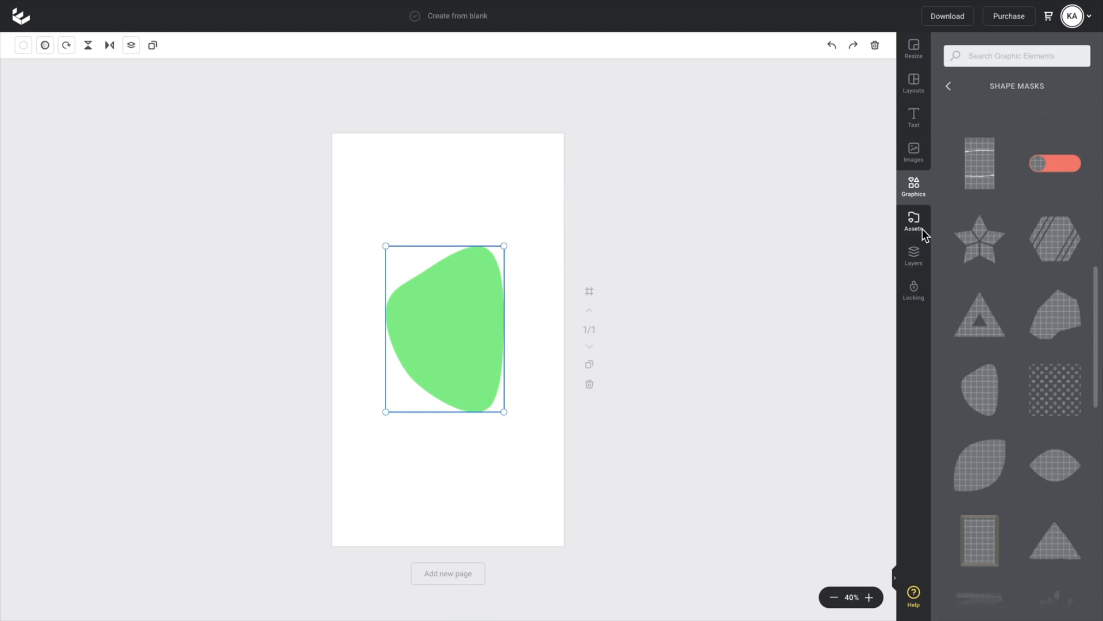
Drop the tattooed woman's portrait into the blob mask and crop it.
{"action": "left_click", "coordinate": [913, 151]}
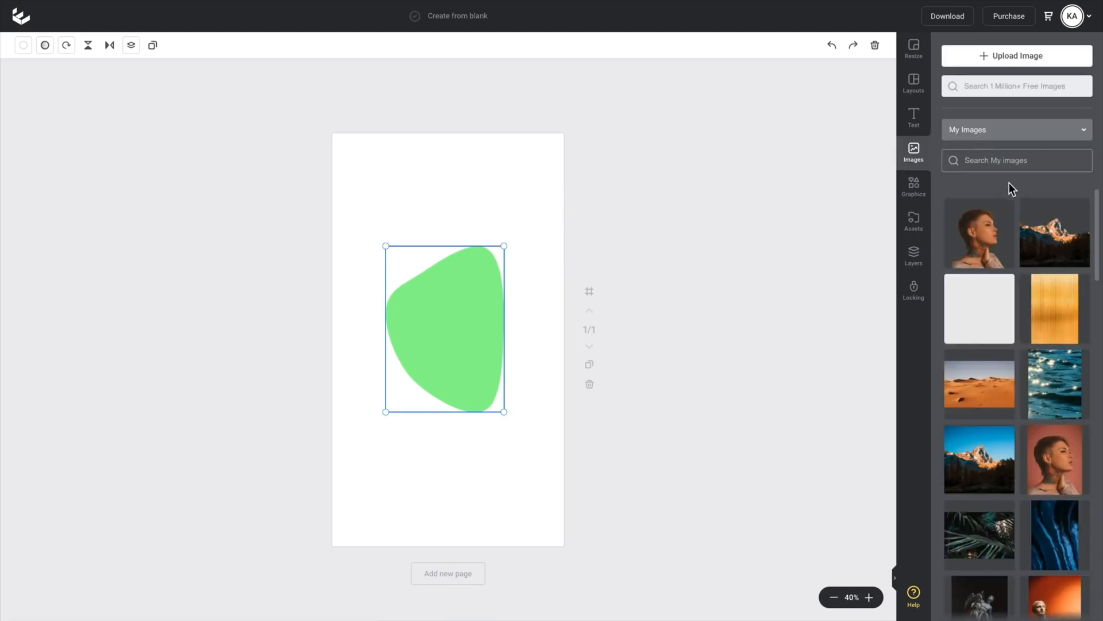
{"action": "mouse_move", "coordinate": [978, 232]}
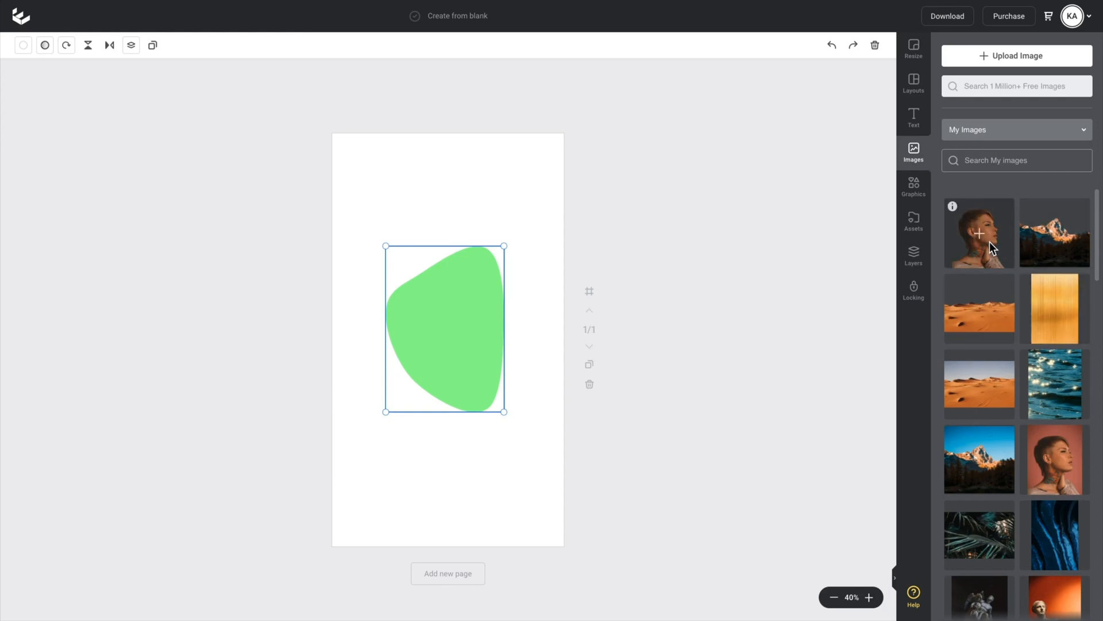
{"action": "mouse_move", "coordinate": [1004, 340]}
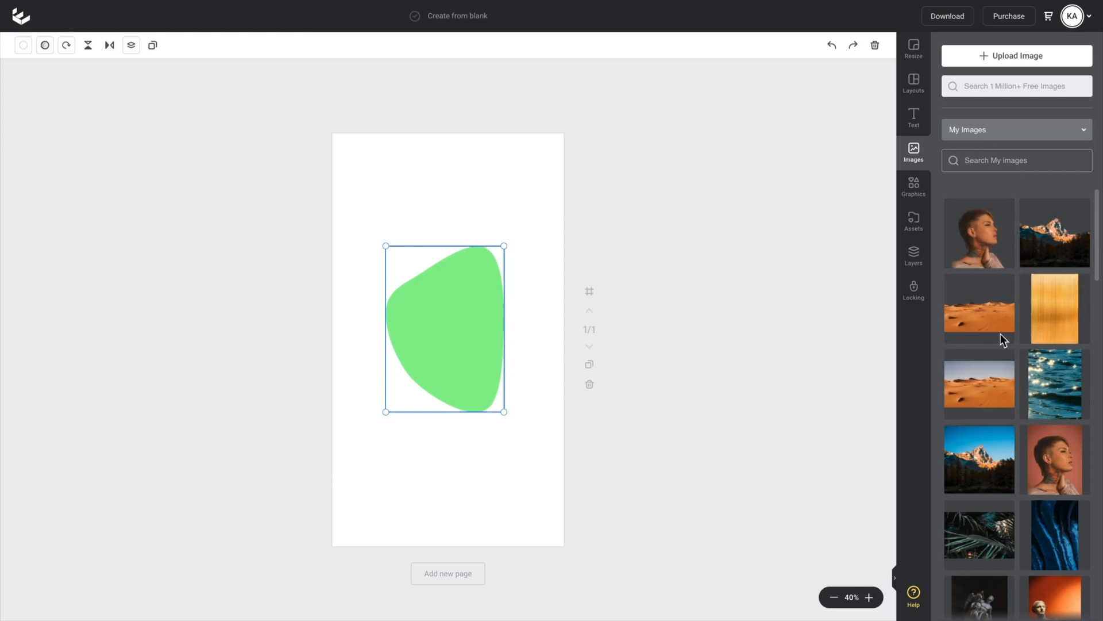
{"action": "mouse_move", "coordinate": [1003, 457]}
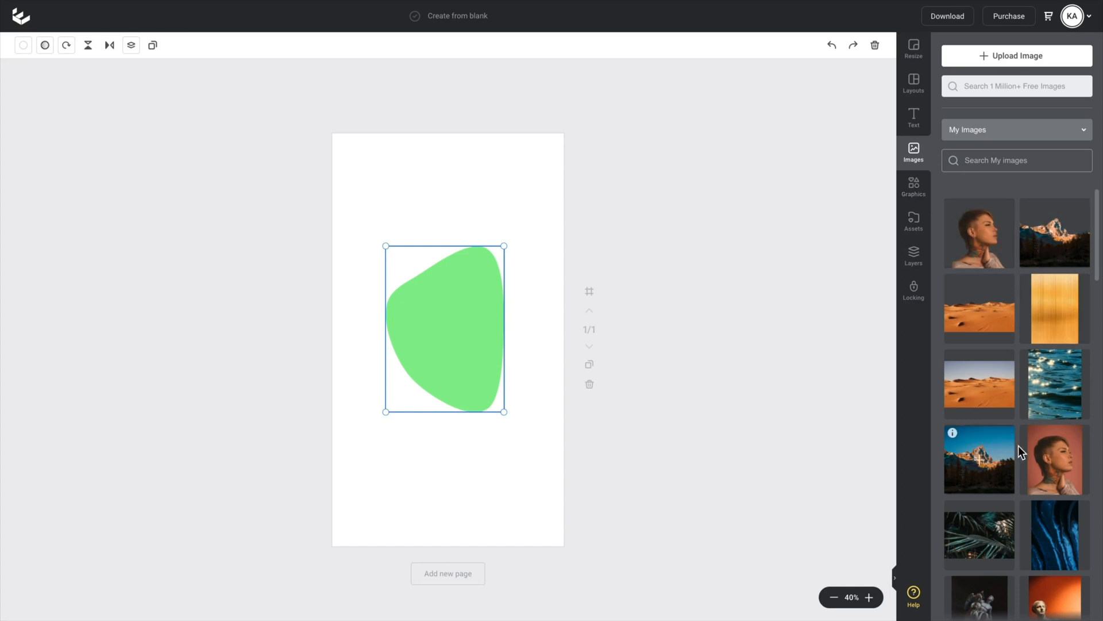
{"action": "scroll", "scroll_direction": "down", "scroll_amount": 3}
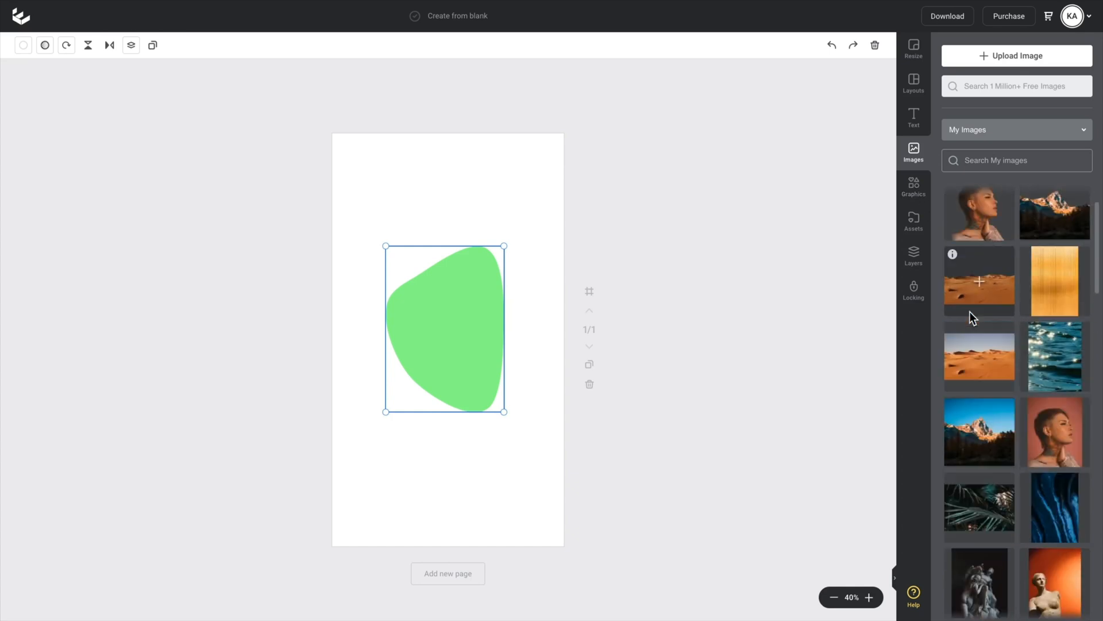
{"action": "scroll", "scroll_direction": "up", "scroll_amount": 3}
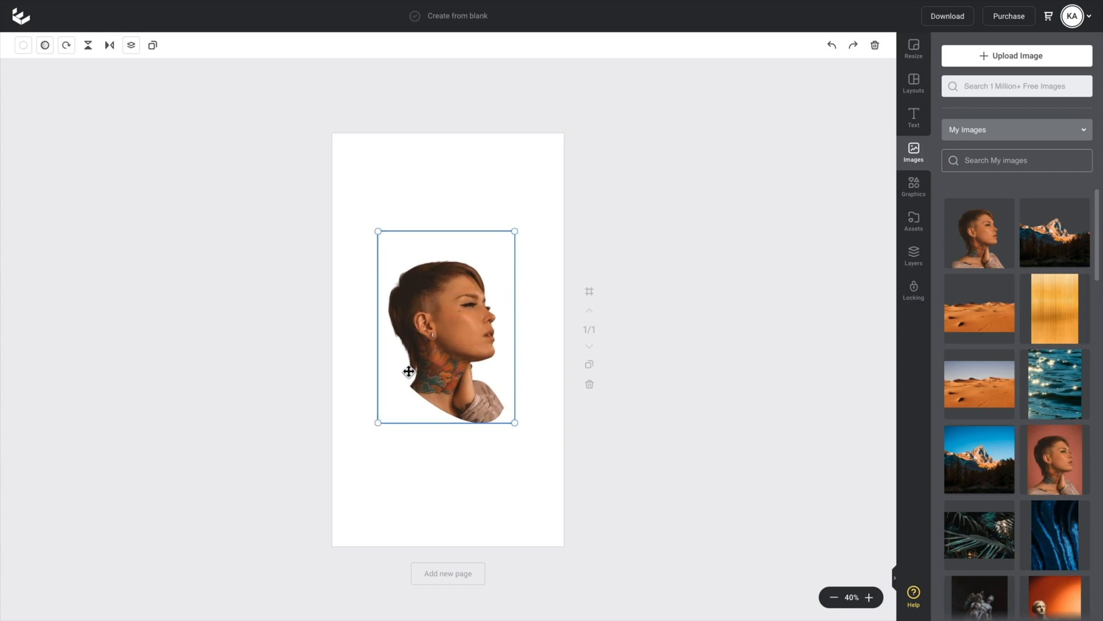
{"action": "mouse_move", "coordinate": [471, 294]}
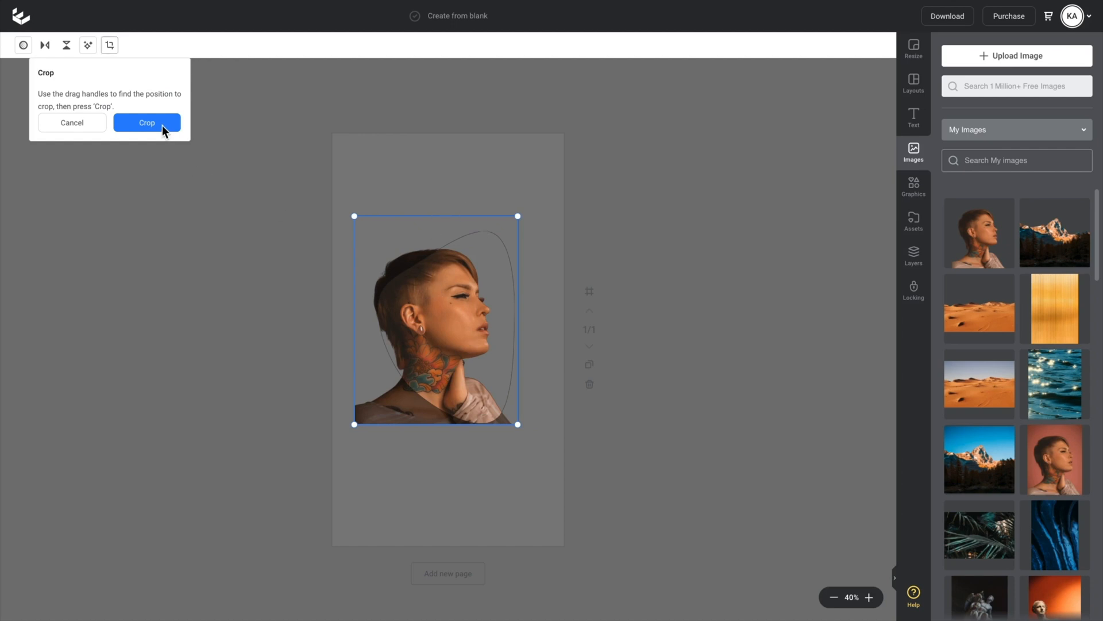
{"action": "left_click", "coordinate": [146, 122]}
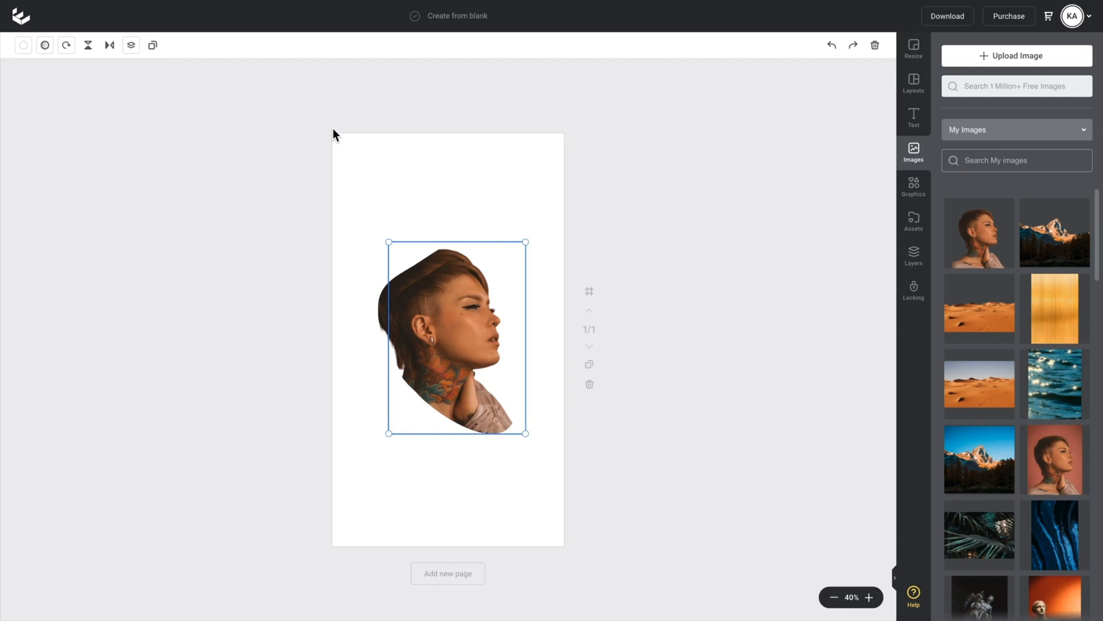
{"action": "mouse_move", "coordinate": [153, 45]}
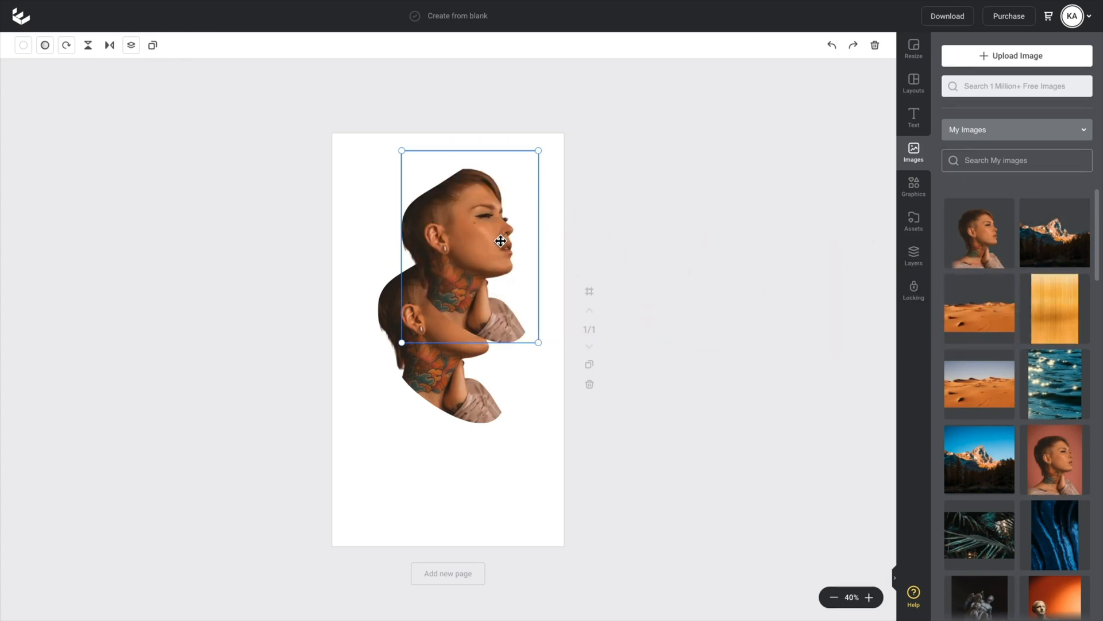
Swap a mask copy's photo for the mountain scene and duplicate that shape.
{"action": "left_click", "coordinate": [153, 45]}
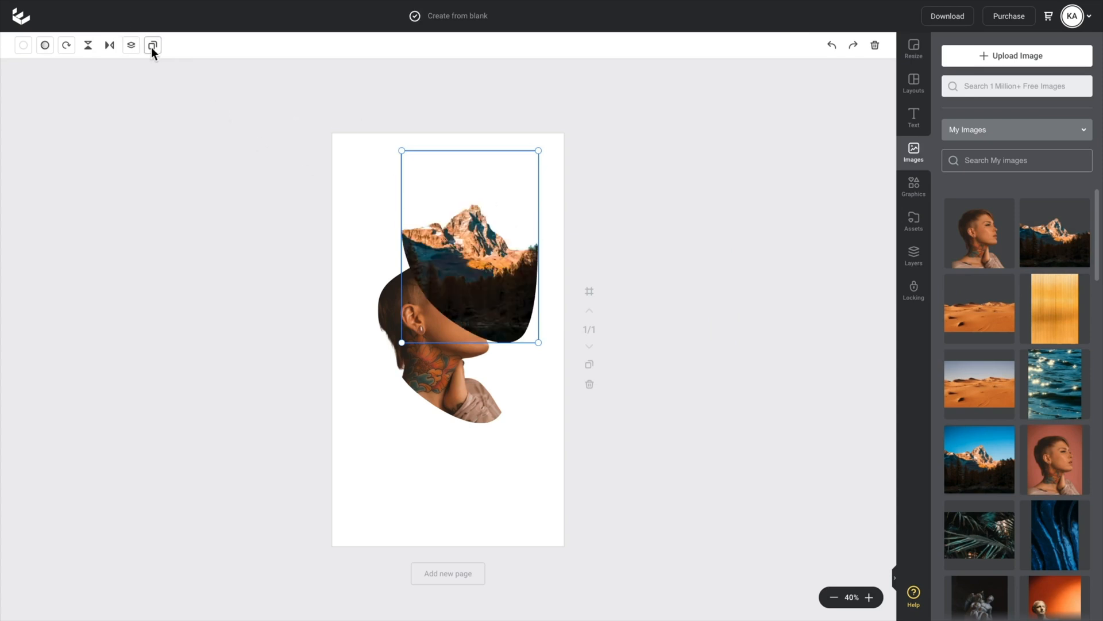
{"action": "left_click", "coordinate": [588, 376]}
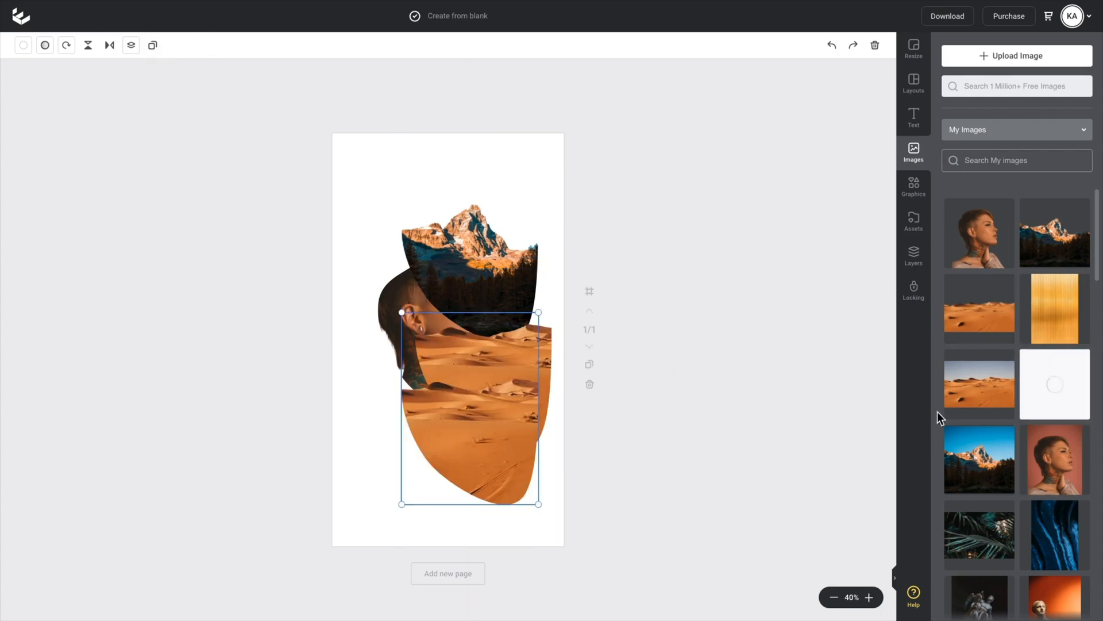
{"action": "left_click", "coordinate": [1053, 384]}
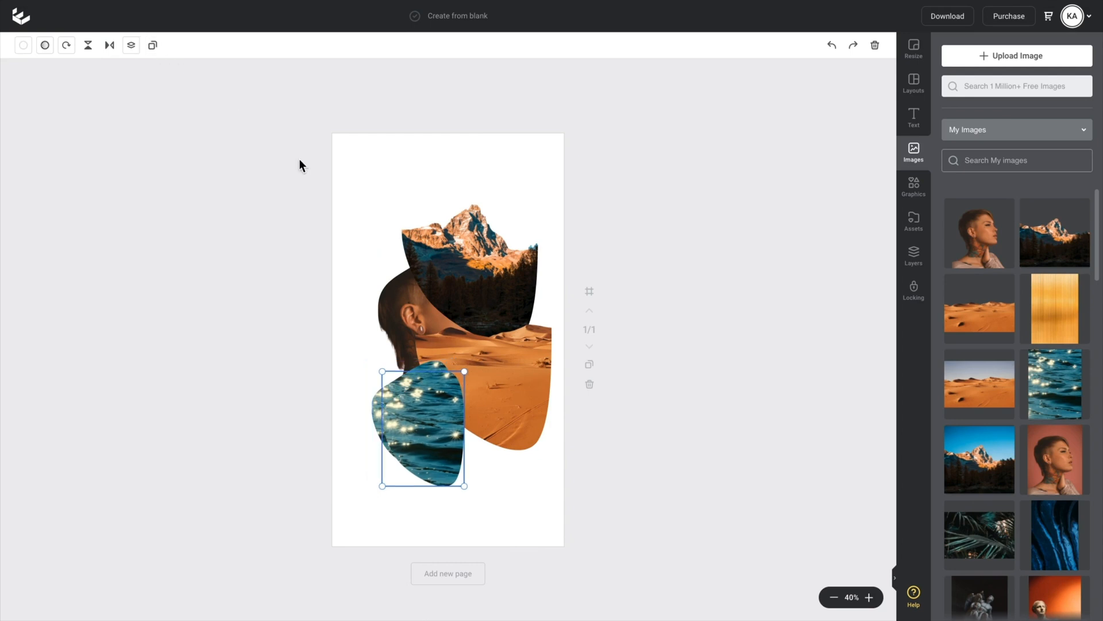
{"action": "mouse_move", "coordinate": [1053, 308]}
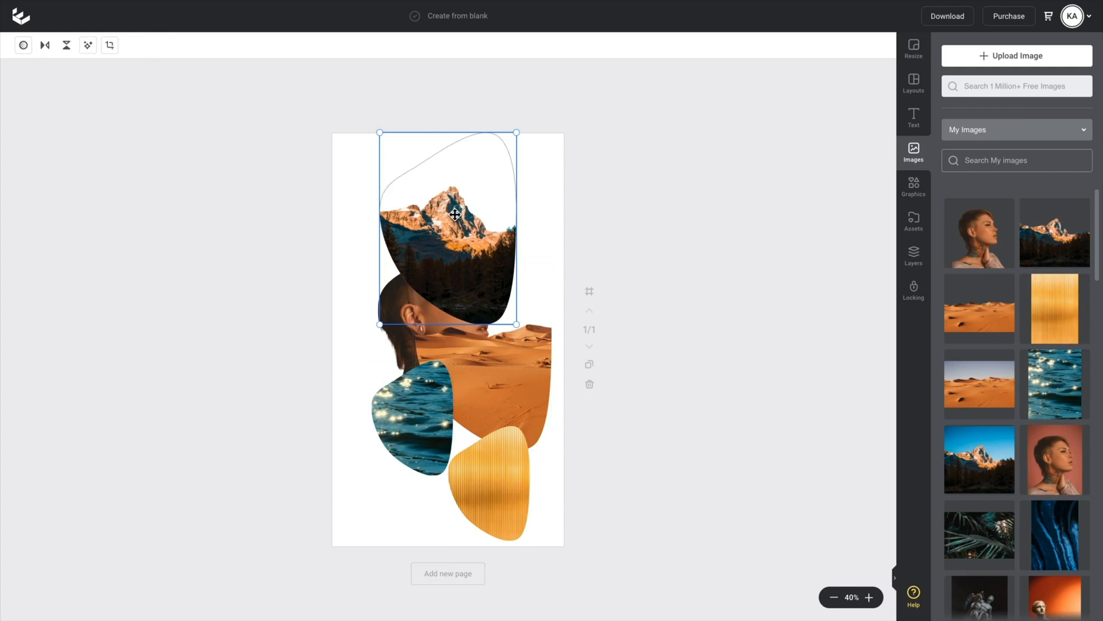
{"action": "mouse_move", "coordinate": [353, 169]}
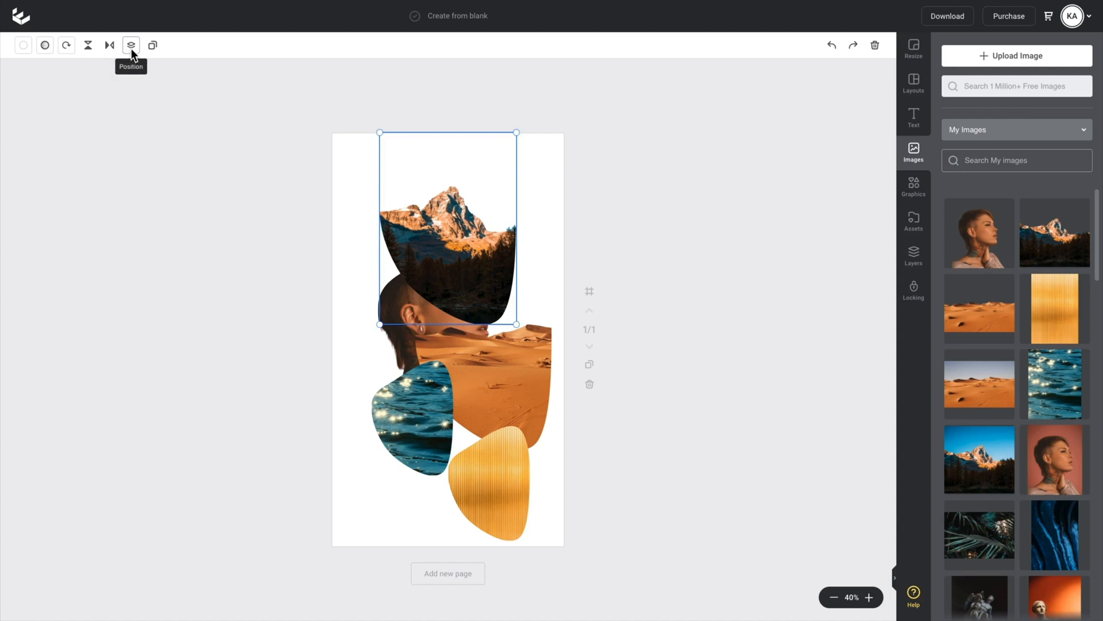
Send the mountain and desert shapes behind the portrait and select the top gold blob.
{"action": "left_click", "coordinate": [131, 45]}
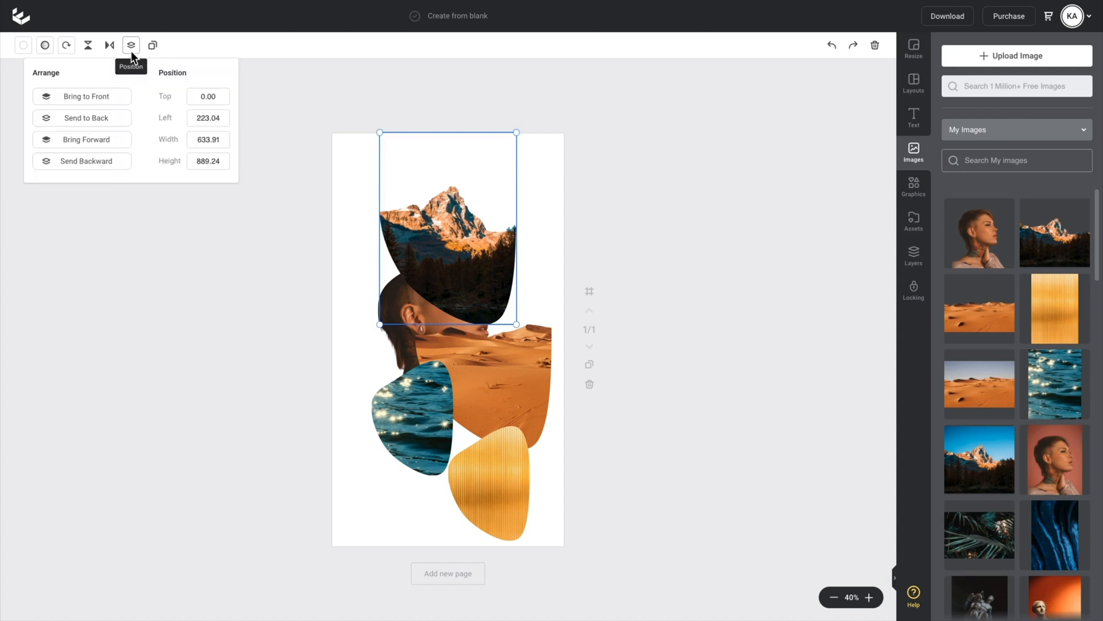
{"action": "left_click", "coordinate": [81, 96]}
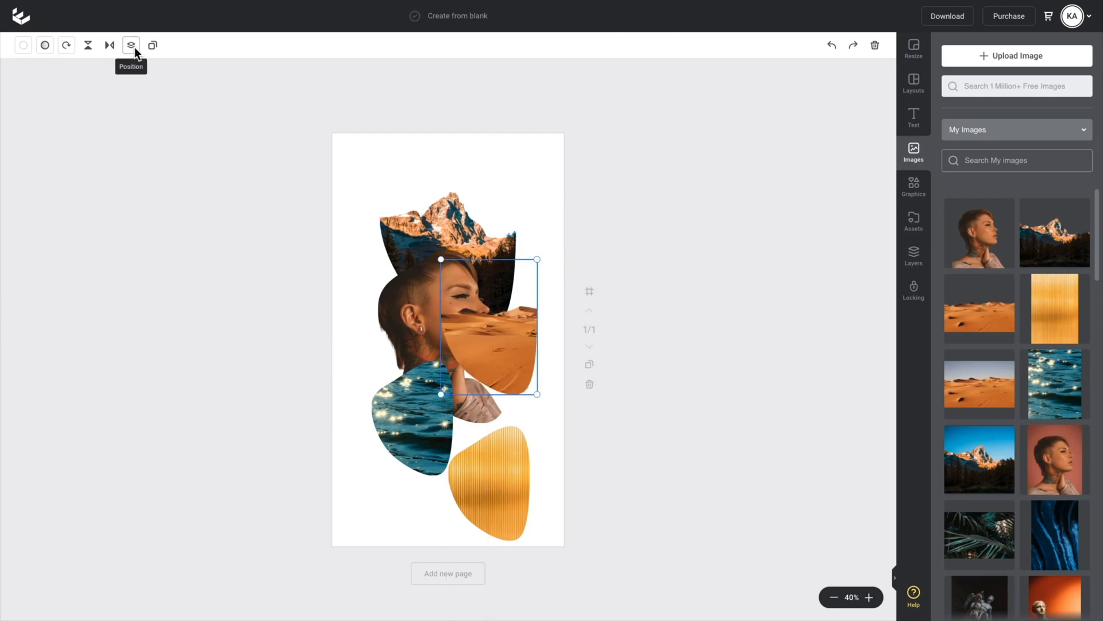
{"action": "left_click", "coordinate": [131, 45]}
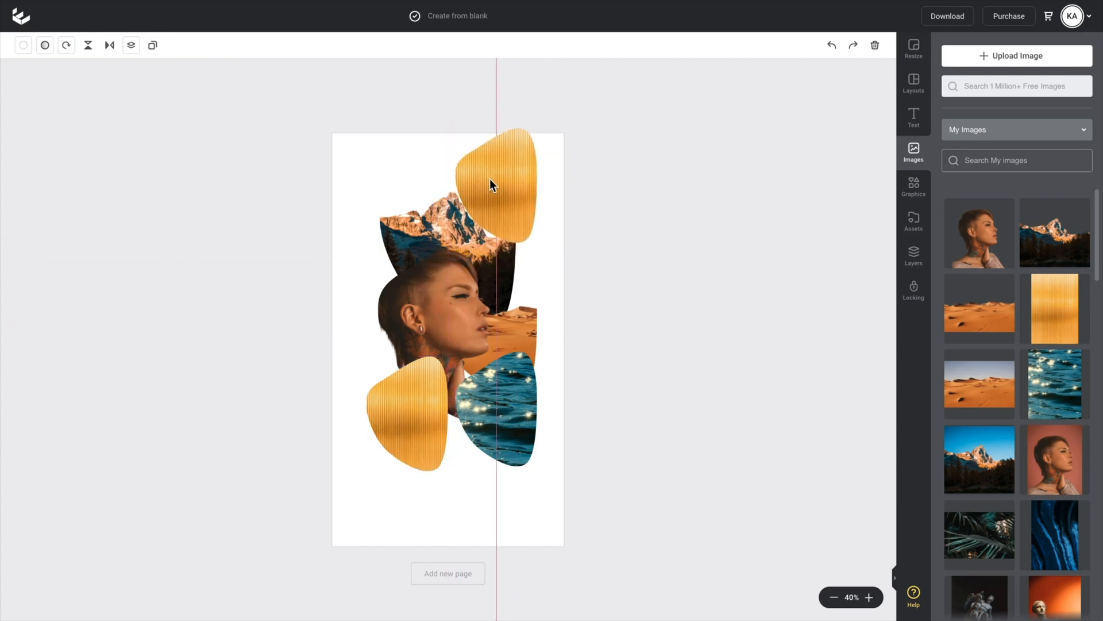
{"action": "left_click", "coordinate": [493, 185]}
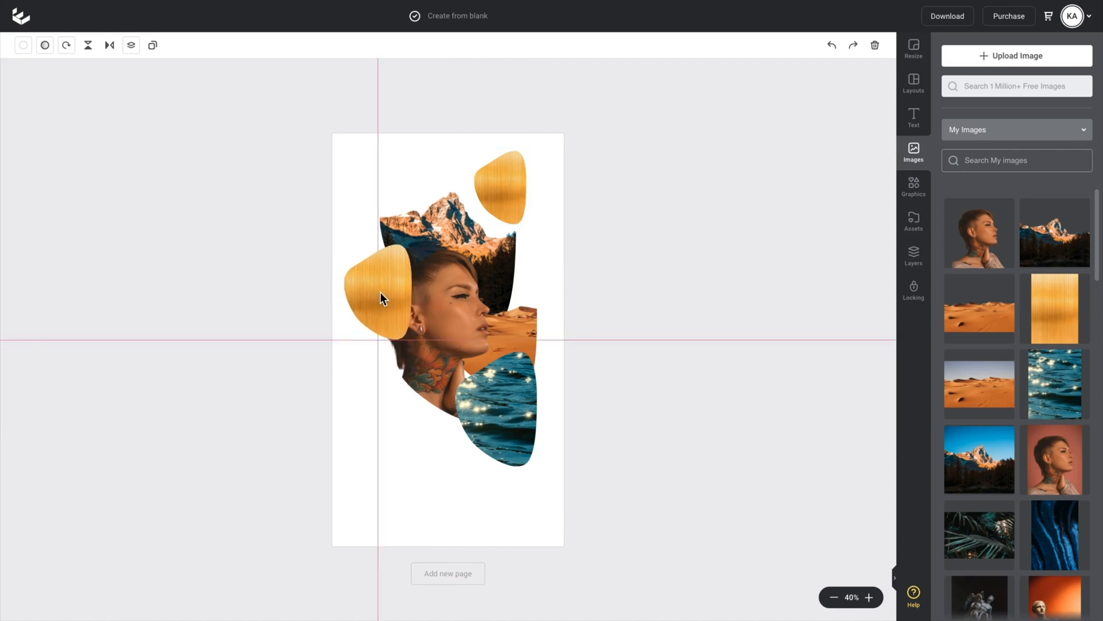
Set the left gold blob to about 81 opacity and re-crop the mountain photo.
{"action": "left_click", "coordinate": [380, 295]}
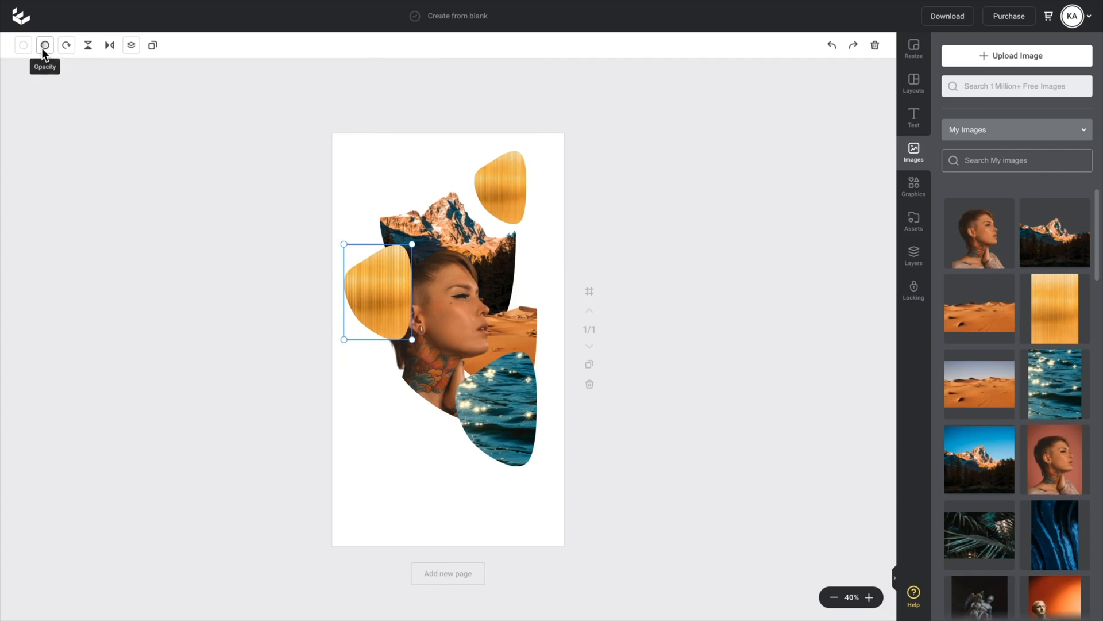
{"action": "left_click", "coordinate": [44, 44]}
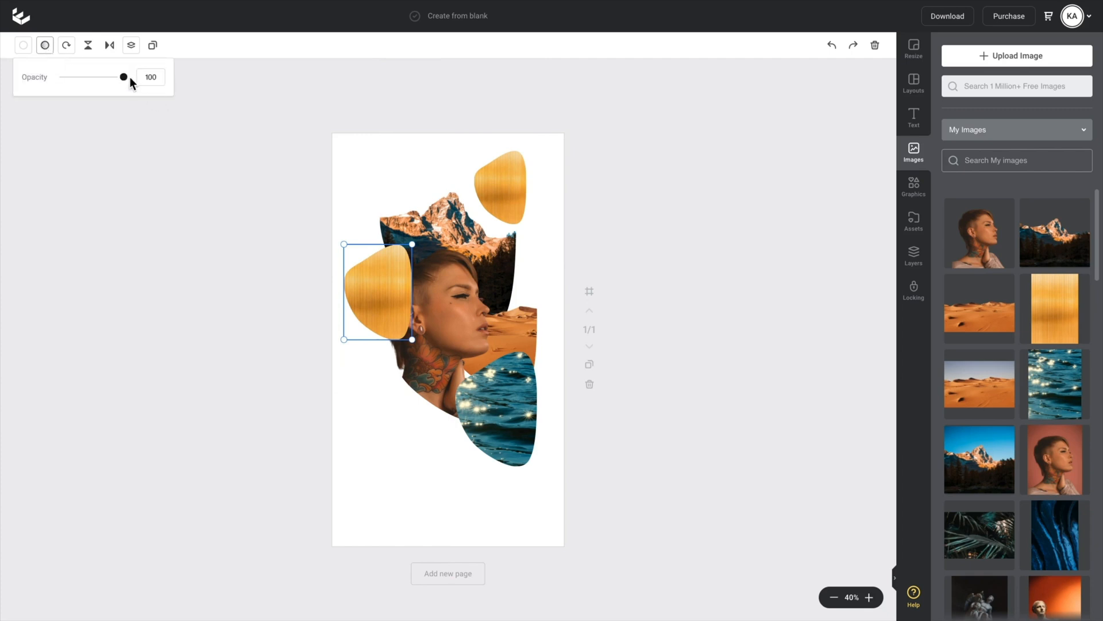
{"action": "left_click_drag", "start_coordinate": [124, 77], "coordinate": [112, 76]}
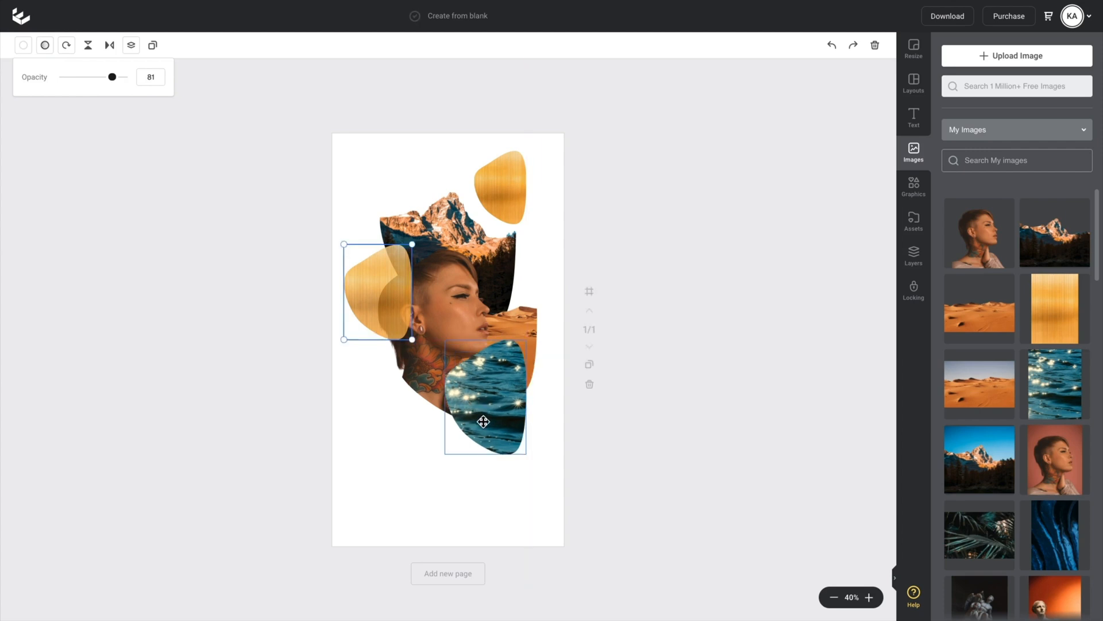
{"action": "left_click", "coordinate": [484, 402]}
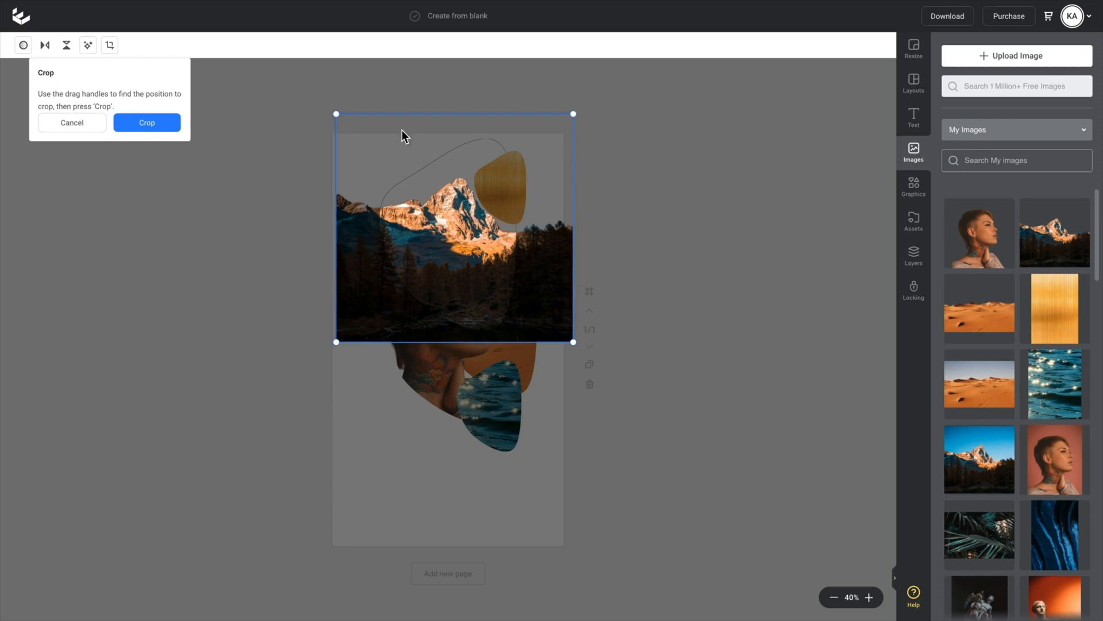
{"action": "left_click", "coordinate": [147, 122]}
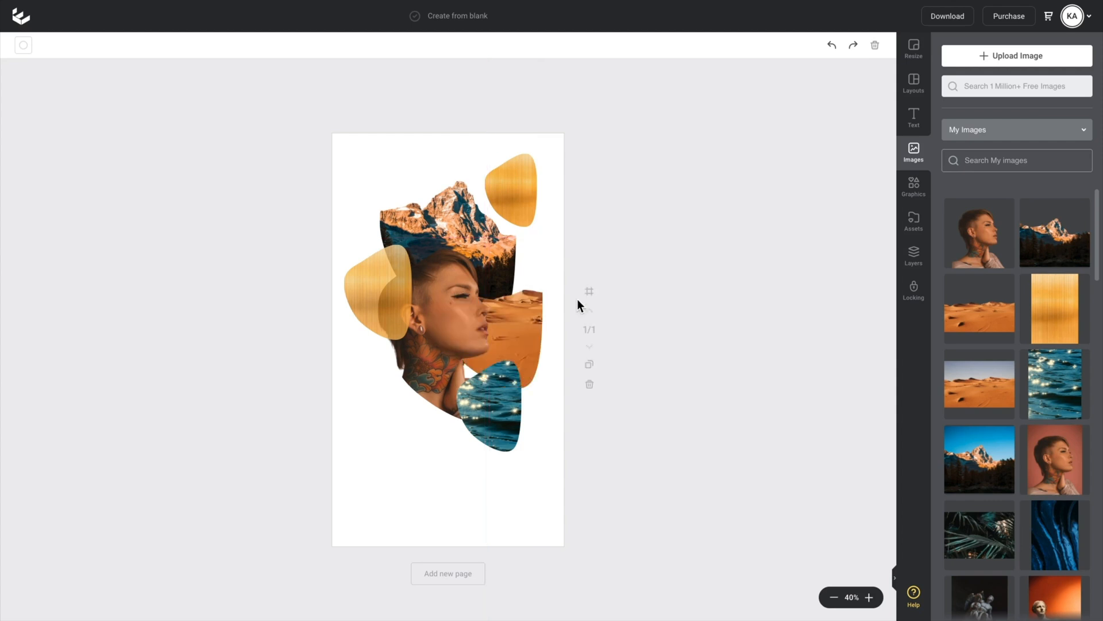
Search Graphics for 'blob' and add the blue blob shape.
{"action": "left_click", "coordinate": [913, 188]}
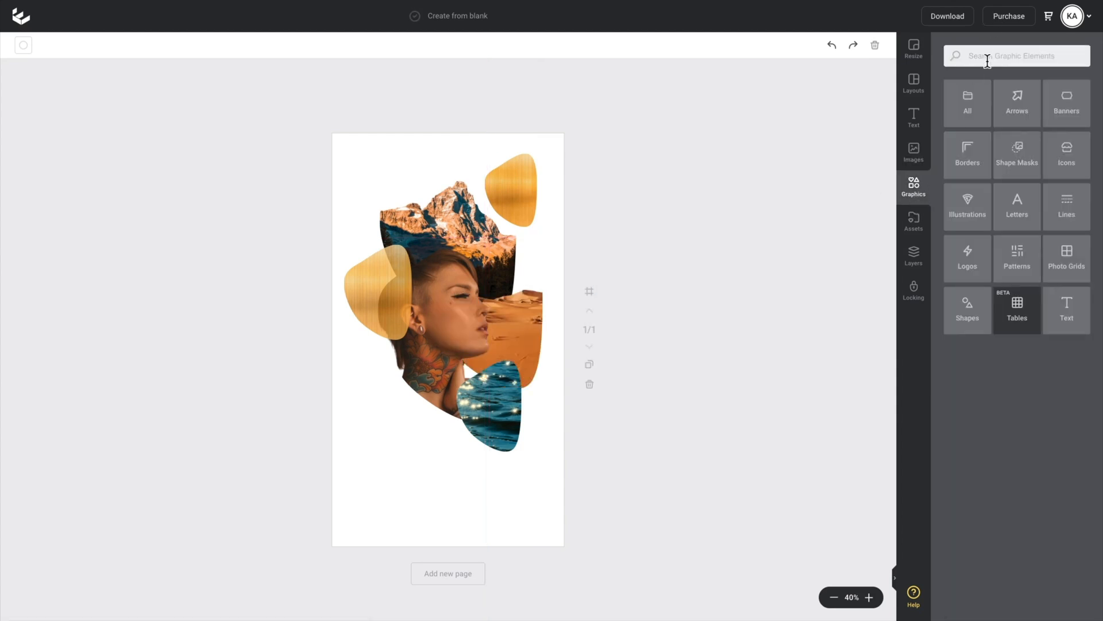
{"action": "type", "text": "blob"}
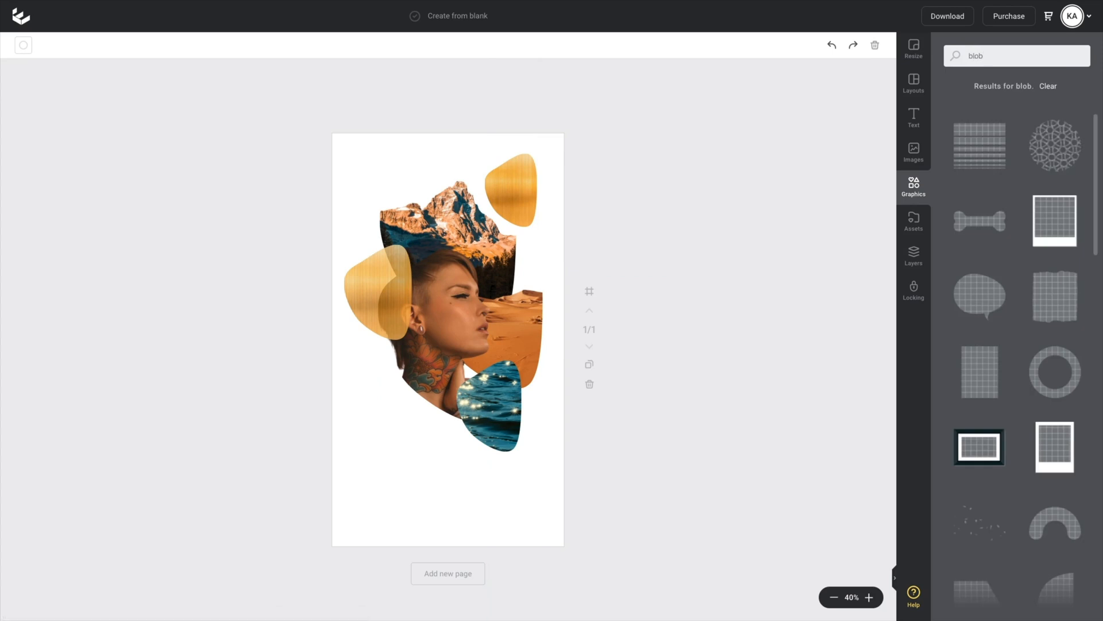
{"action": "scroll", "scroll_direction": "down", "scroll_amount": 3}
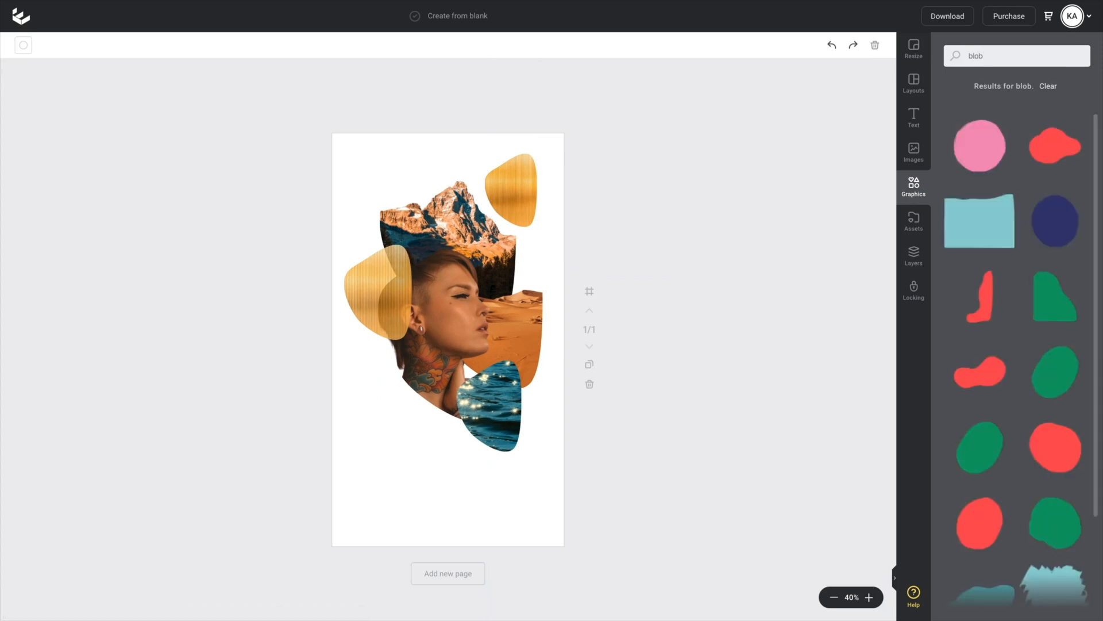
{"action": "scroll", "scroll_direction": "down", "scroll_amount": 3}
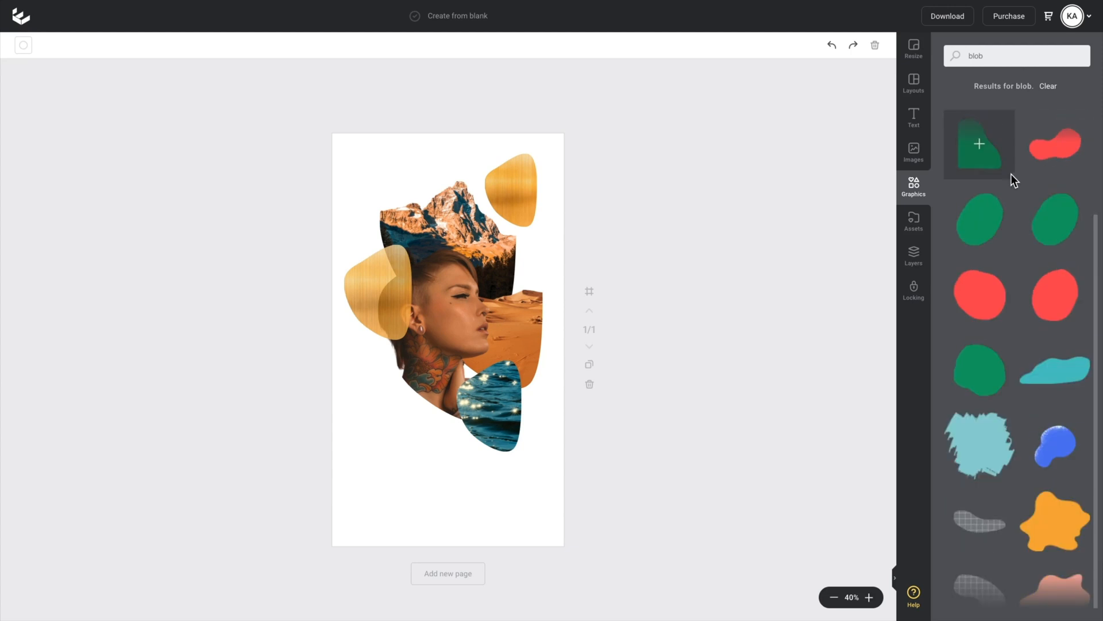
{"action": "scroll", "scroll_direction": "down", "scroll_amount": 3}
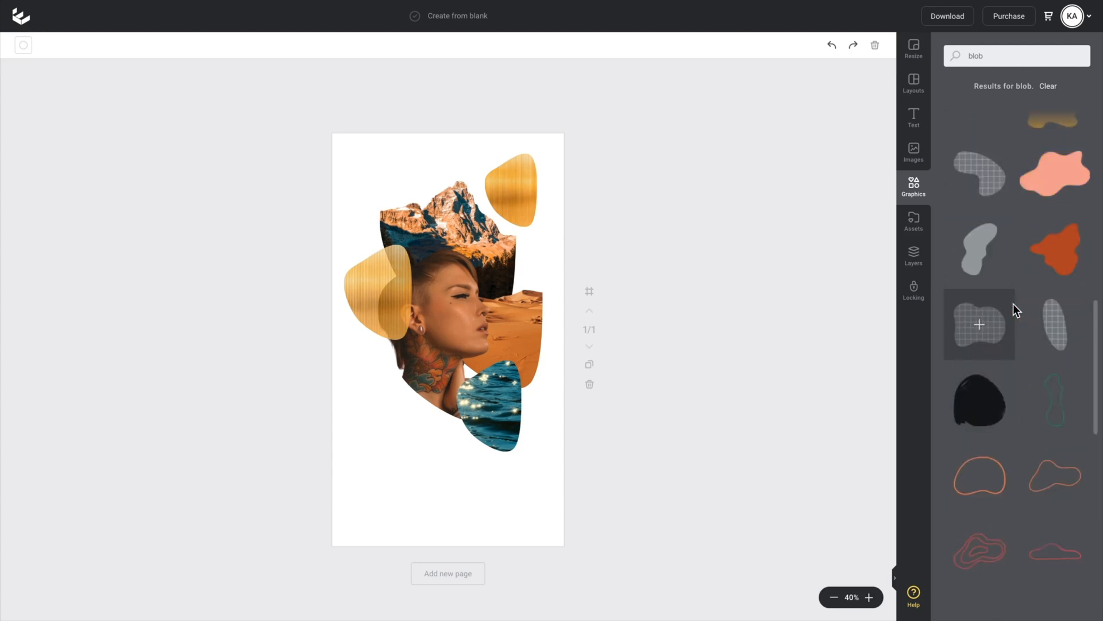
{"action": "scroll", "scroll_direction": "down", "scroll_amount": 3}
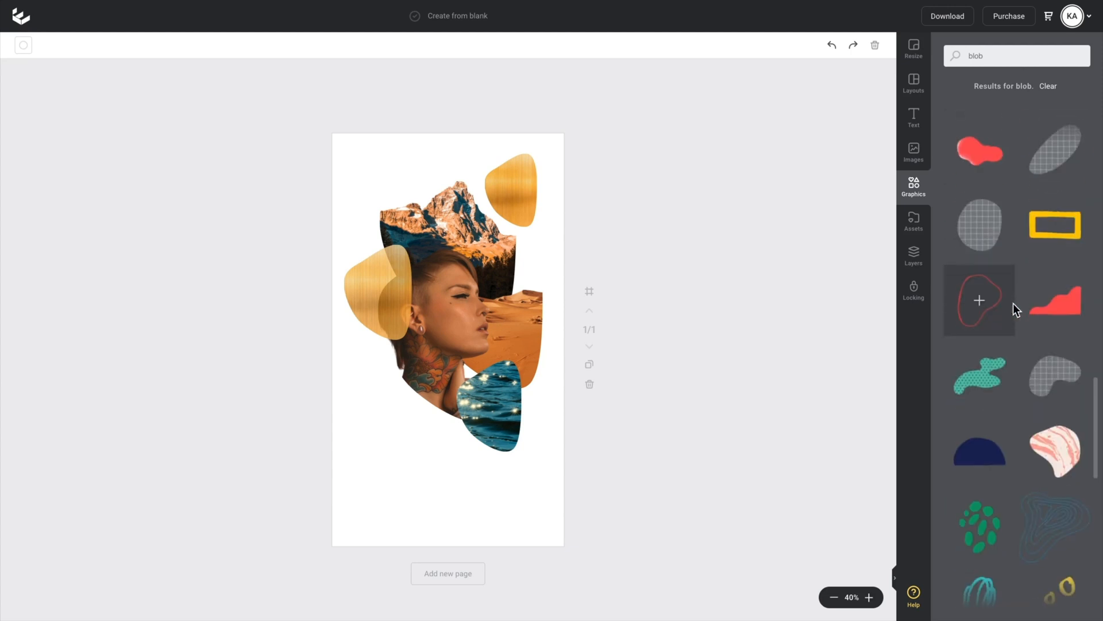
{"action": "scroll", "scroll_direction": "down", "scroll_amount": 3}
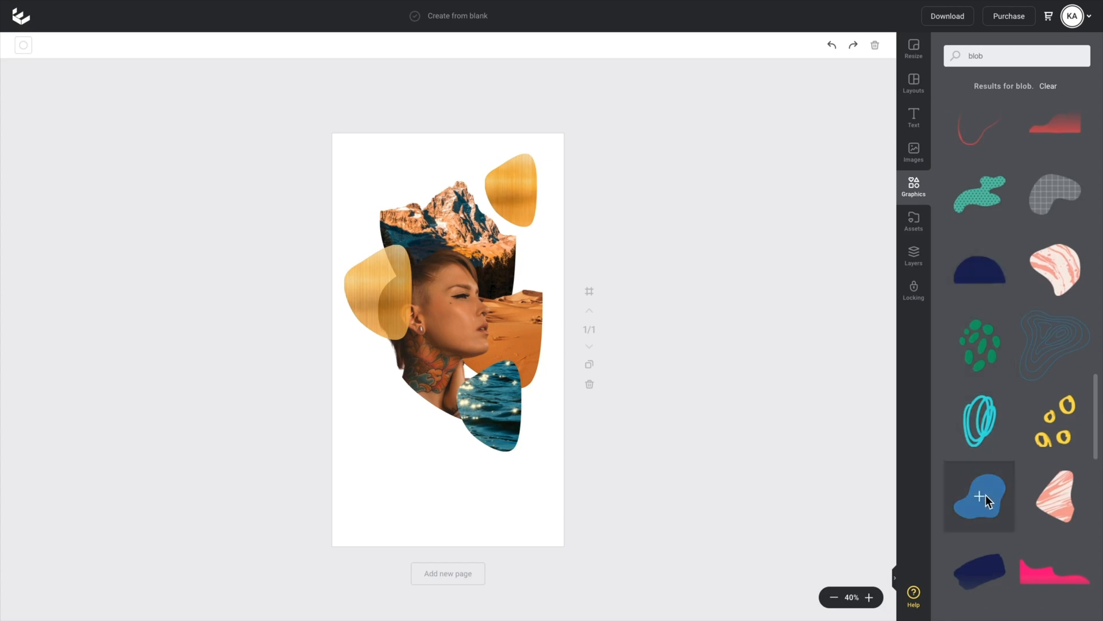
{"action": "left_click", "coordinate": [978, 496]}
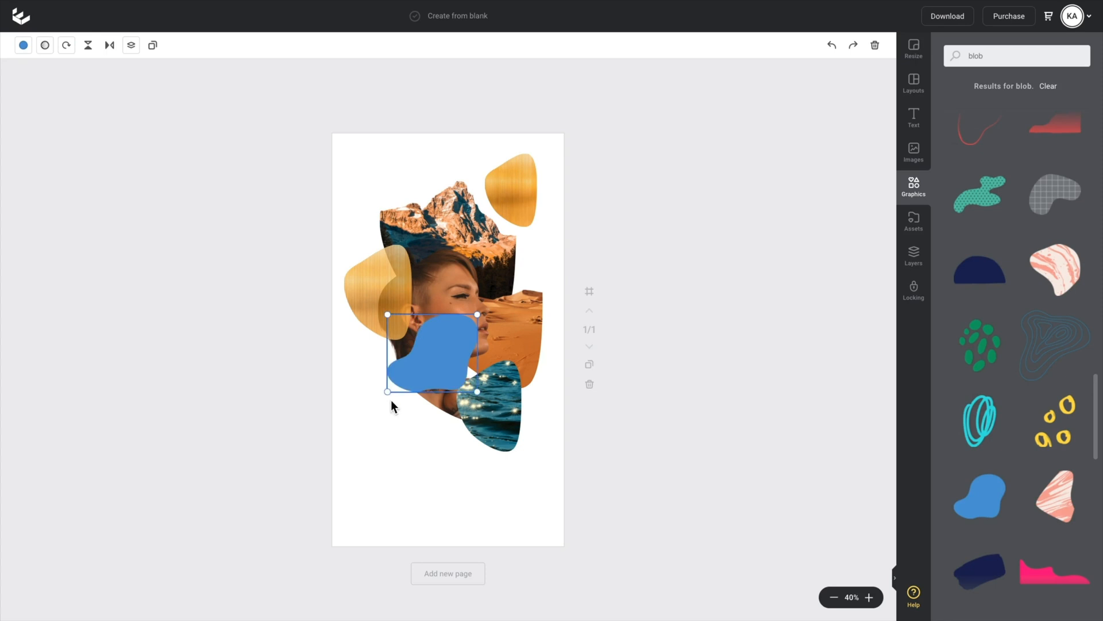
Send the blue blob to the back and rotate it to a tilt.
{"action": "left_click", "coordinate": [131, 45]}
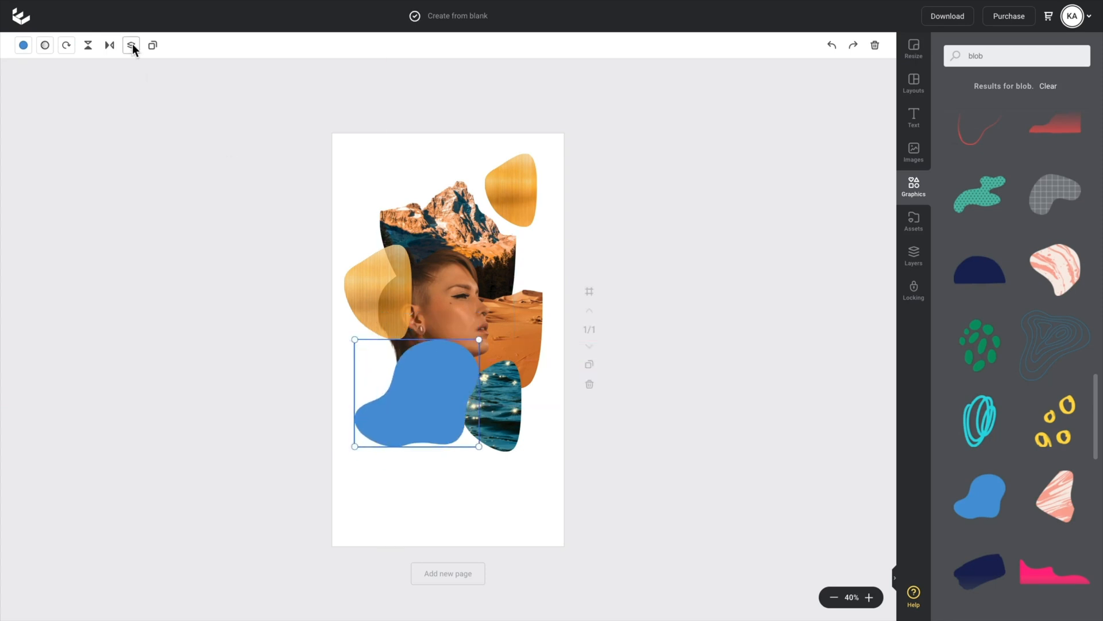
{"action": "left_click", "coordinate": [131, 45]}
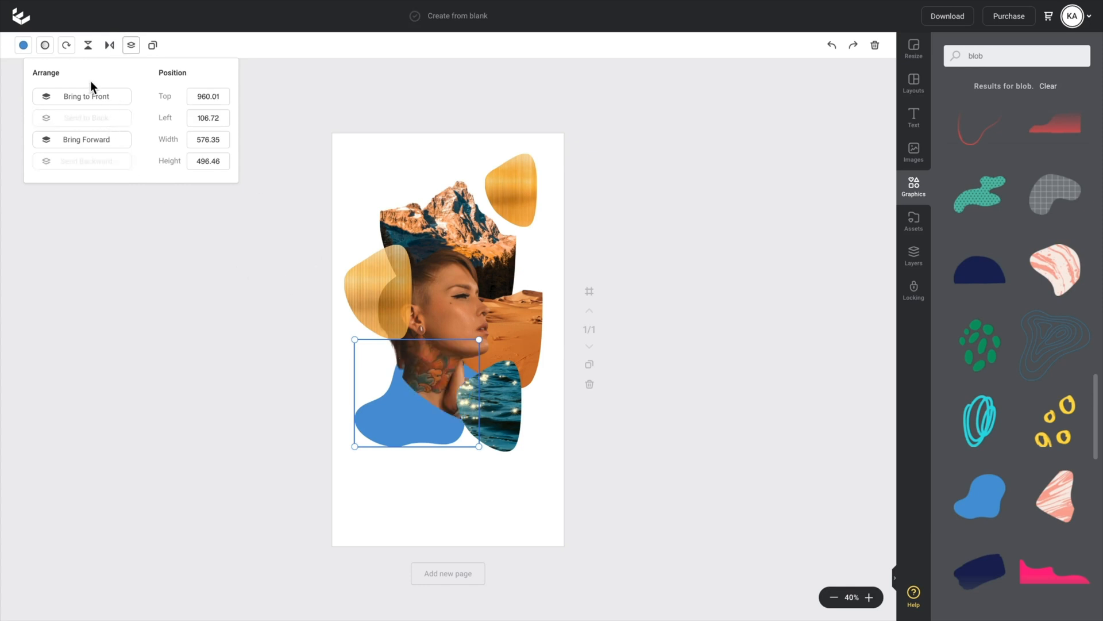
{"action": "left_click", "coordinate": [66, 45]}
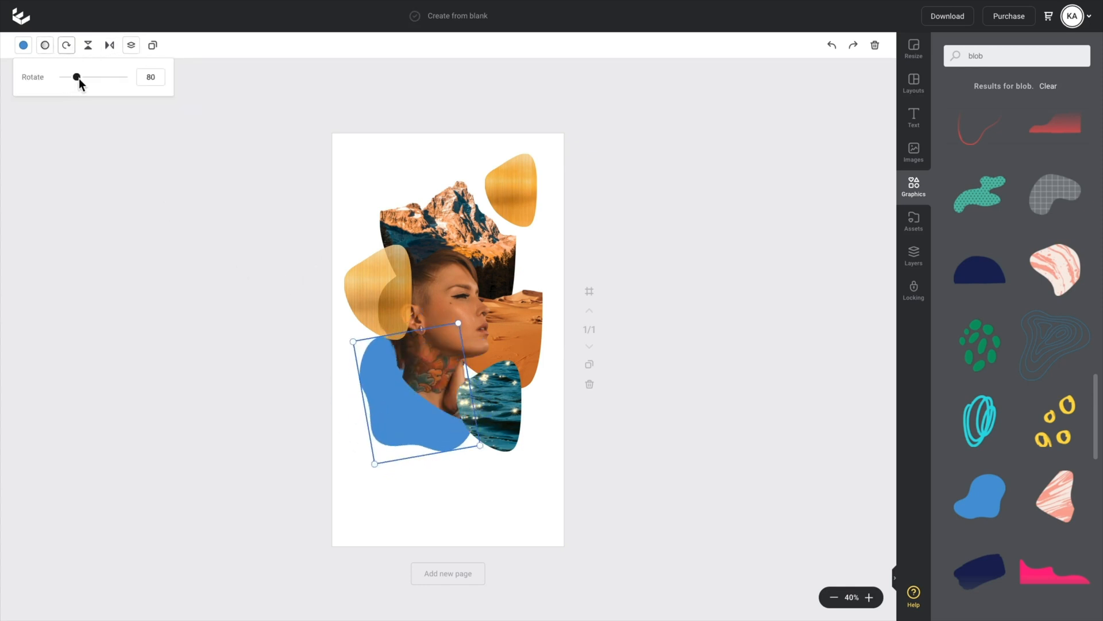
{"action": "left_click_drag", "start_coordinate": [76, 77], "coordinate": [88, 77]}
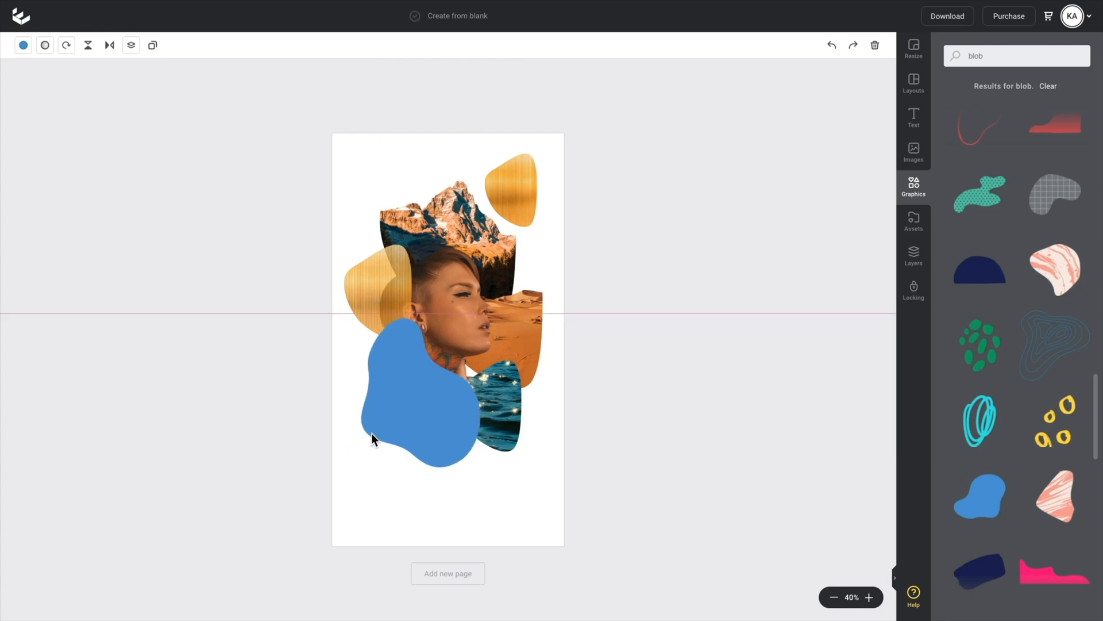
Recolour the blob dark teal and make the page background warm orange.
{"action": "left_click", "coordinate": [422, 401]}
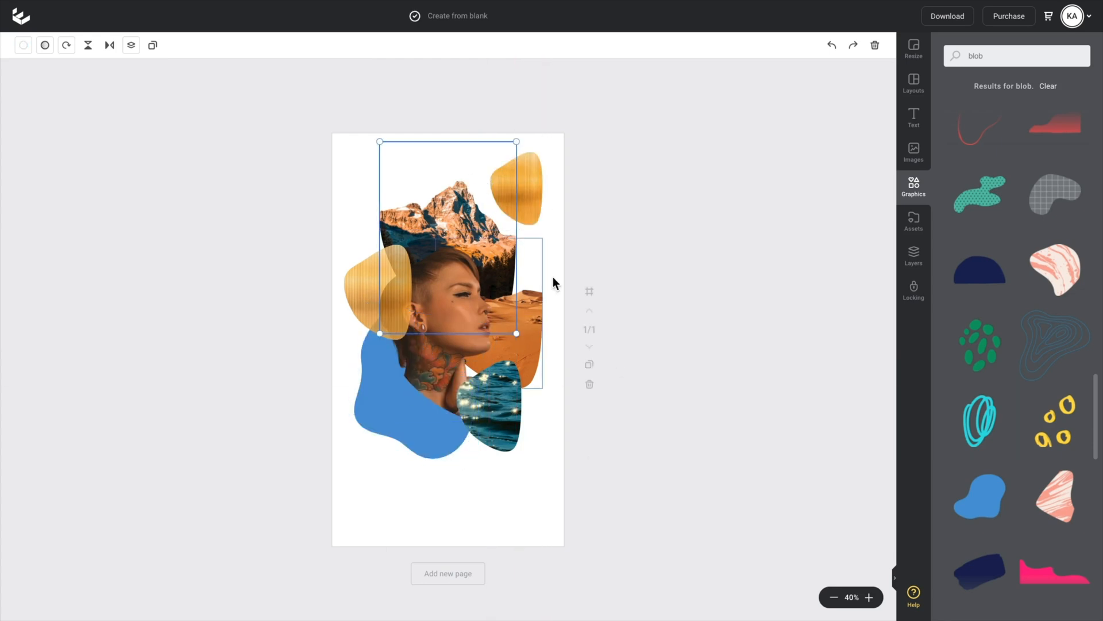
{"action": "left_click", "coordinate": [389, 426]}
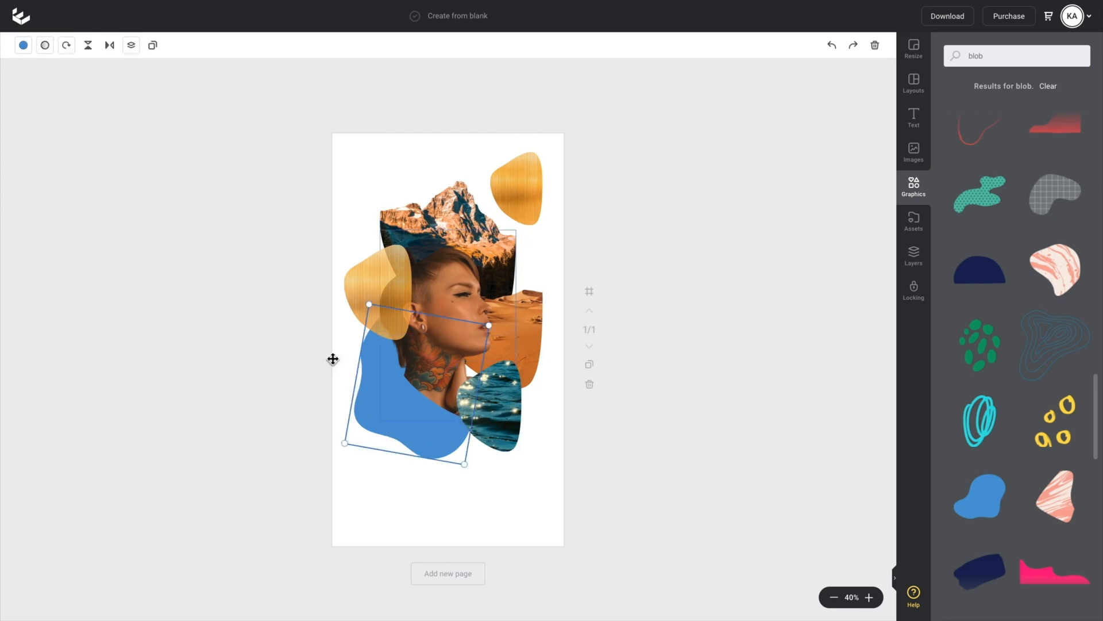
{"action": "left_click", "coordinate": [22, 45]}
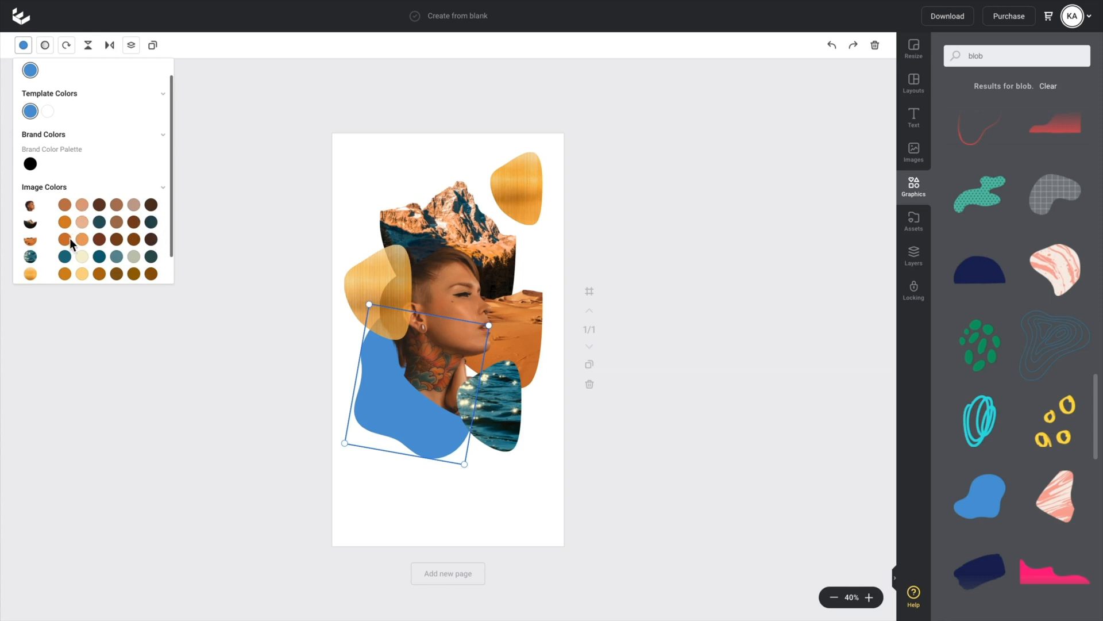
{"action": "left_click", "coordinate": [64, 257]}
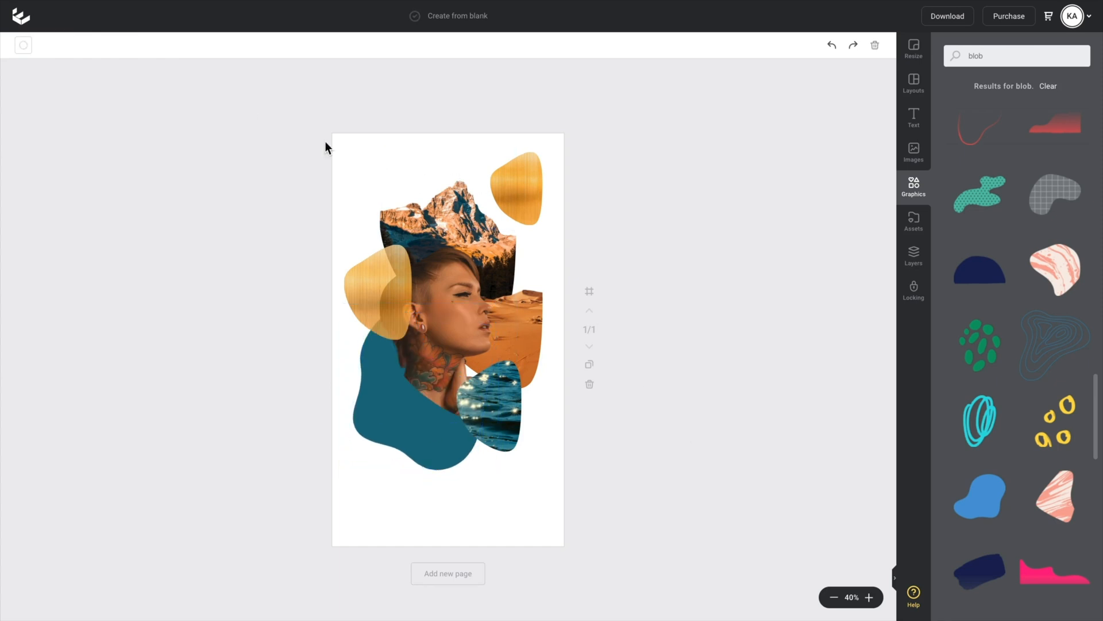
{"action": "left_click", "coordinate": [23, 44]}
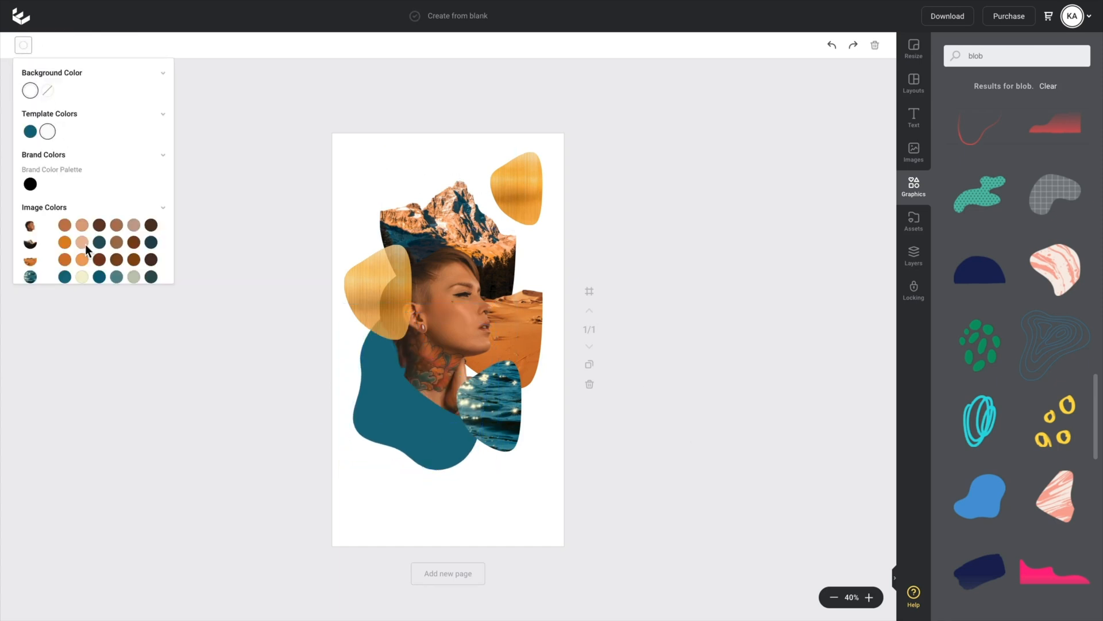
{"action": "left_click", "coordinate": [81, 259]}
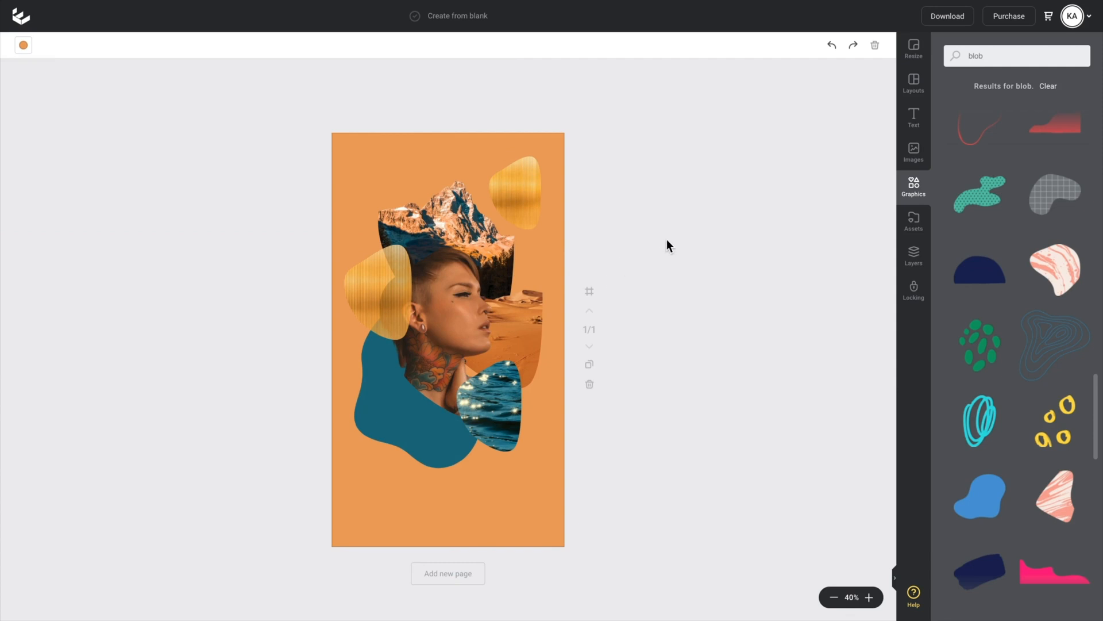
{"action": "left_click", "coordinate": [403, 253]}
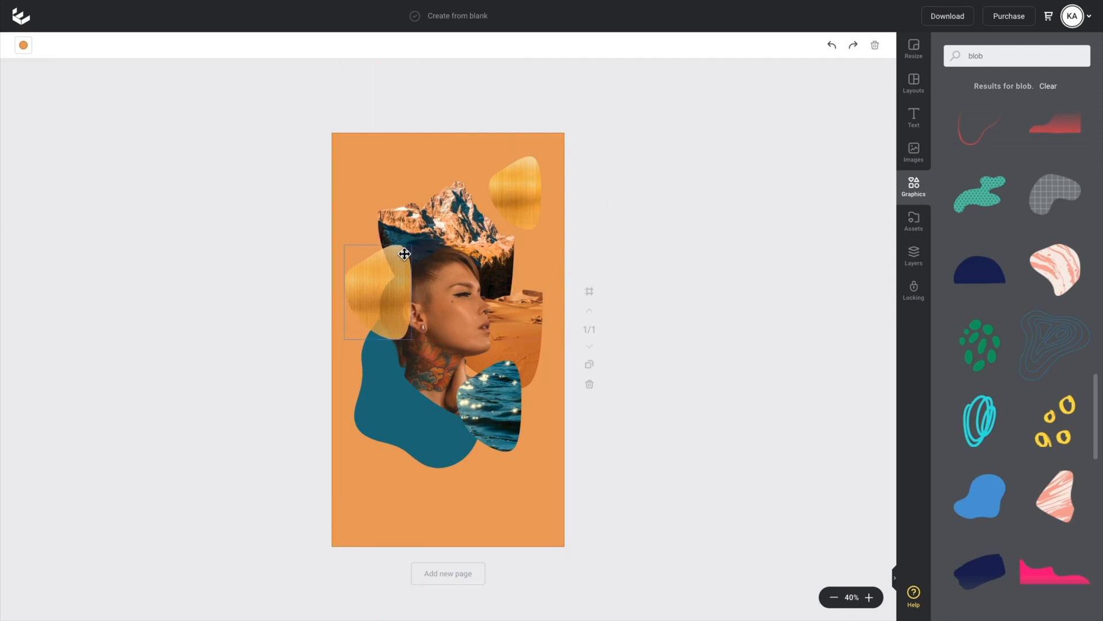
{"action": "left_click", "coordinate": [380, 292]}
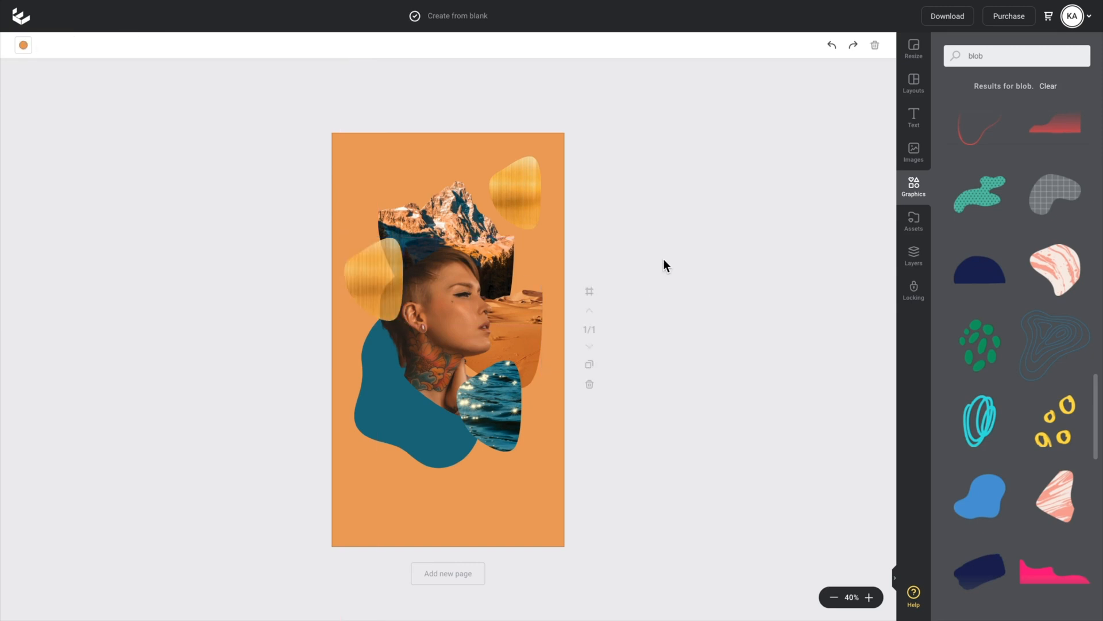
{"action": "mouse_move", "coordinate": [915, 118]}
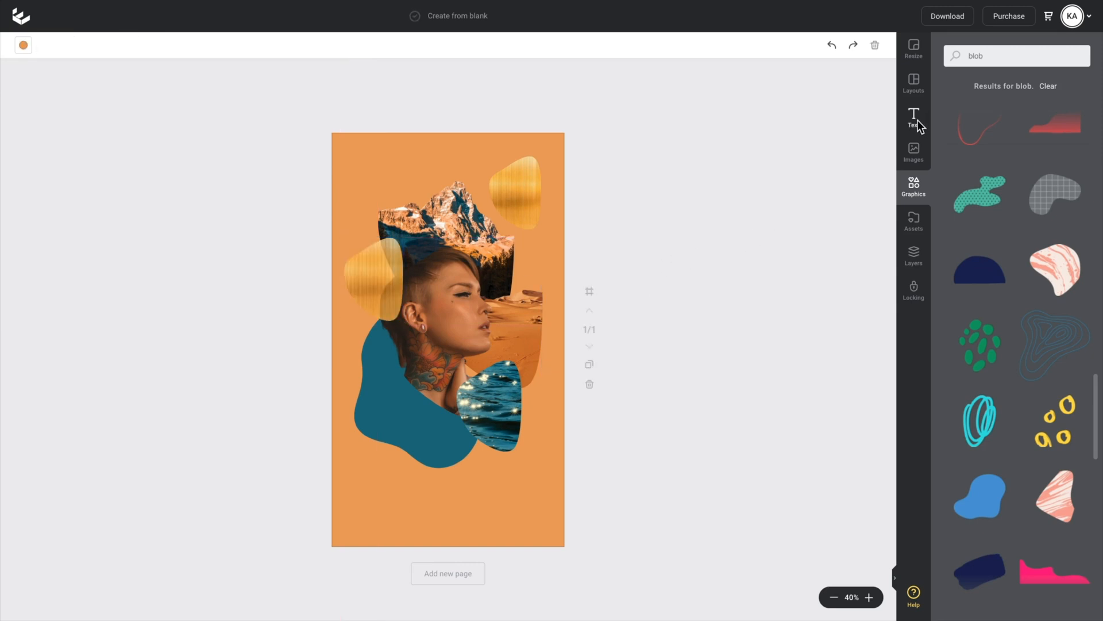
Add a new text box beneath the collage reading 'Q&A'.
{"action": "left_click", "coordinate": [913, 116]}
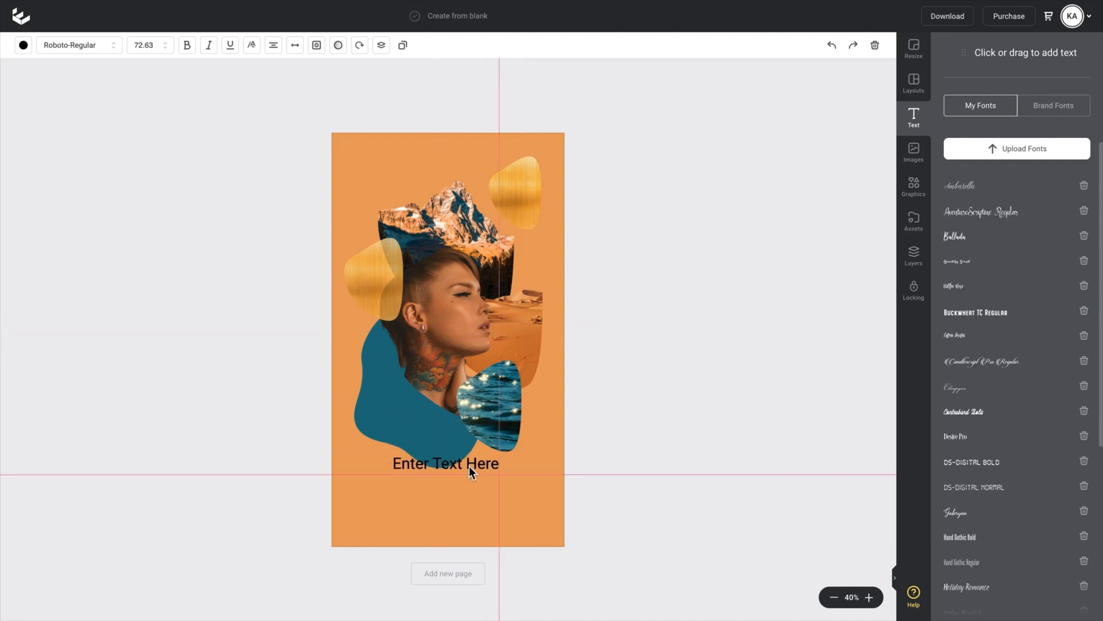
{"action": "left_click", "coordinate": [446, 464]}
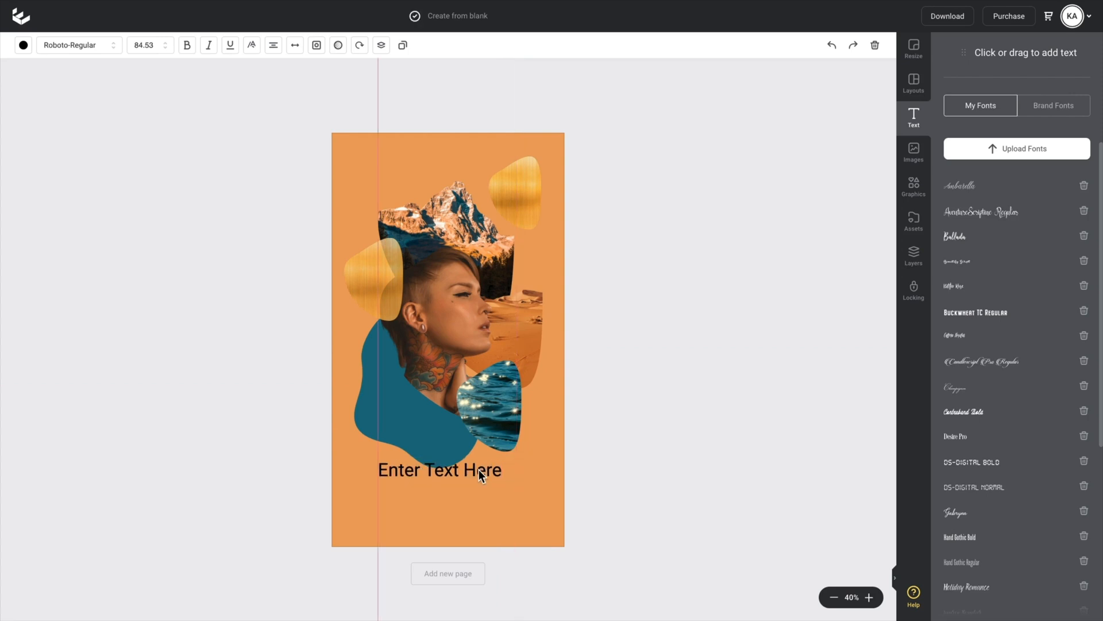
{"action": "left_click", "coordinate": [440, 470]}
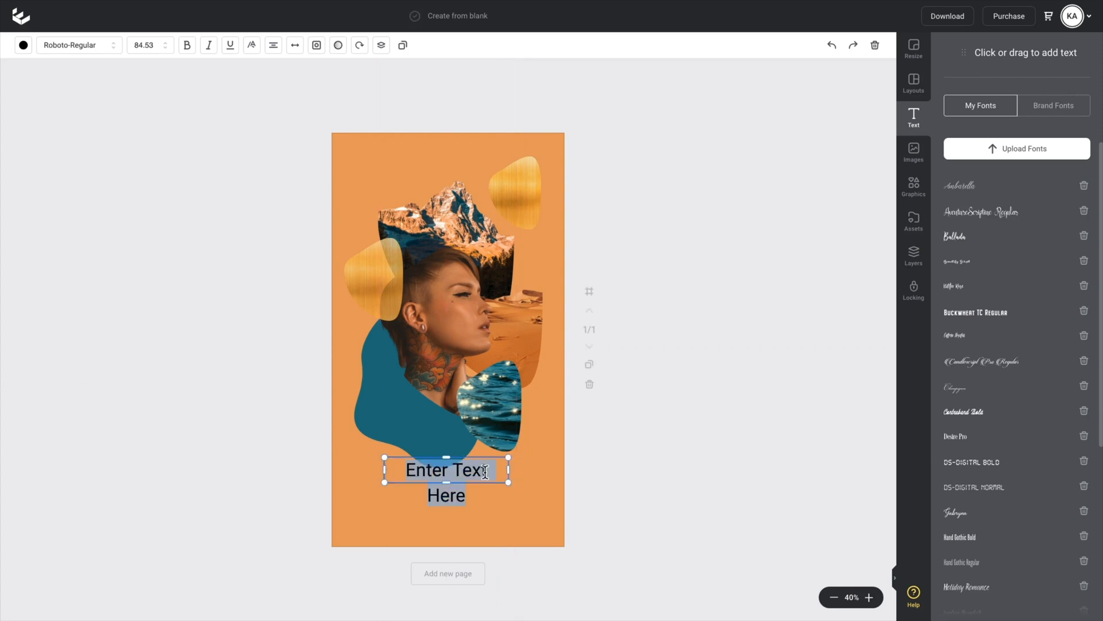
{"action": "type", "text": "Q&"}
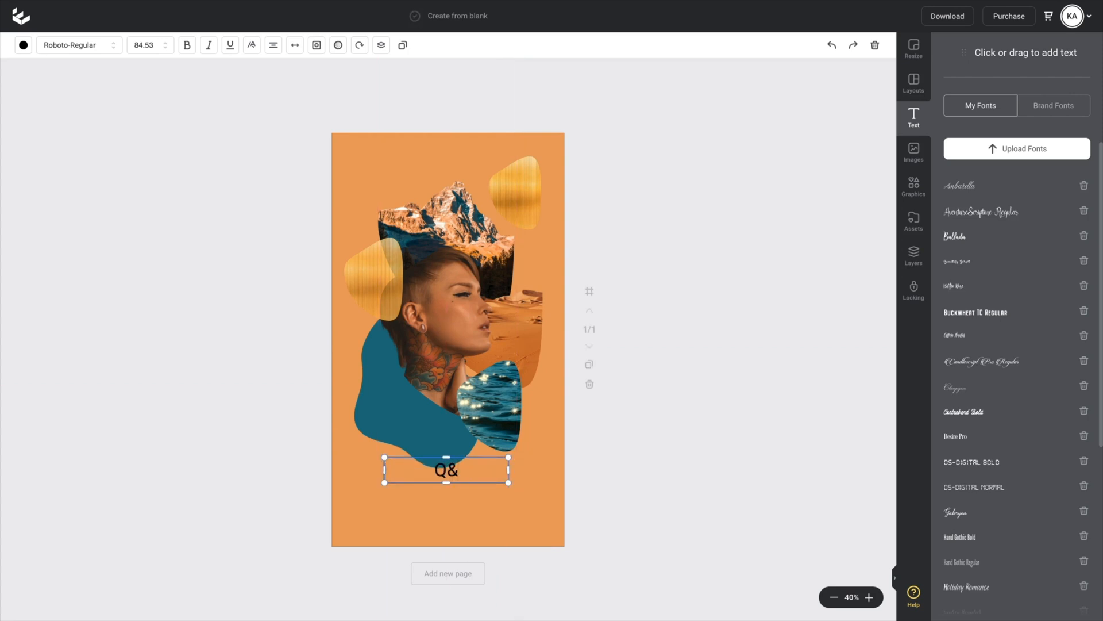
{"action": "type", "text": "A"}
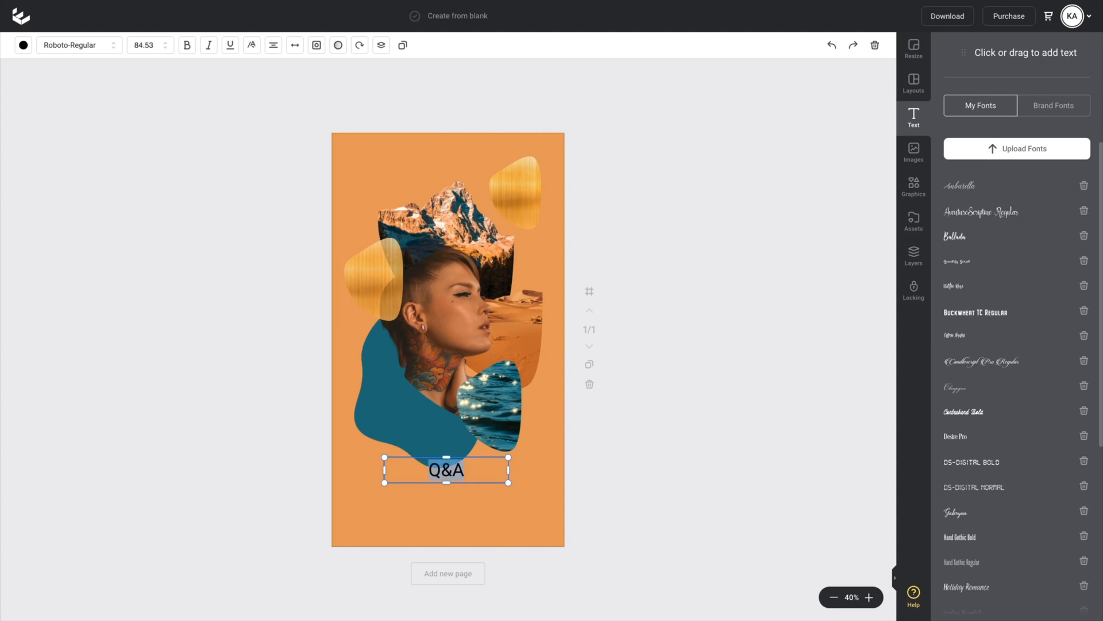
Style the Q&A heading in Rozha One, size 250, white (FFFFFF).
{"action": "left_click", "coordinate": [74, 45]}
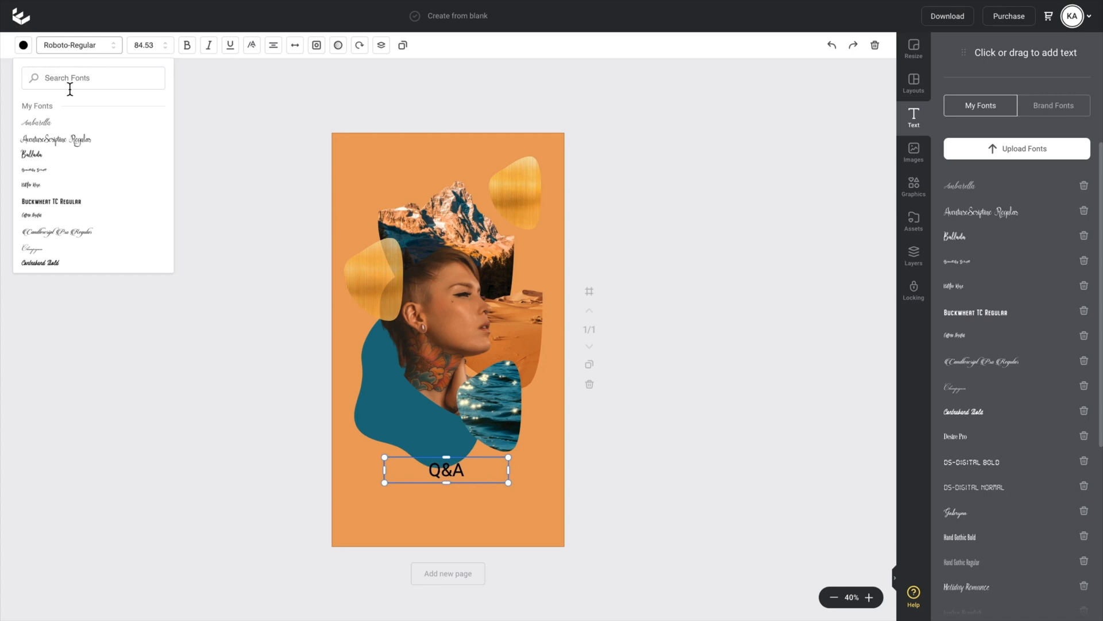
{"action": "type", "text": "ro"}
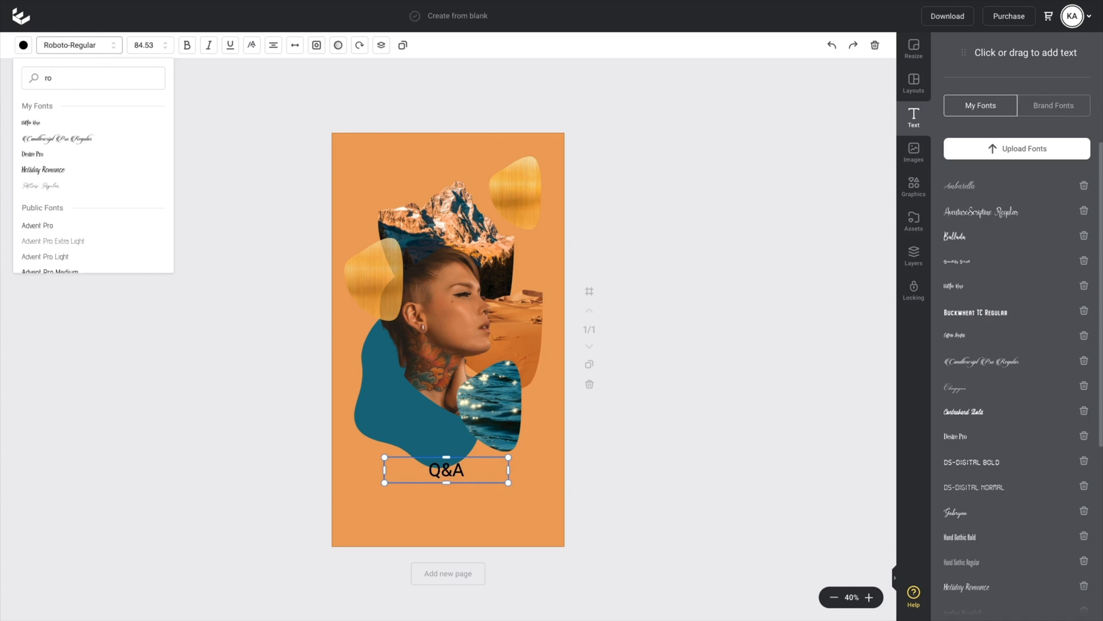
{"action": "type", "text": "z"}
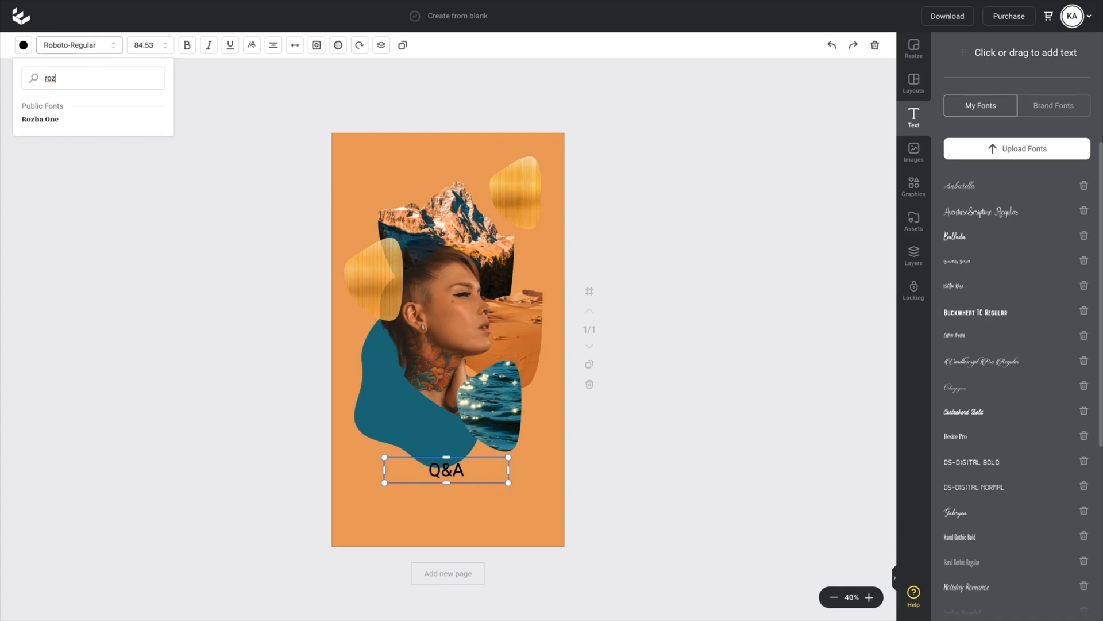
{"action": "left_click", "coordinate": [40, 119]}
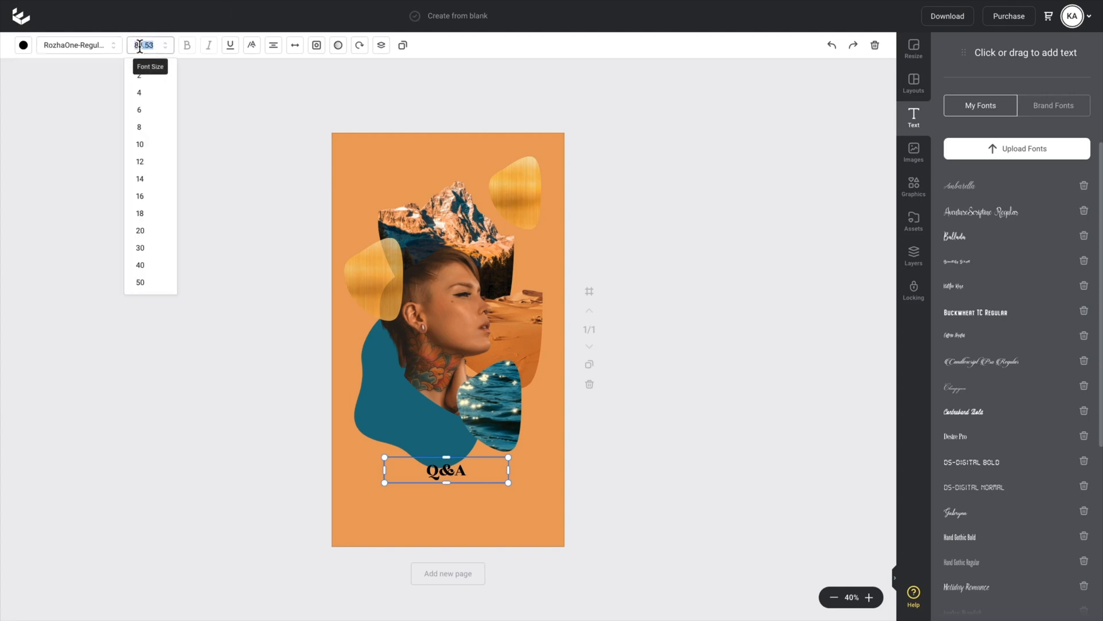
{"action": "type", "text": "250"}
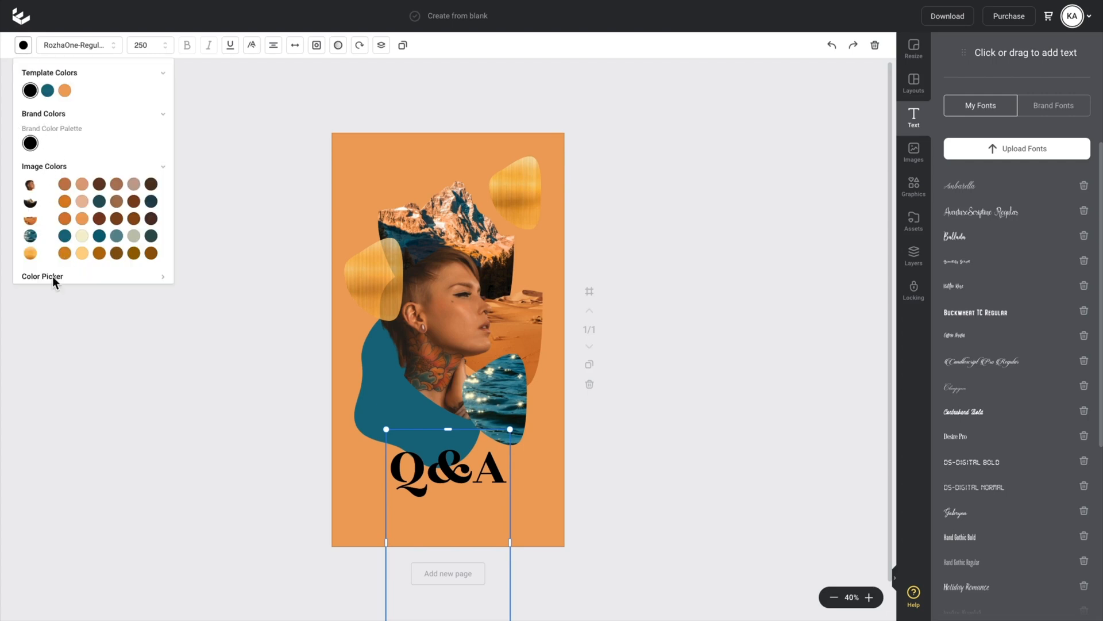
{"action": "left_click", "coordinate": [41, 275]}
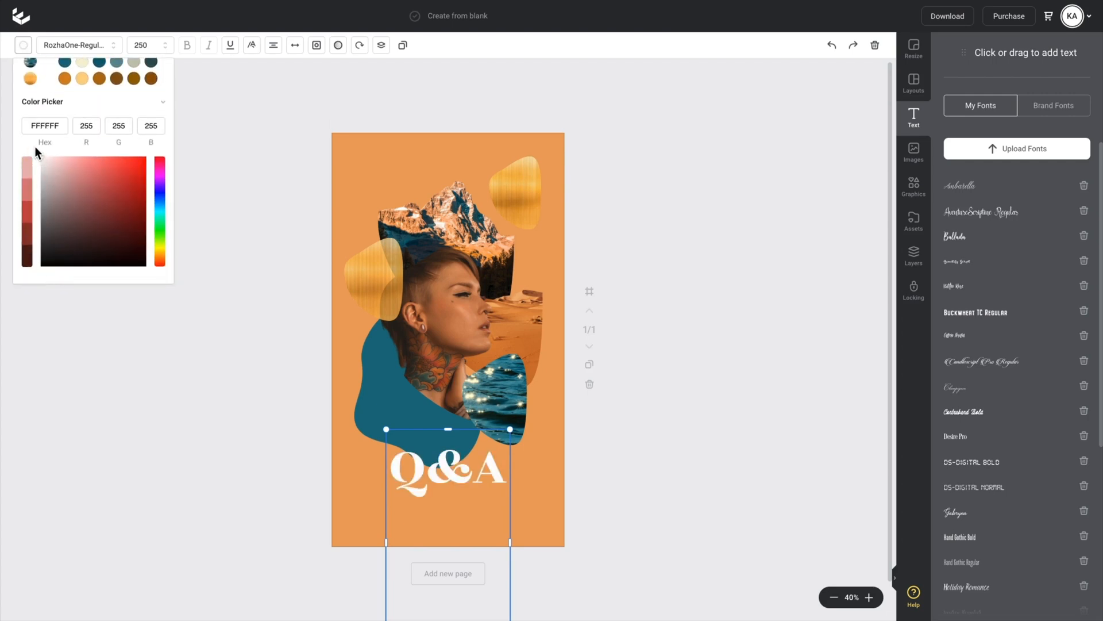
{"action": "left_click", "coordinate": [630, 461]}
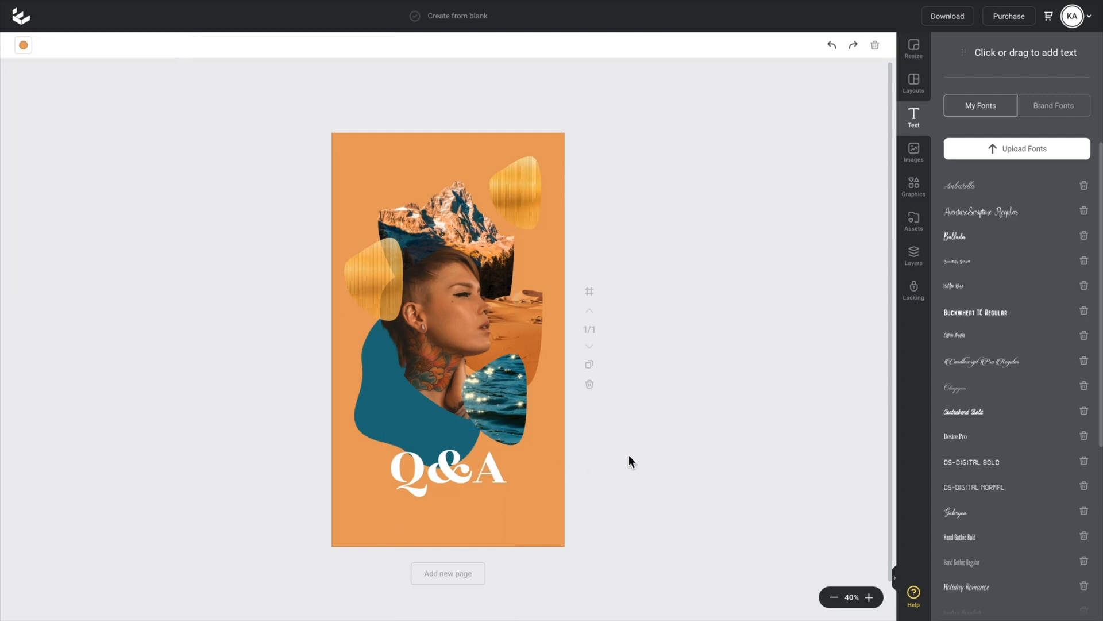
{"action": "mouse_move", "coordinate": [790, 505]}
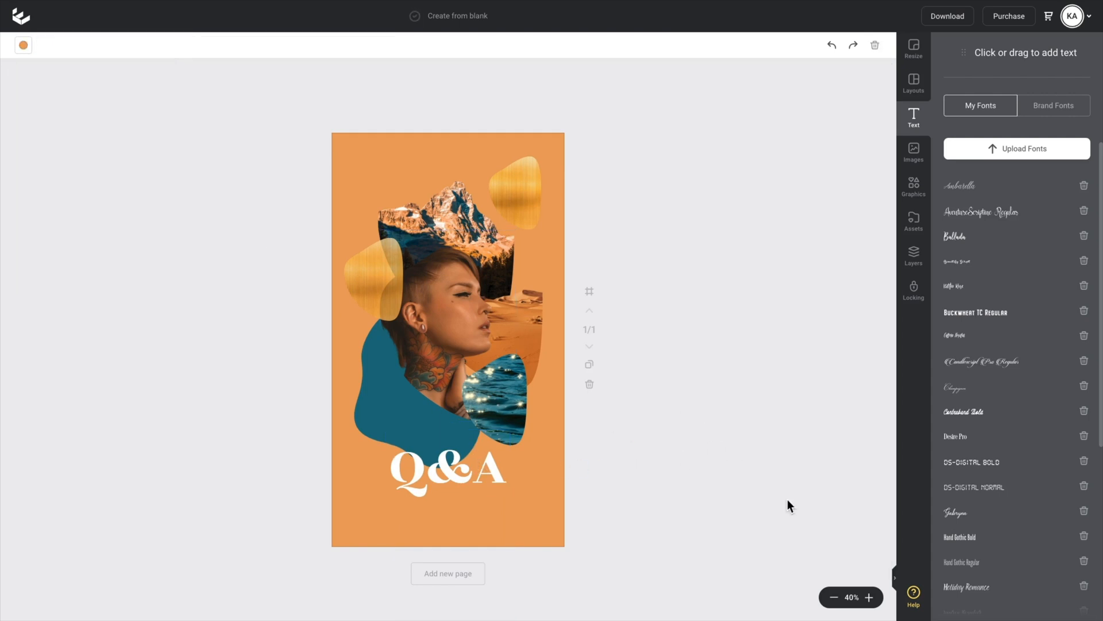
{"action": "mouse_move", "coordinate": [975, 90]}
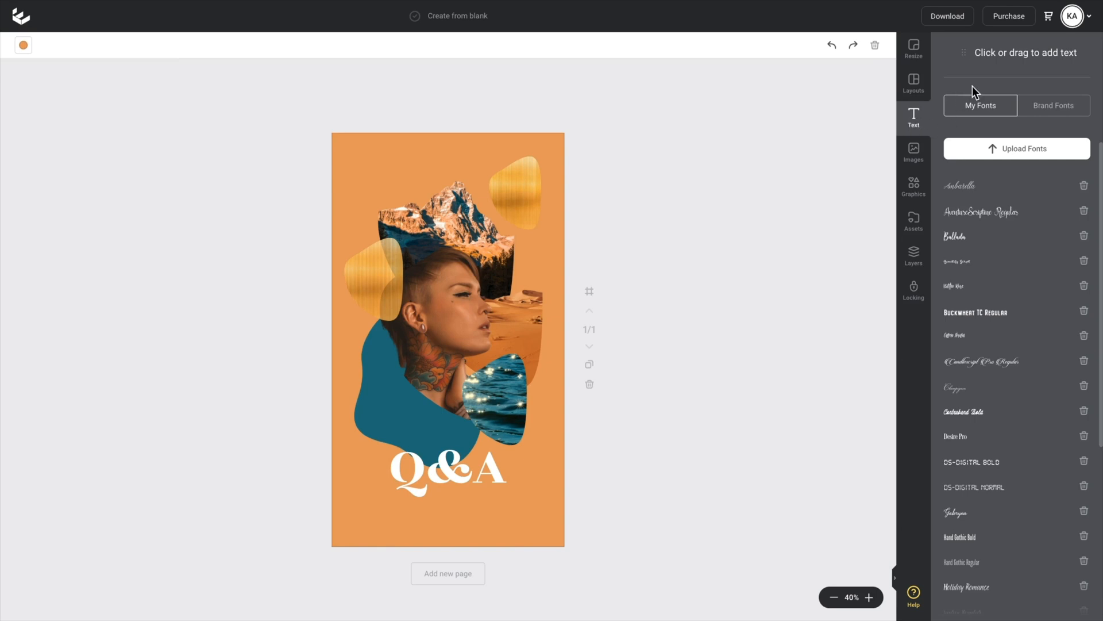
Add a text box below the heading reading 'Saturday 12 Dec, 6pm'.
{"action": "left_click", "coordinate": [449, 340]}
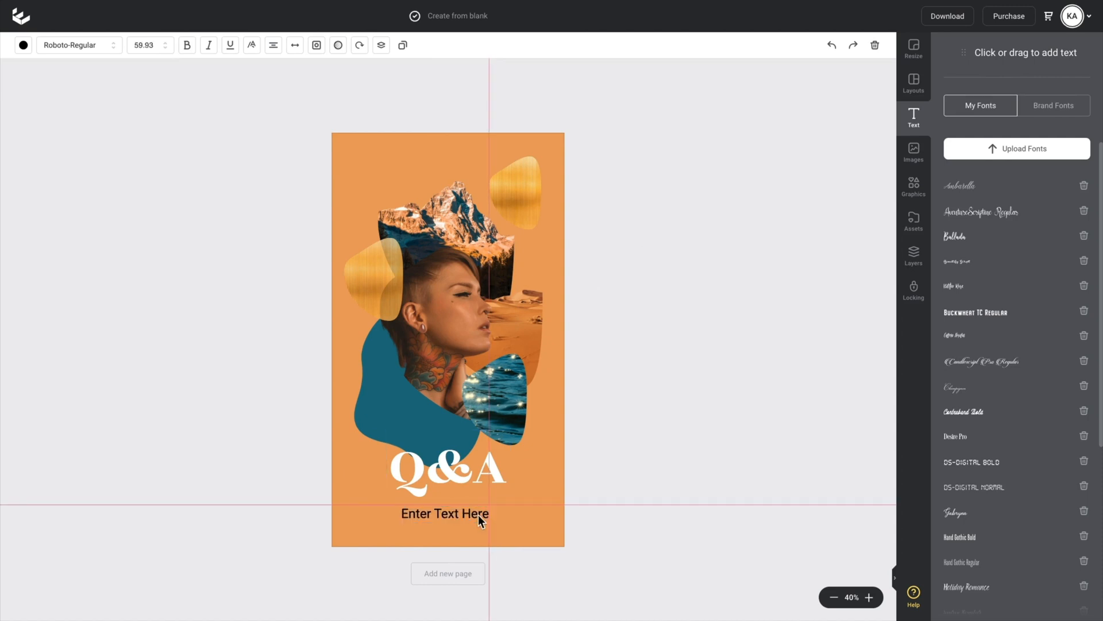
{"action": "left_click", "coordinate": [445, 513]}
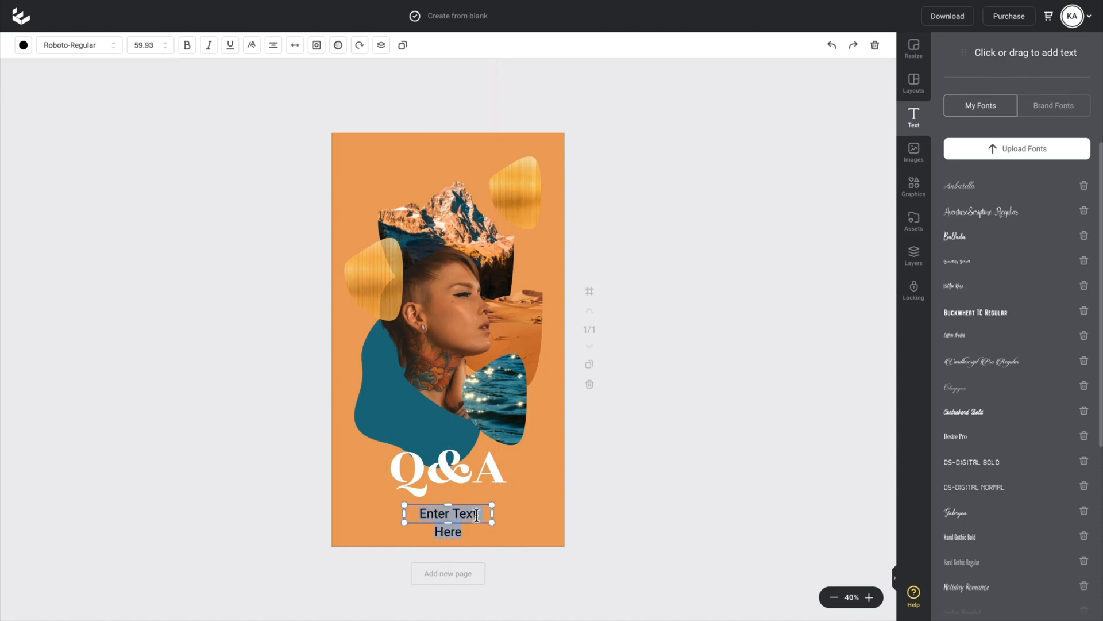
{"action": "type", "text": "Saturday 12 Dec,"}
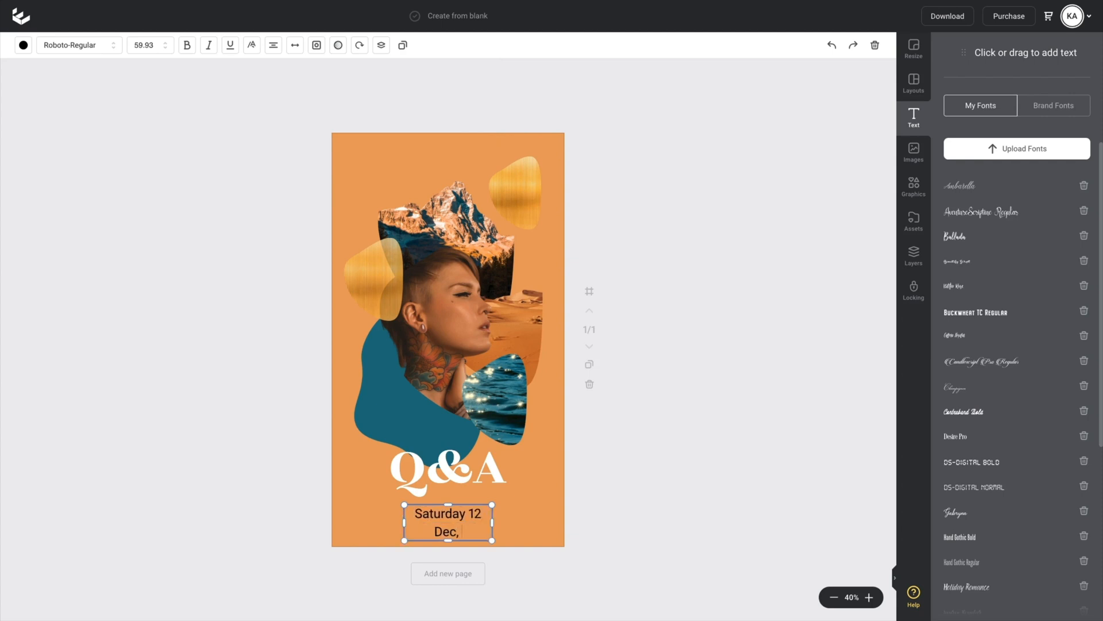
{"action": "type", "text": "6"}
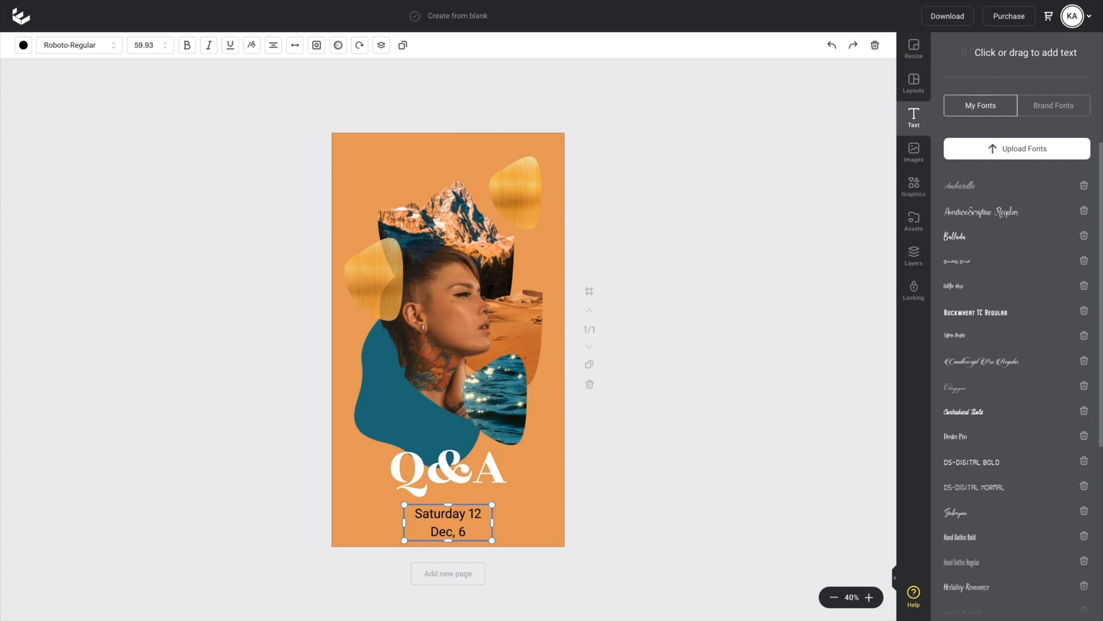
{"action": "type", "text": "pm"}
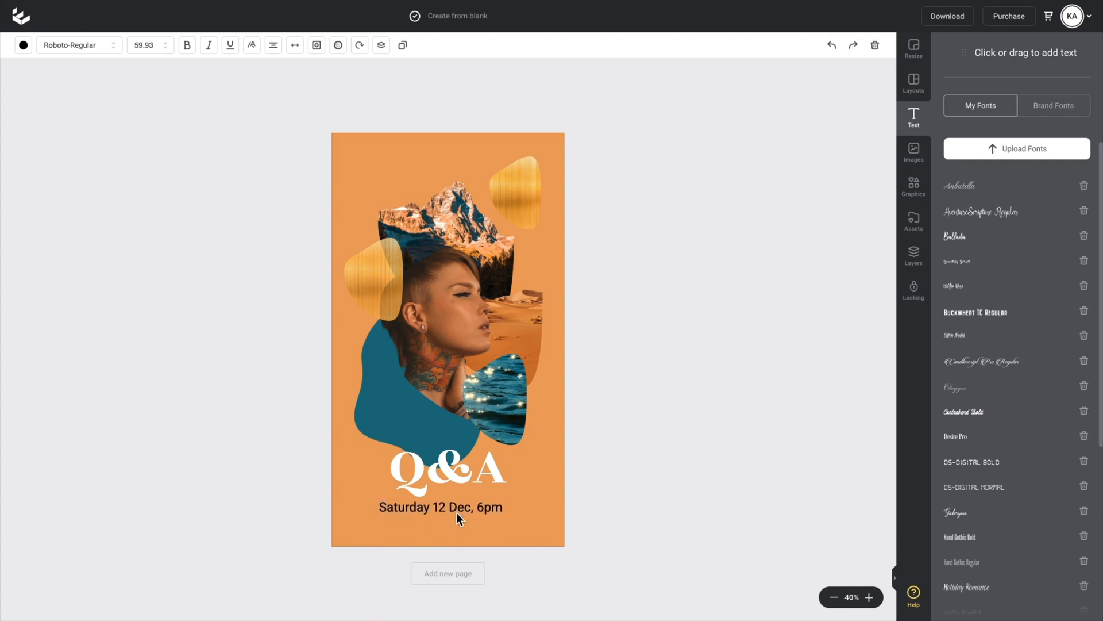
Colour the date line white.
{"action": "left_click", "coordinate": [441, 507]}
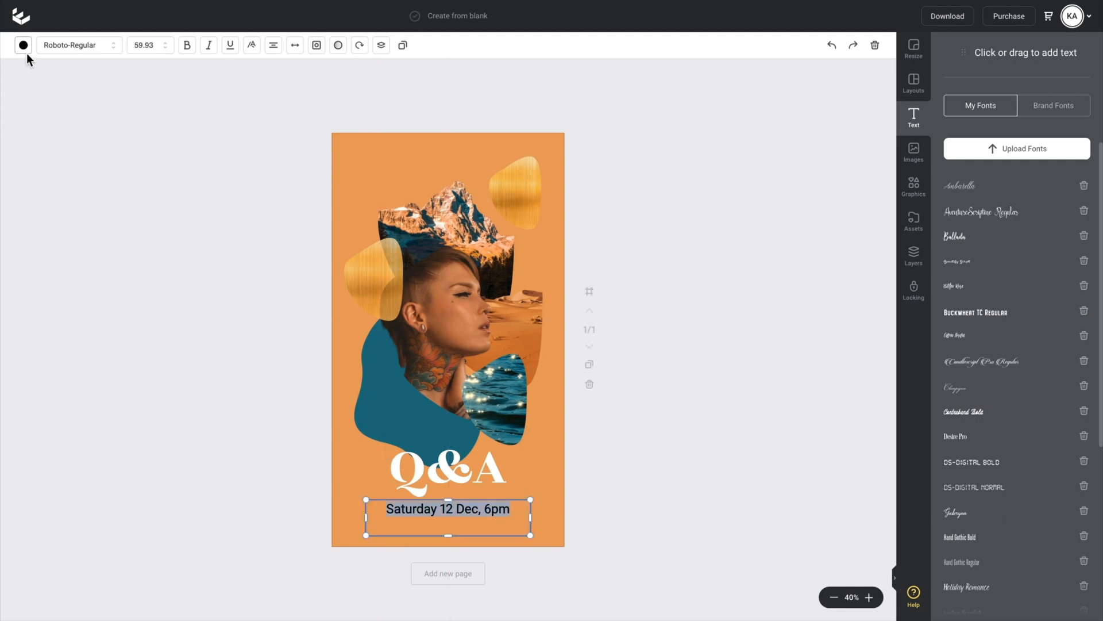
{"action": "left_click", "coordinate": [23, 44]}
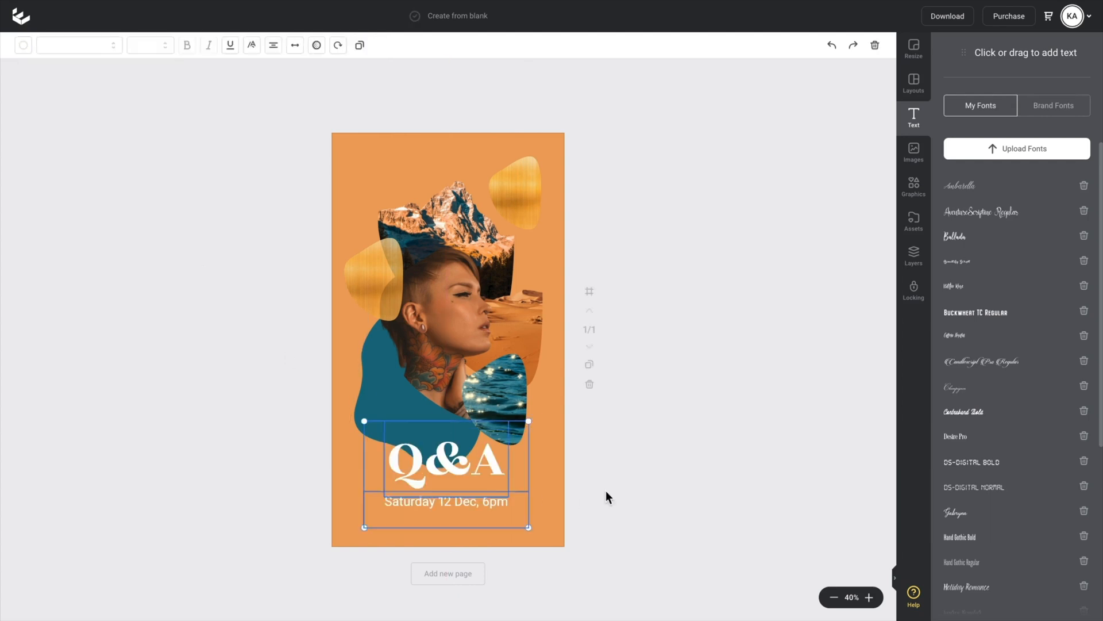
{"action": "left_click", "coordinate": [548, 422]}
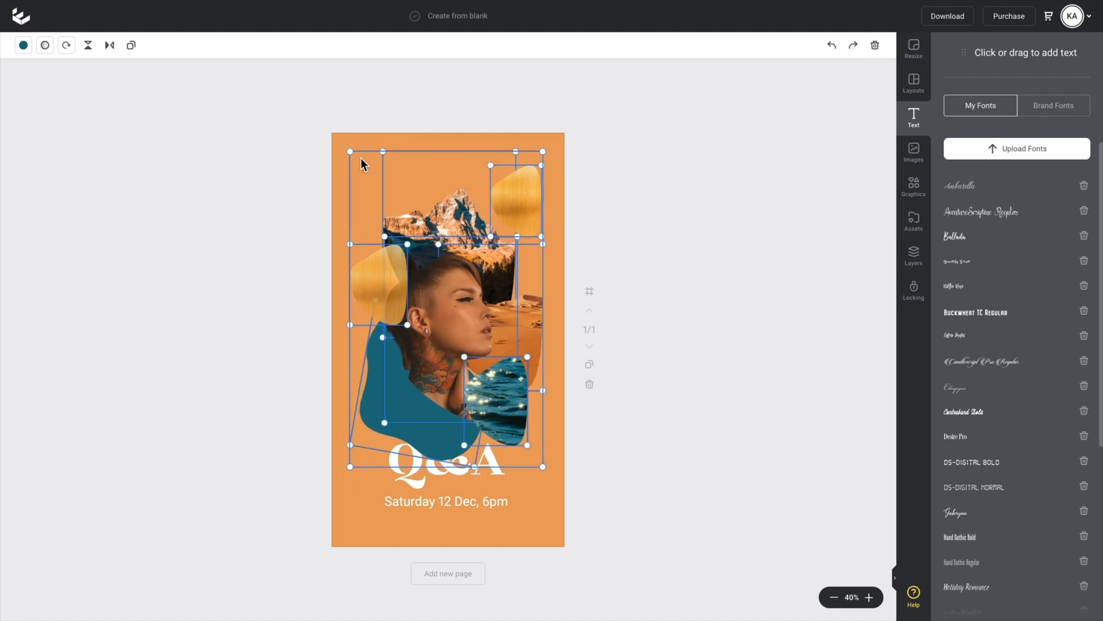
Nudge the Q&A heading and date line higher beneath the collage.
{"action": "left_click", "coordinate": [509, 189]}
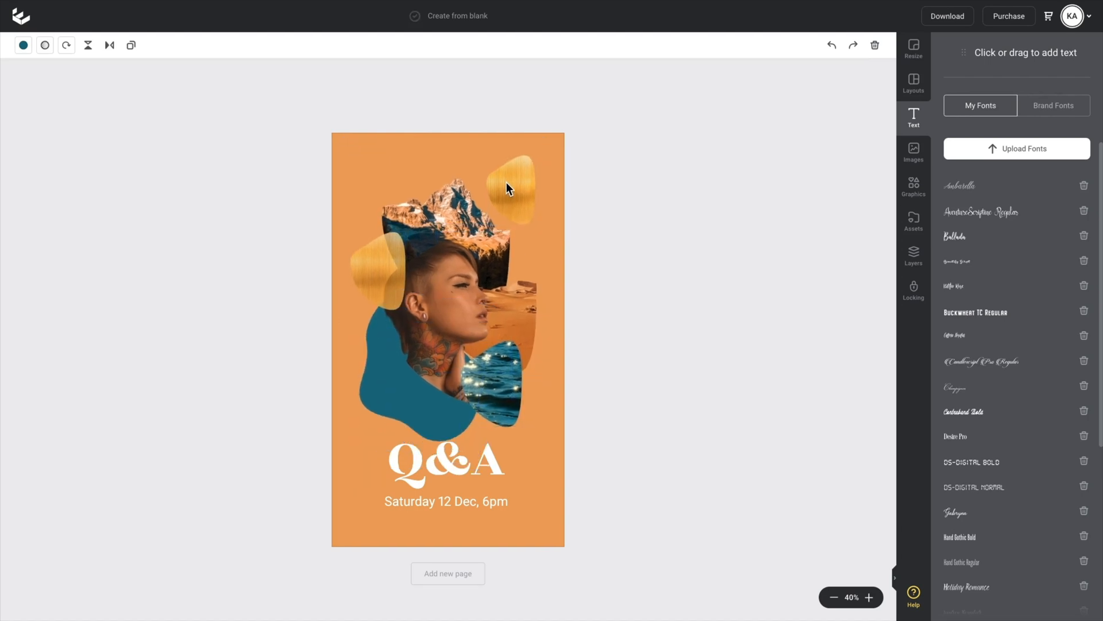
{"action": "left_click", "coordinate": [447, 464]}
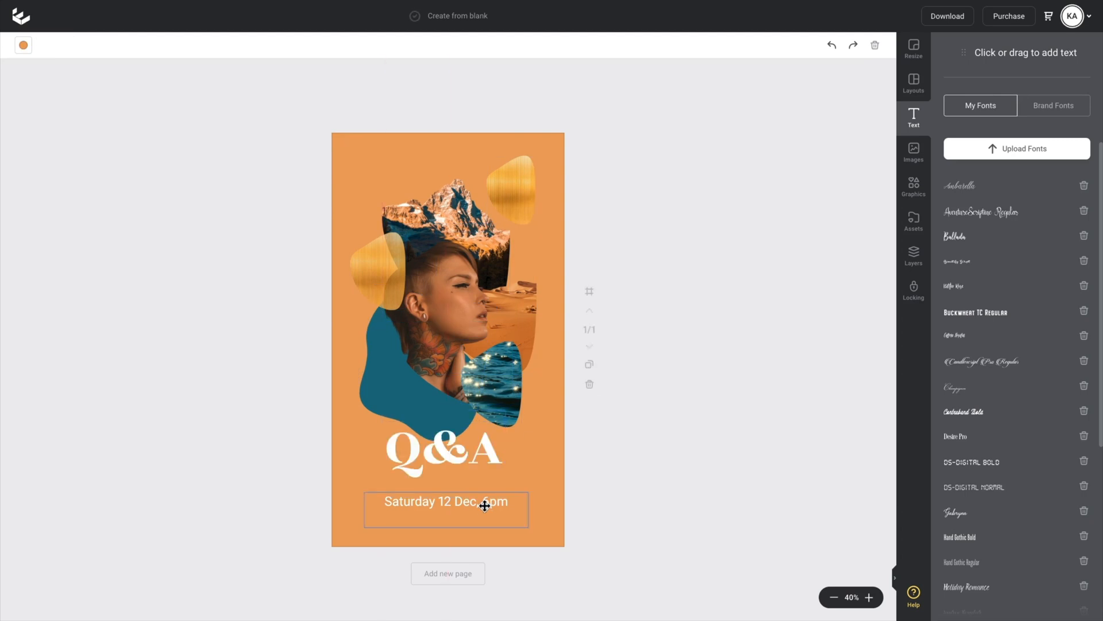
{"action": "left_click", "coordinate": [620, 445]}
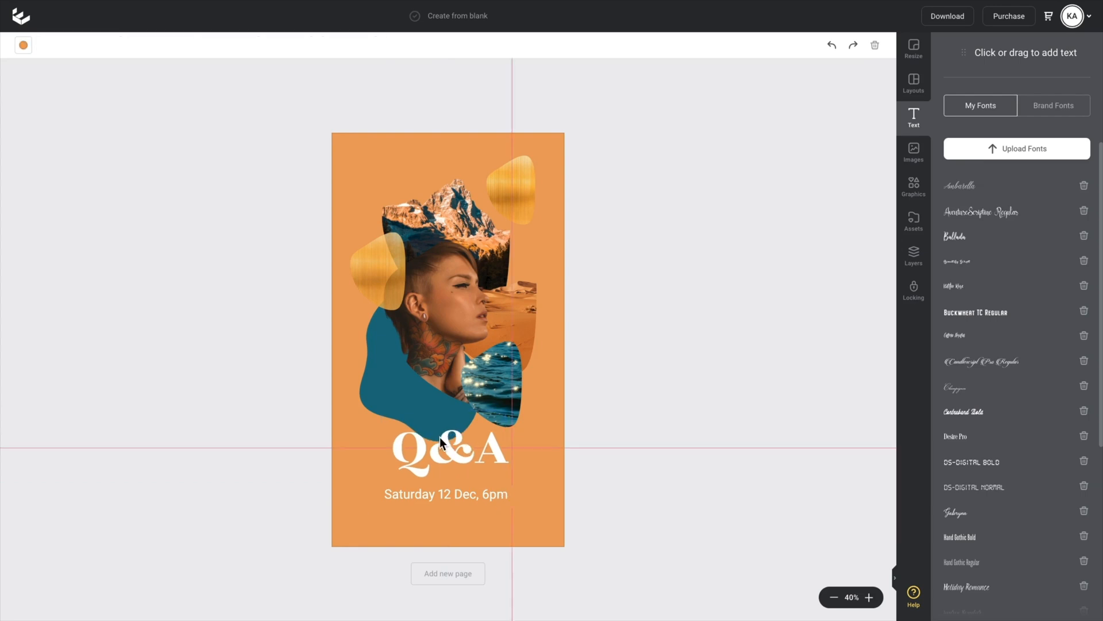
{"action": "left_click", "coordinate": [466, 332]}
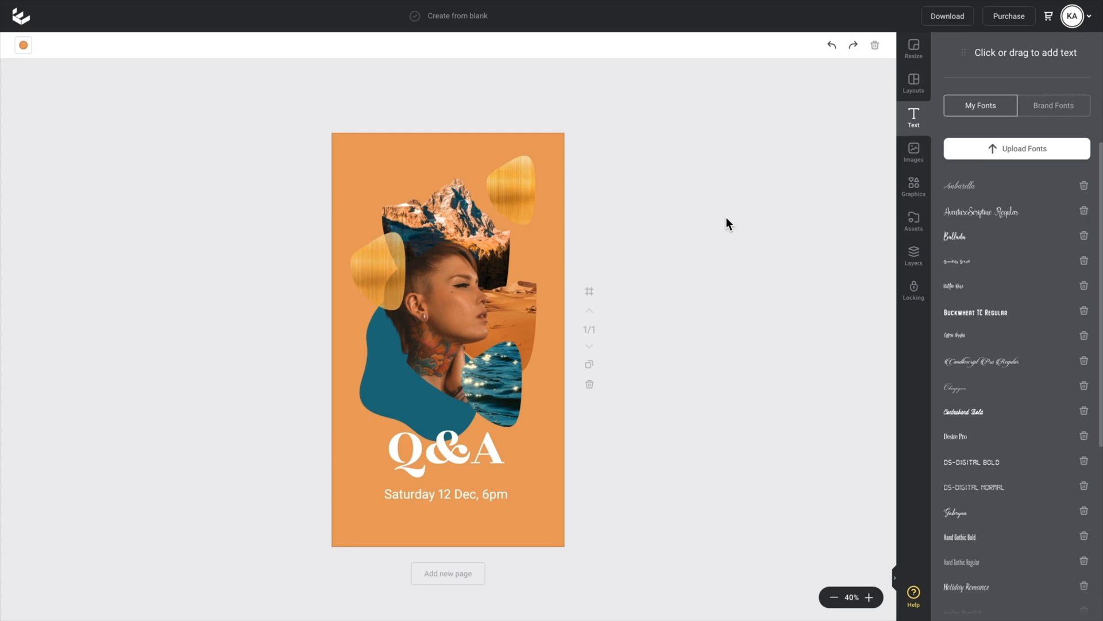
{"action": "mouse_move", "coordinate": [913, 188]}
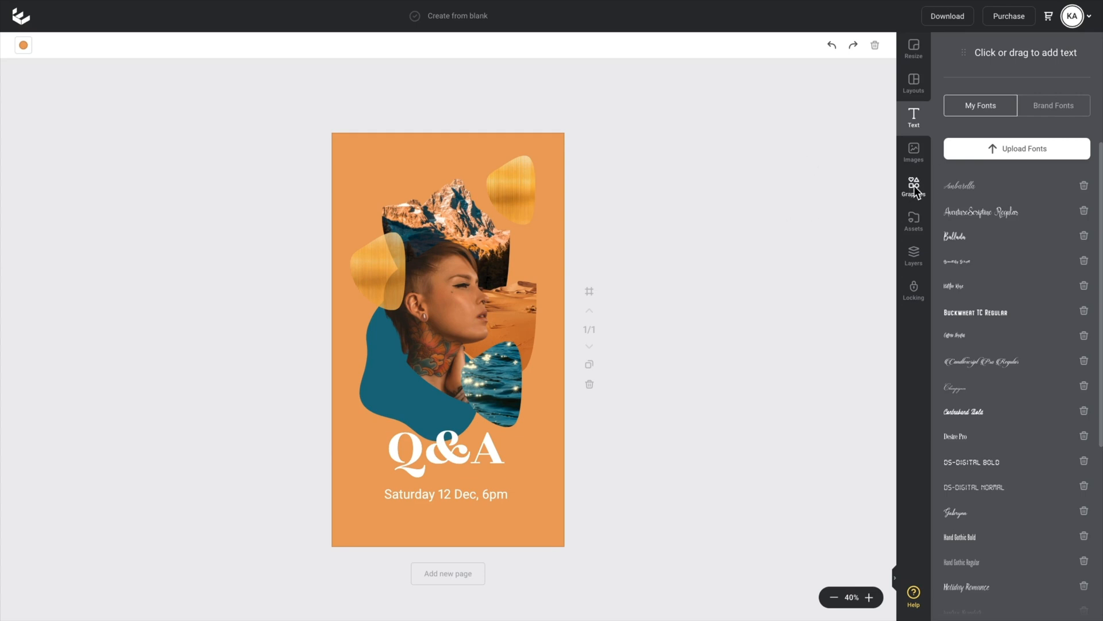
Search graphics for 'live' and place the Facebook LIVE badge below the date.
{"action": "left_click", "coordinate": [913, 186]}
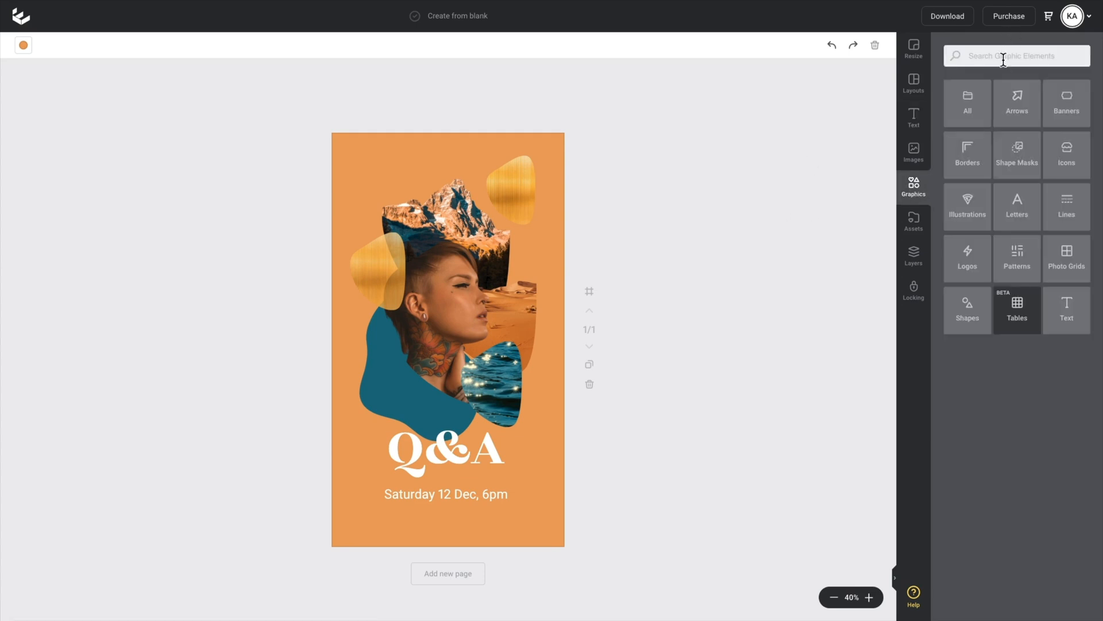
{"action": "type", "text": "live"}
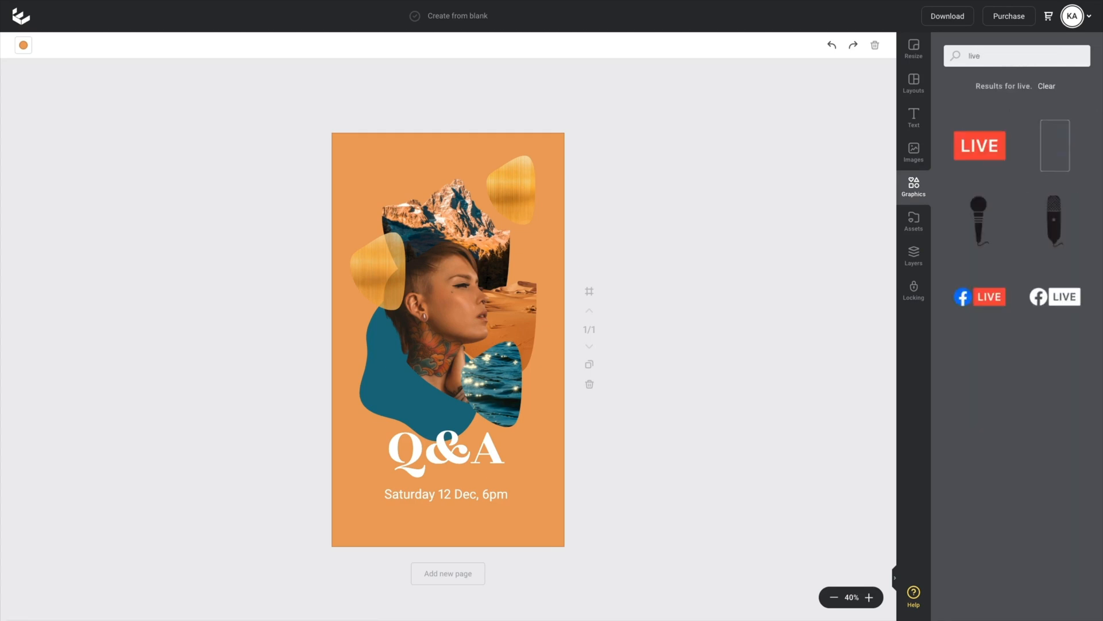
{"action": "mouse_move", "coordinate": [1054, 295]}
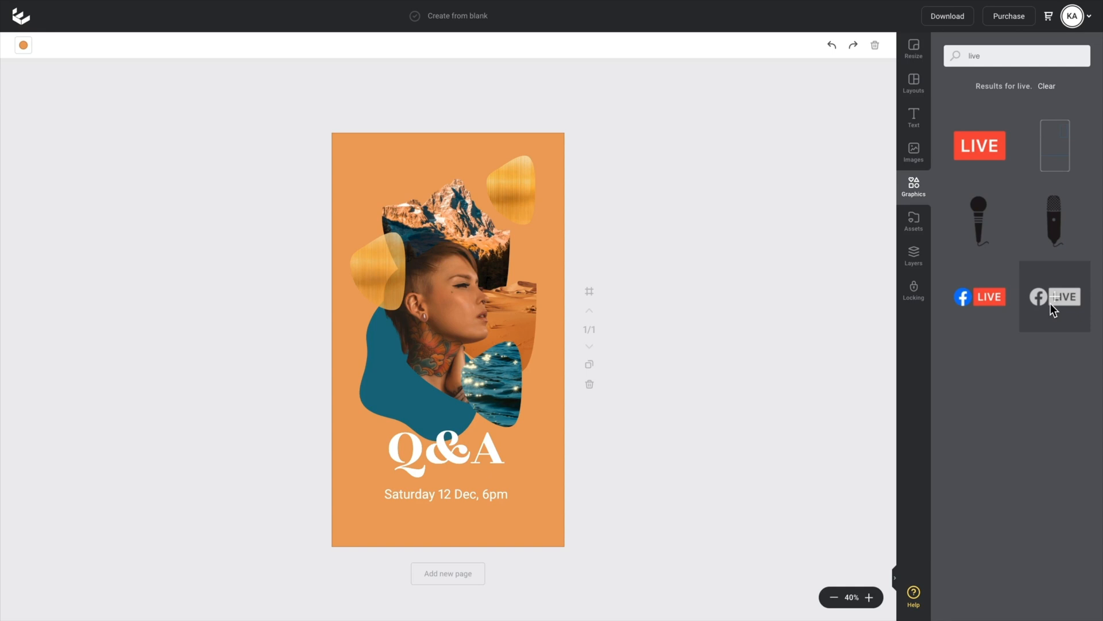
{"action": "mouse_move", "coordinate": [978, 295]}
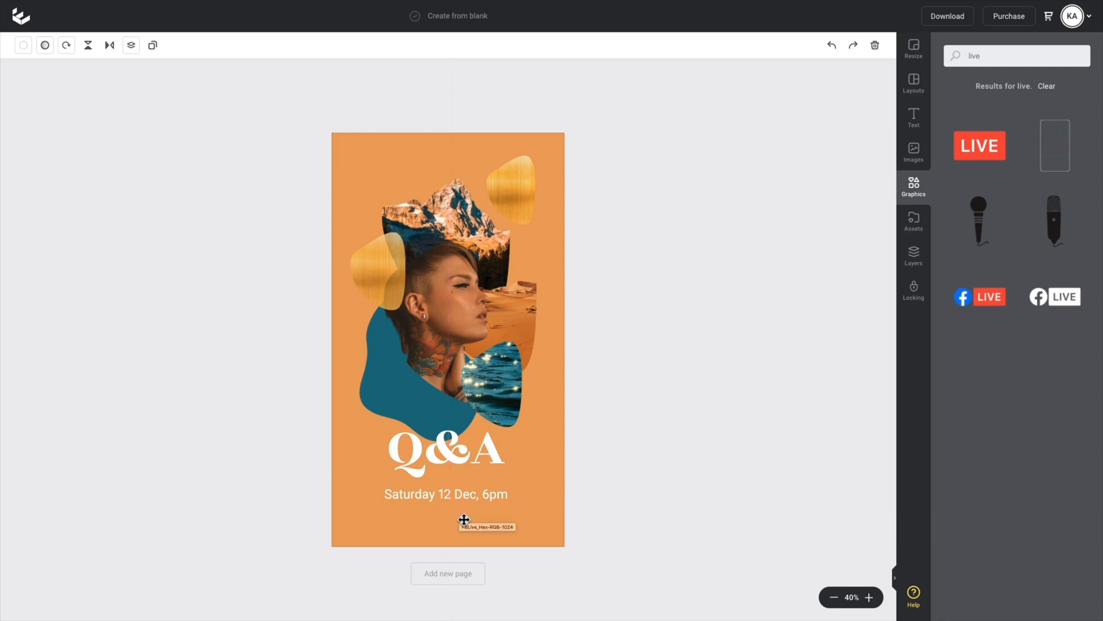
{"action": "left_click", "coordinate": [979, 296]}
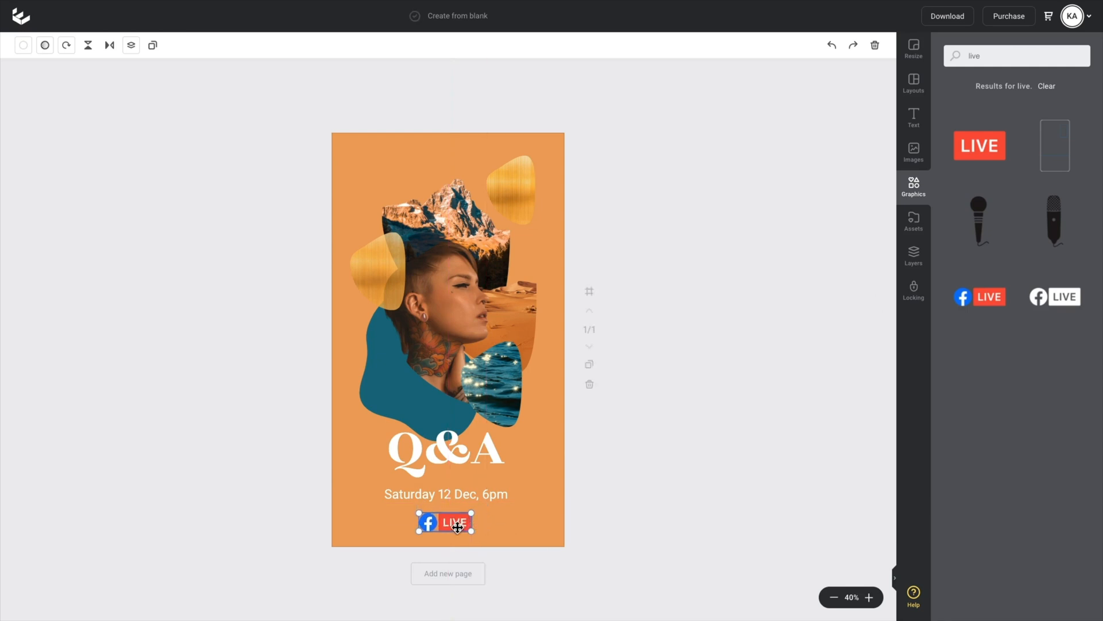
{"action": "left_click", "coordinate": [558, 480]}
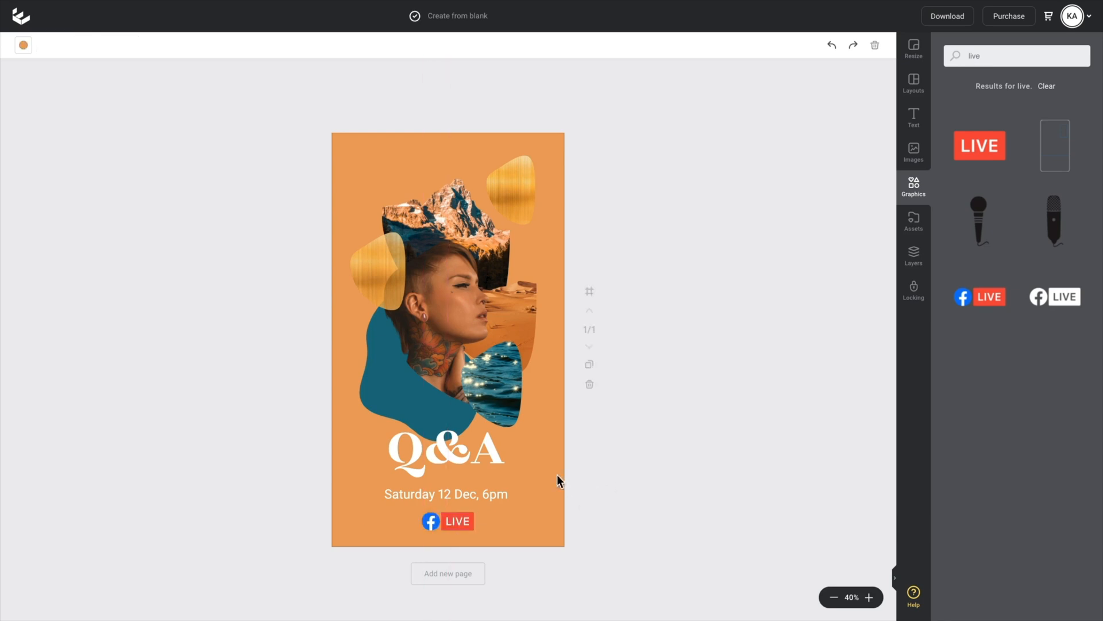
{"action": "mouse_move", "coordinate": [637, 375]}
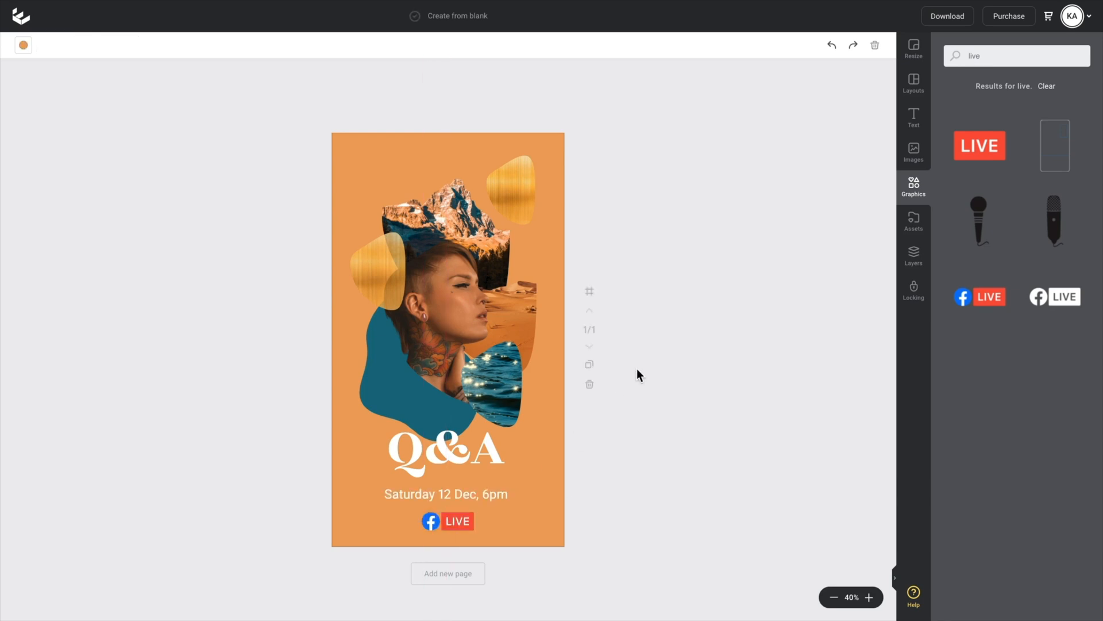